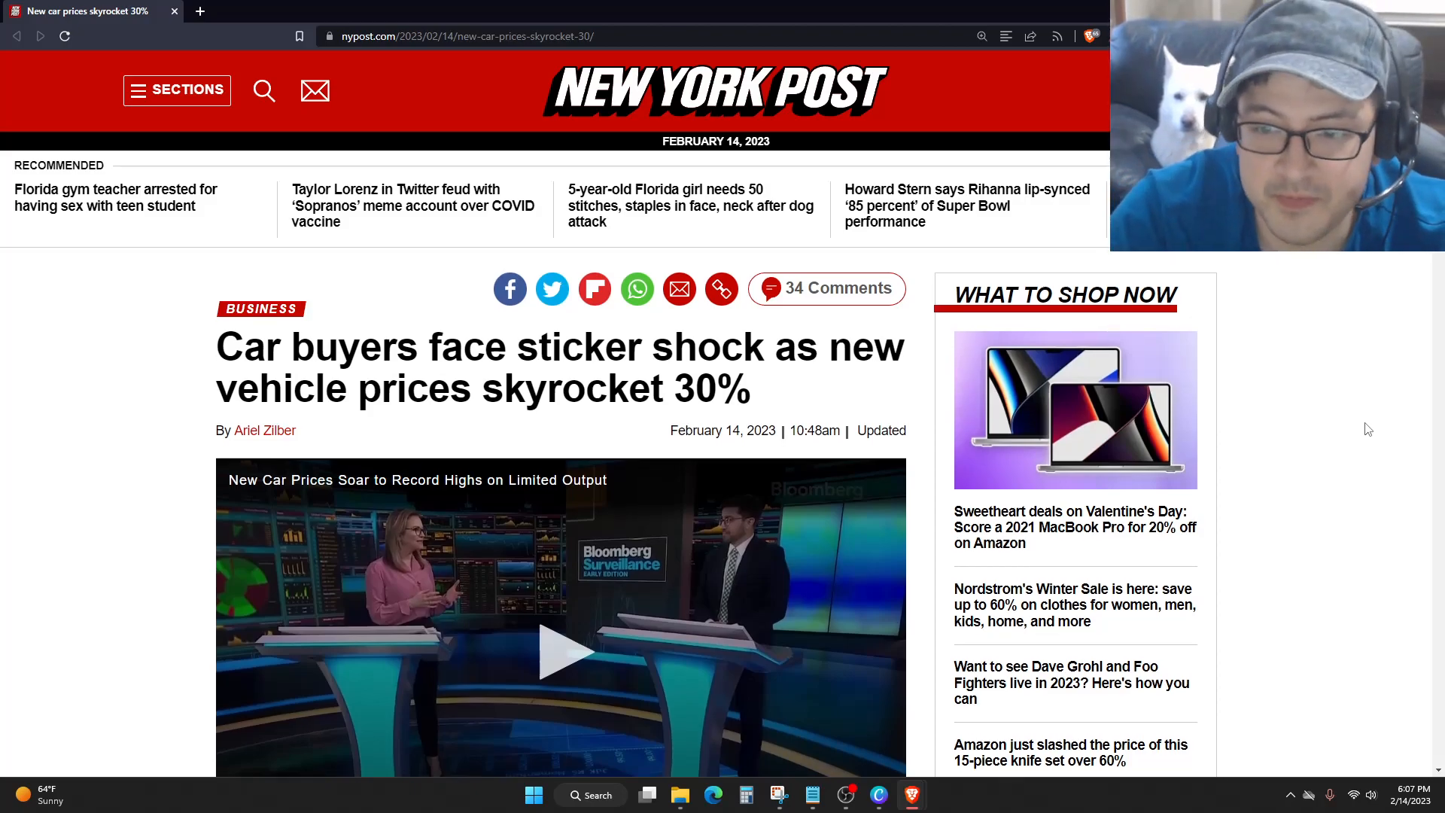
Scroll past the headline and Bloomberg video to the first body paragraphs.
{"action": "scroll", "scroll_direction": "down", "scroll_amount": 3}
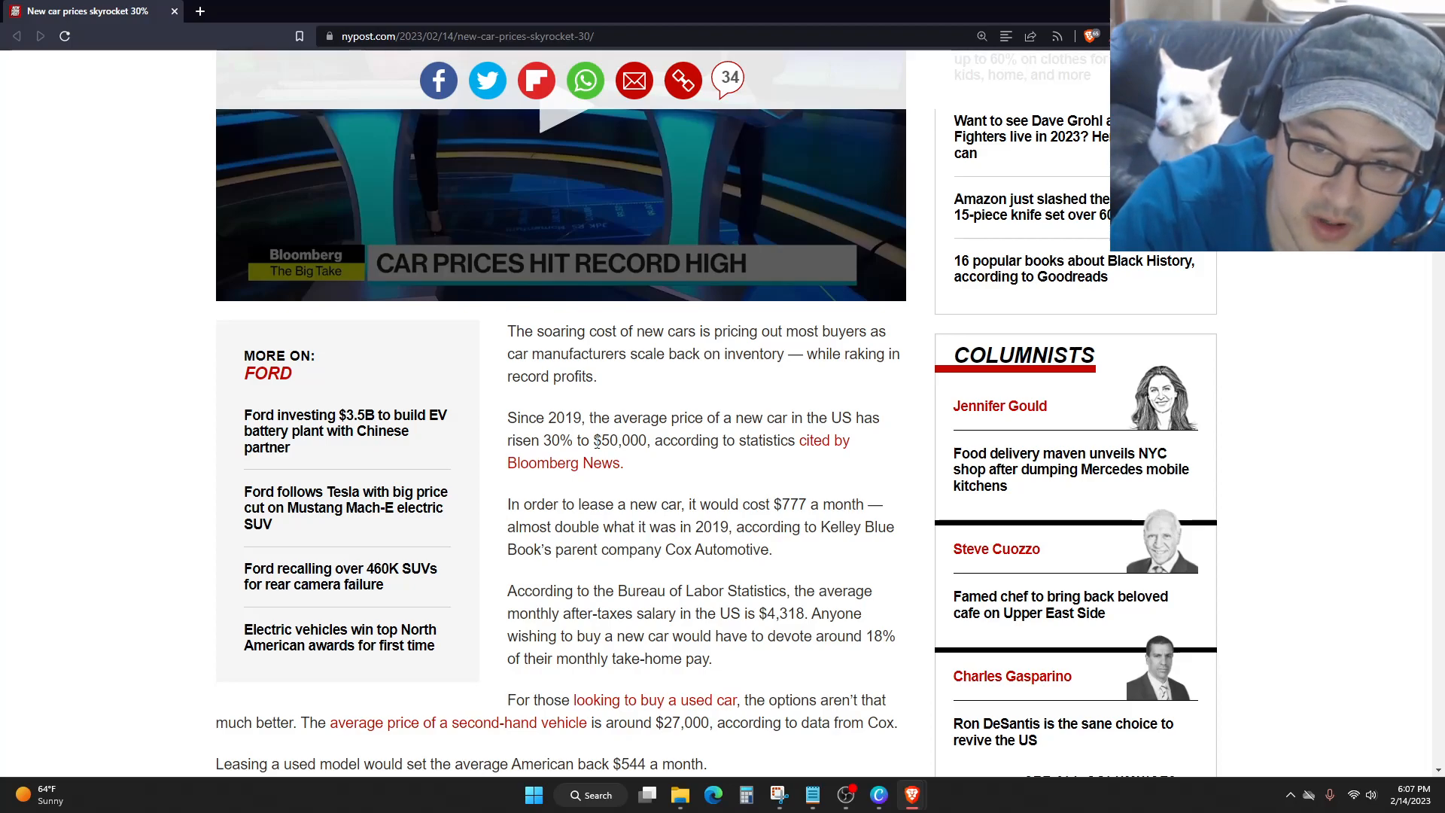
Highlight '$777 a month' in the lease paragraph, then move toward the used-car paragraphs.
{"action": "left_click_drag", "start_coordinate": [597, 439], "coordinate": [622, 462]}
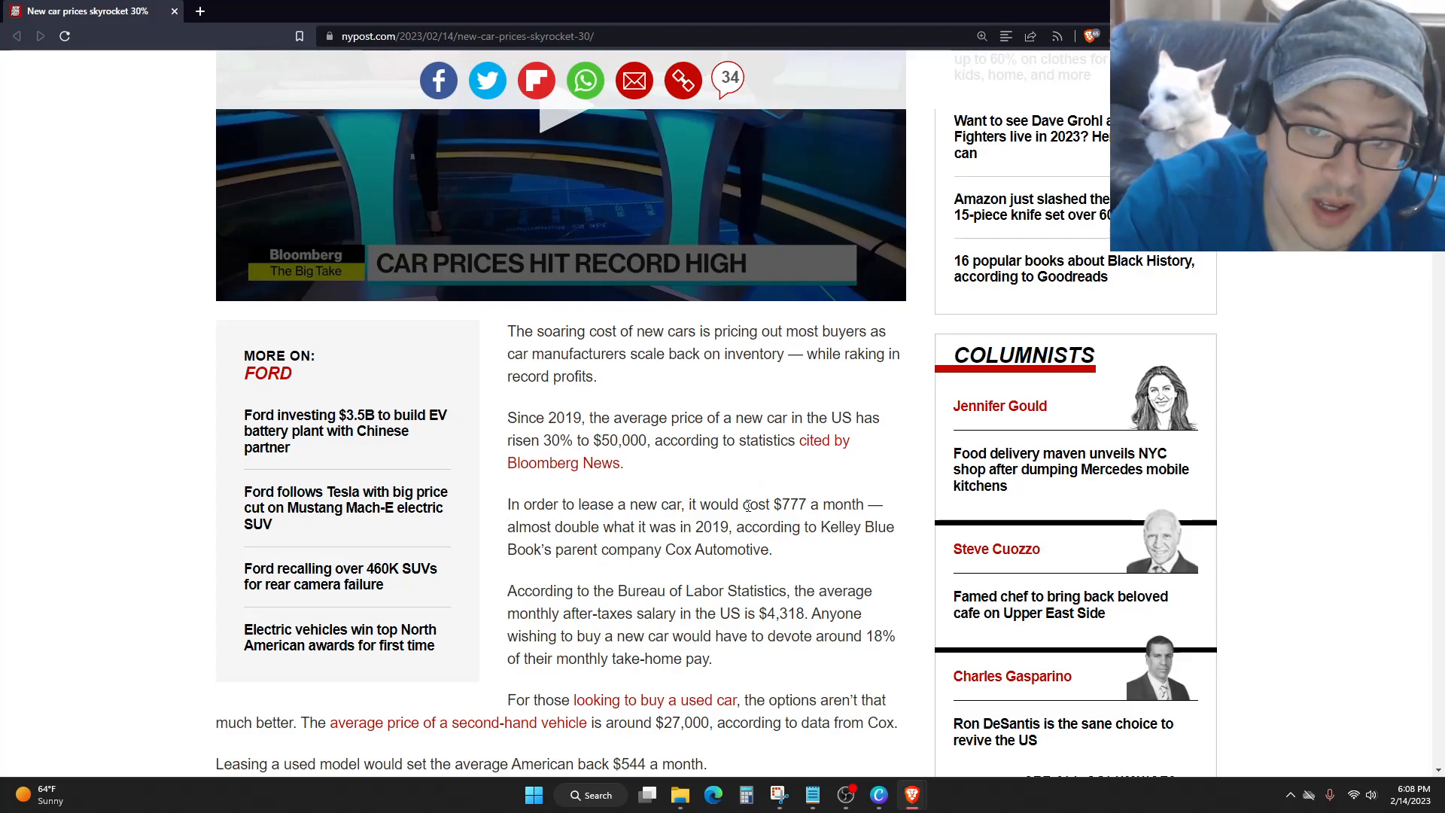
{"action": "left_click_drag", "start_coordinate": [774, 505], "coordinate": [848, 504]}
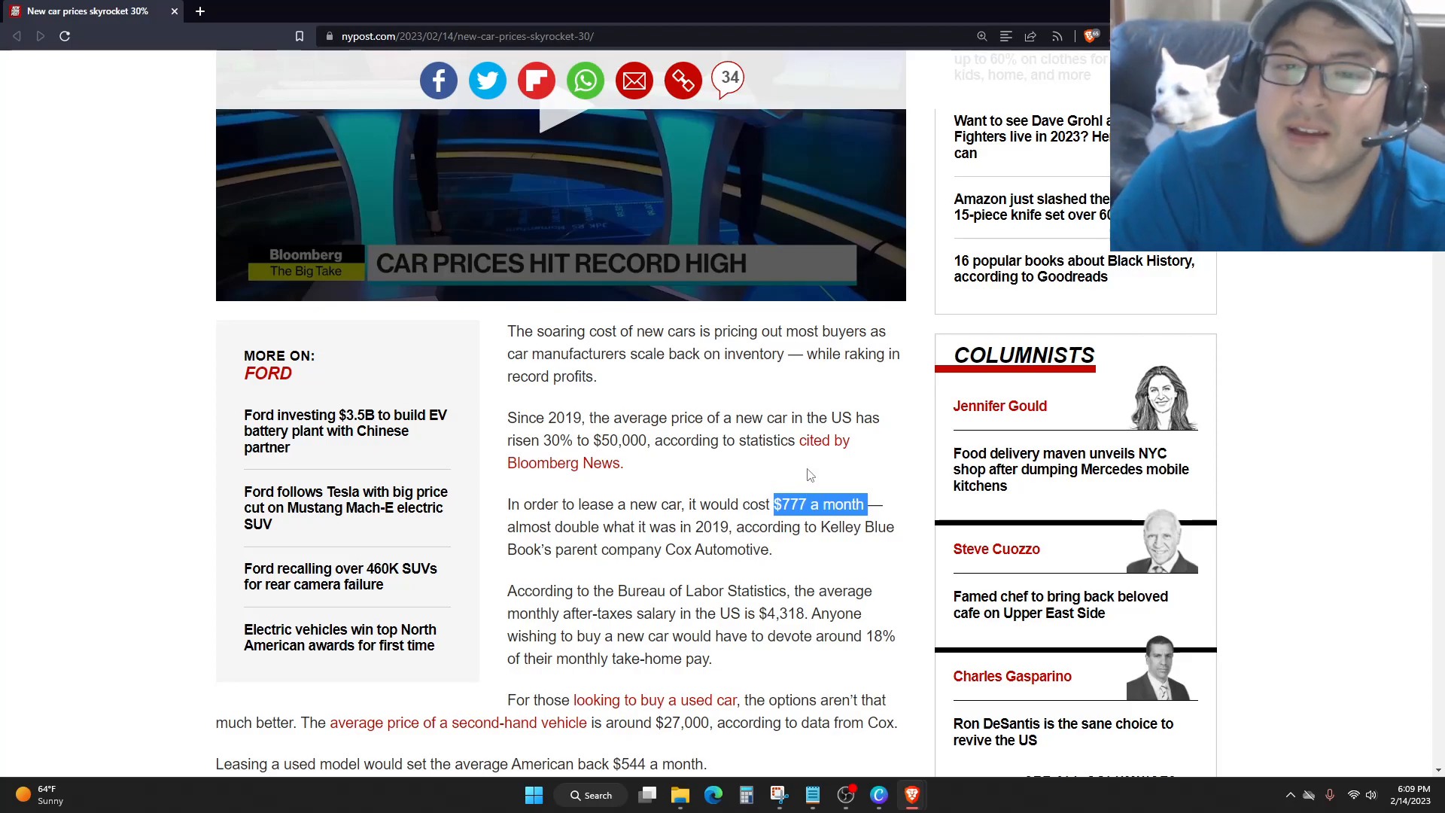
{"action": "mouse_move", "coordinate": [1318, 395]}
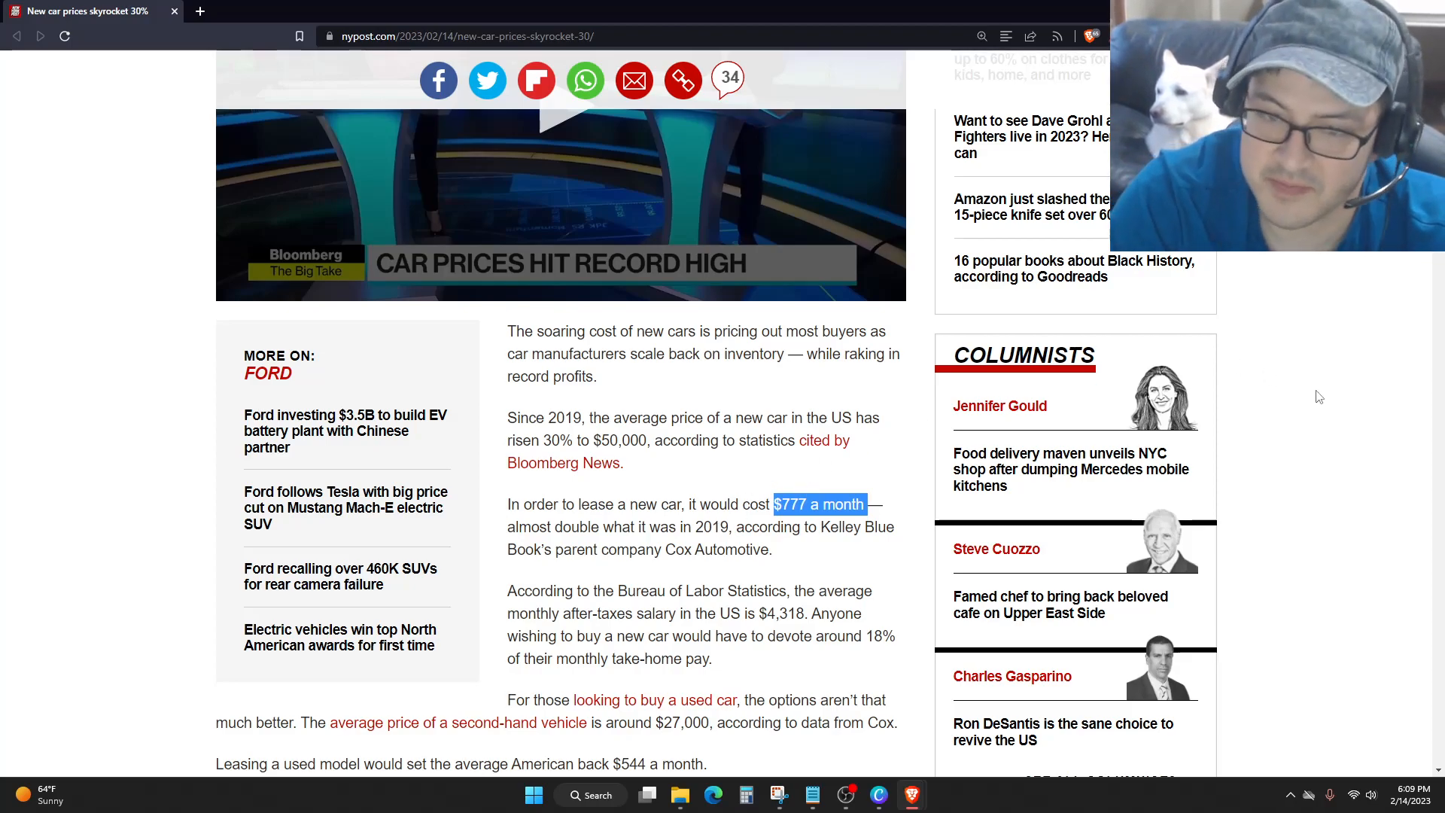
{"action": "scroll", "scroll_direction": "down", "scroll_amount": 3}
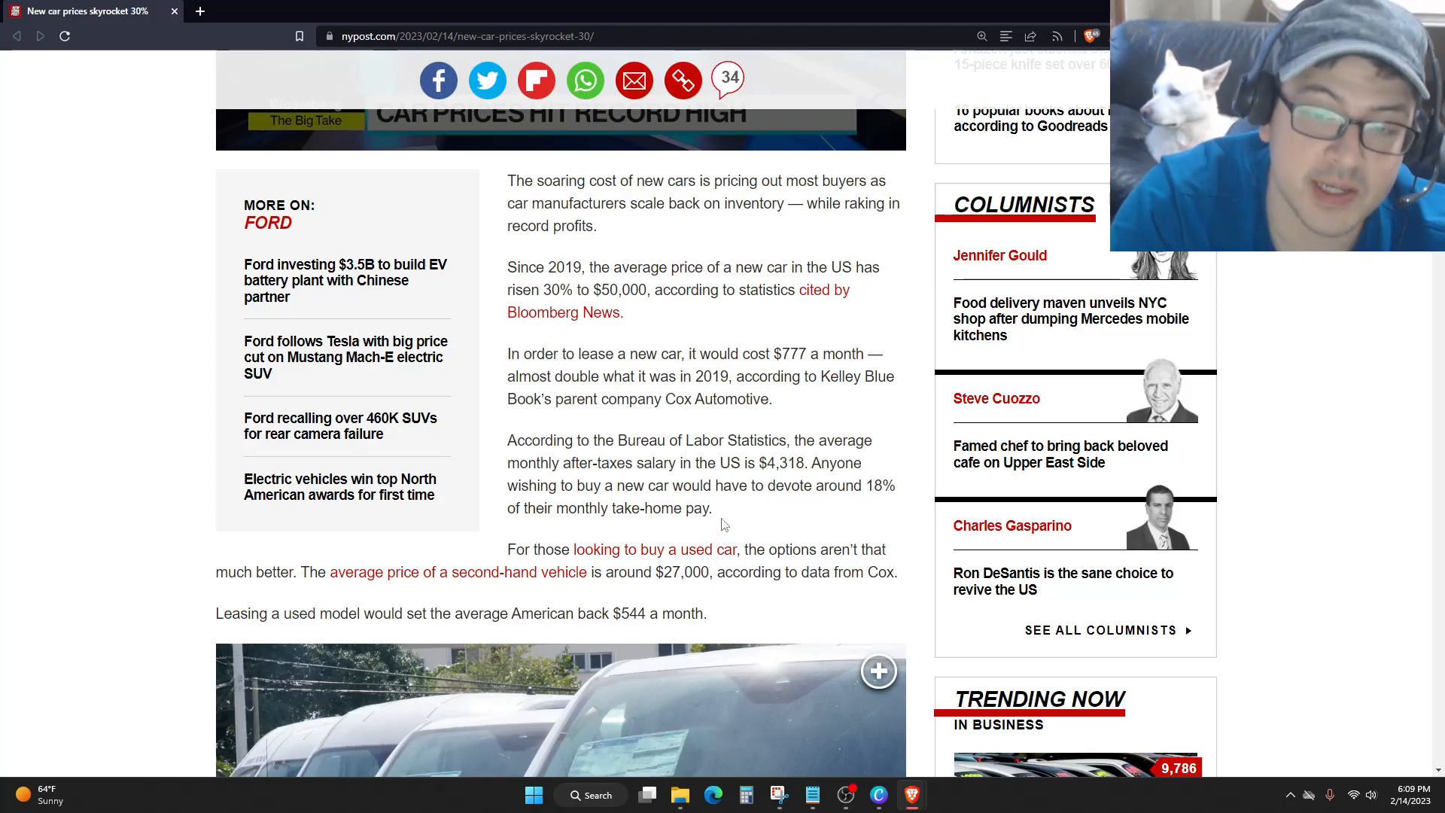
{"action": "left_click_drag", "start_coordinate": [787, 462], "coordinate": [709, 507]}
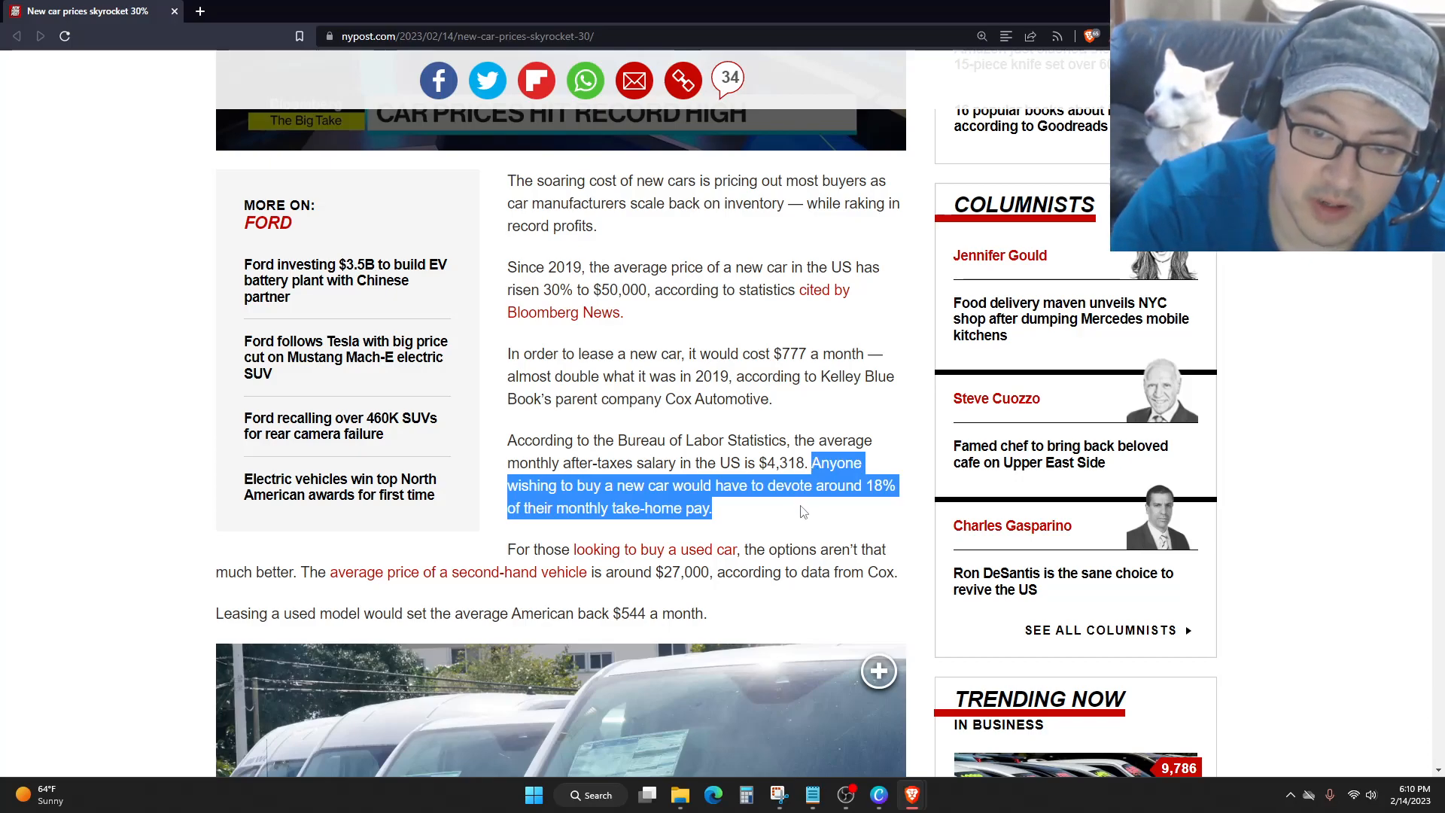
{"action": "left_click", "coordinate": [774, 510]}
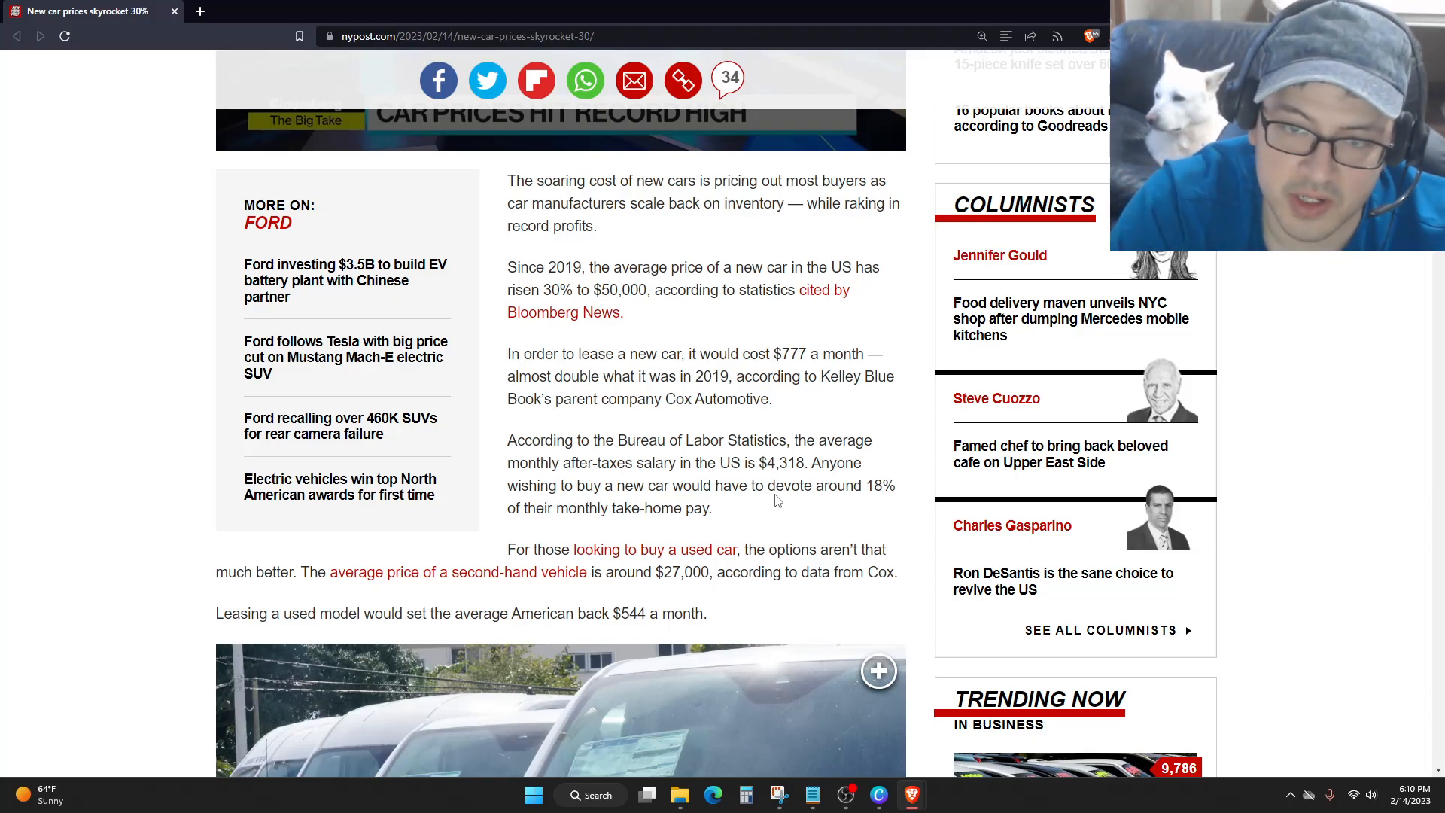
Scroll down to the used-car price and $544 monthly lease paragraphs.
{"action": "scroll", "scroll_direction": "down", "scroll_amount": 3}
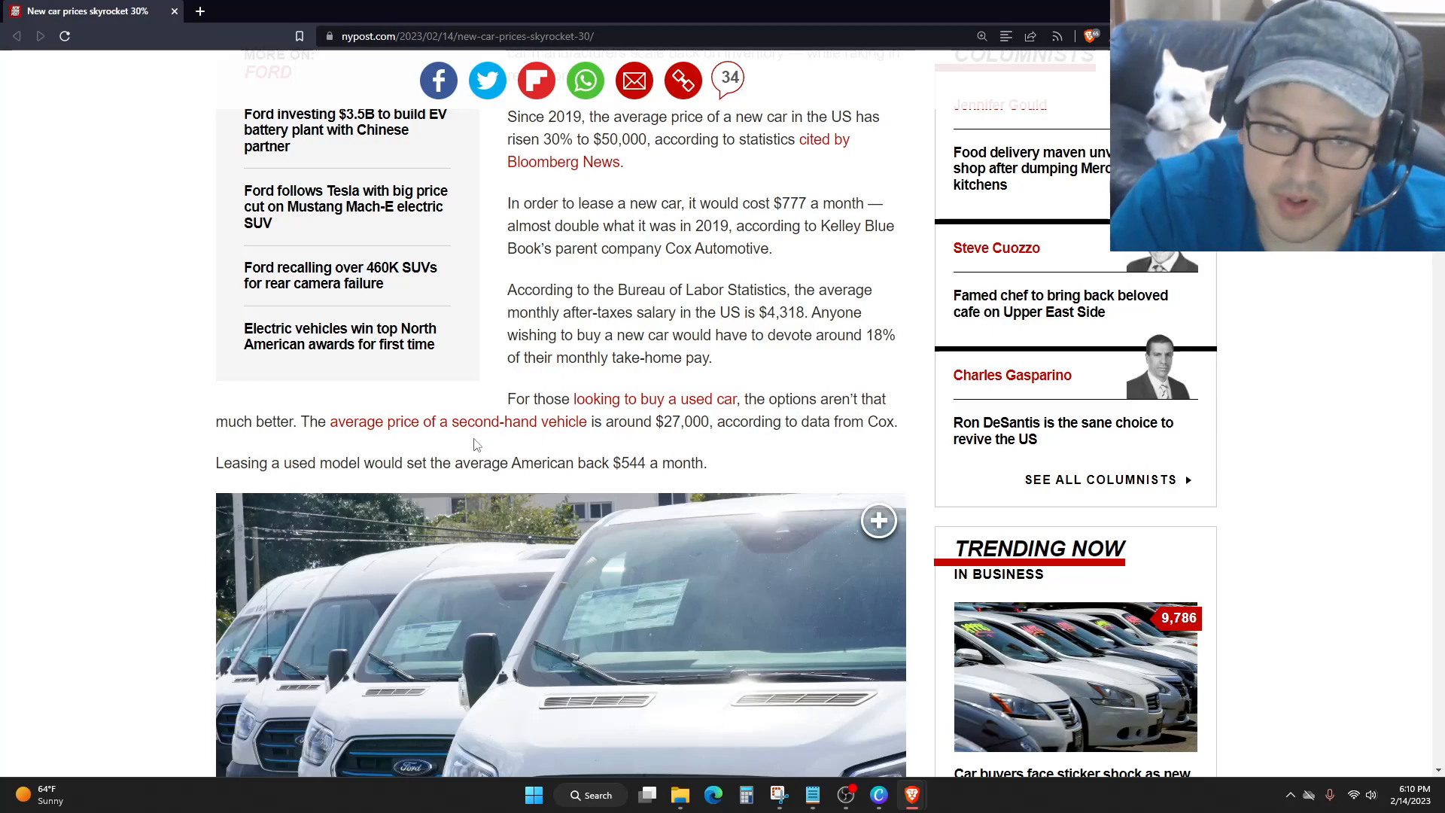
{"action": "mouse_move", "coordinate": [687, 438]}
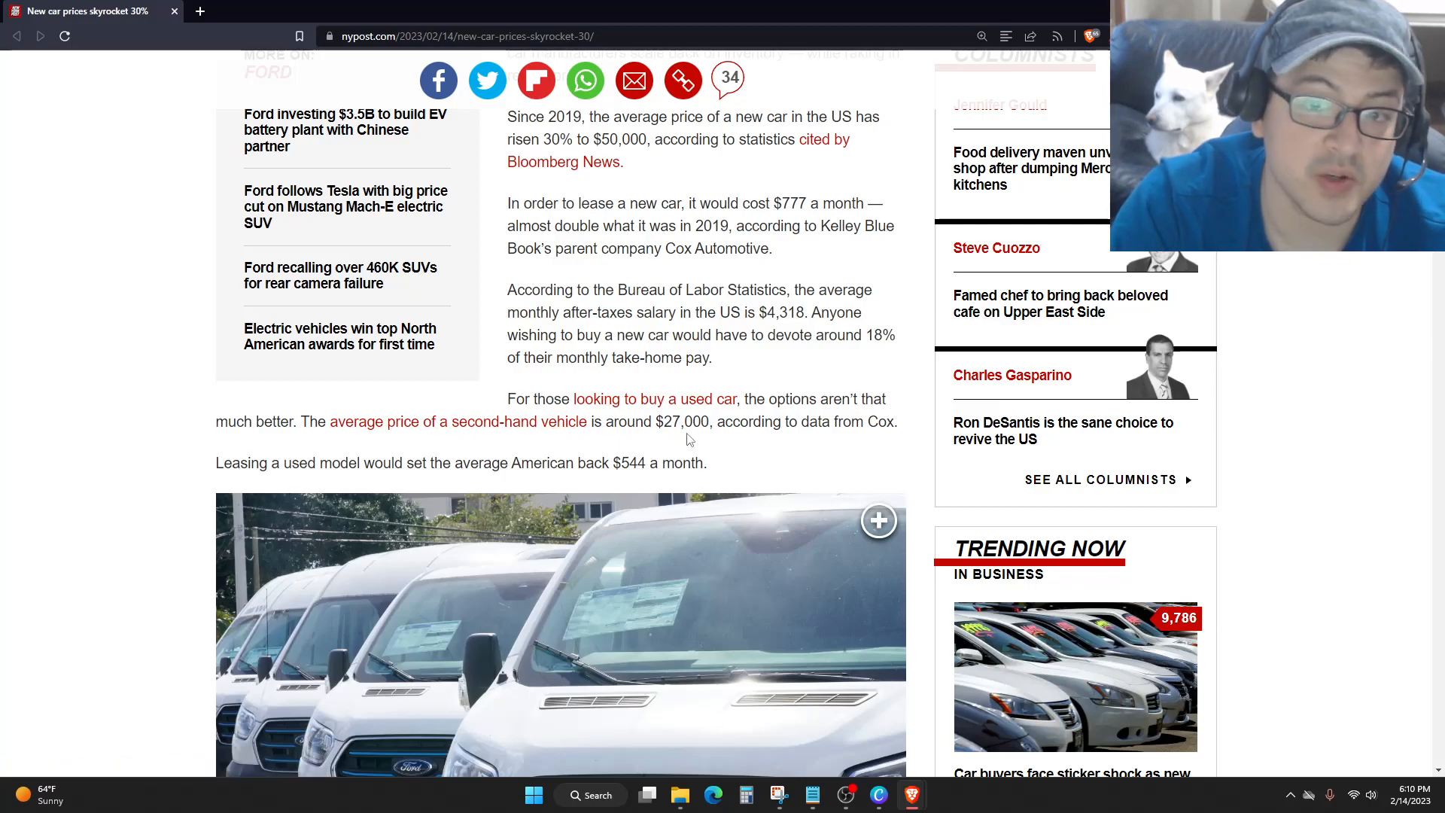
{"action": "mouse_move", "coordinate": [802, 447]}
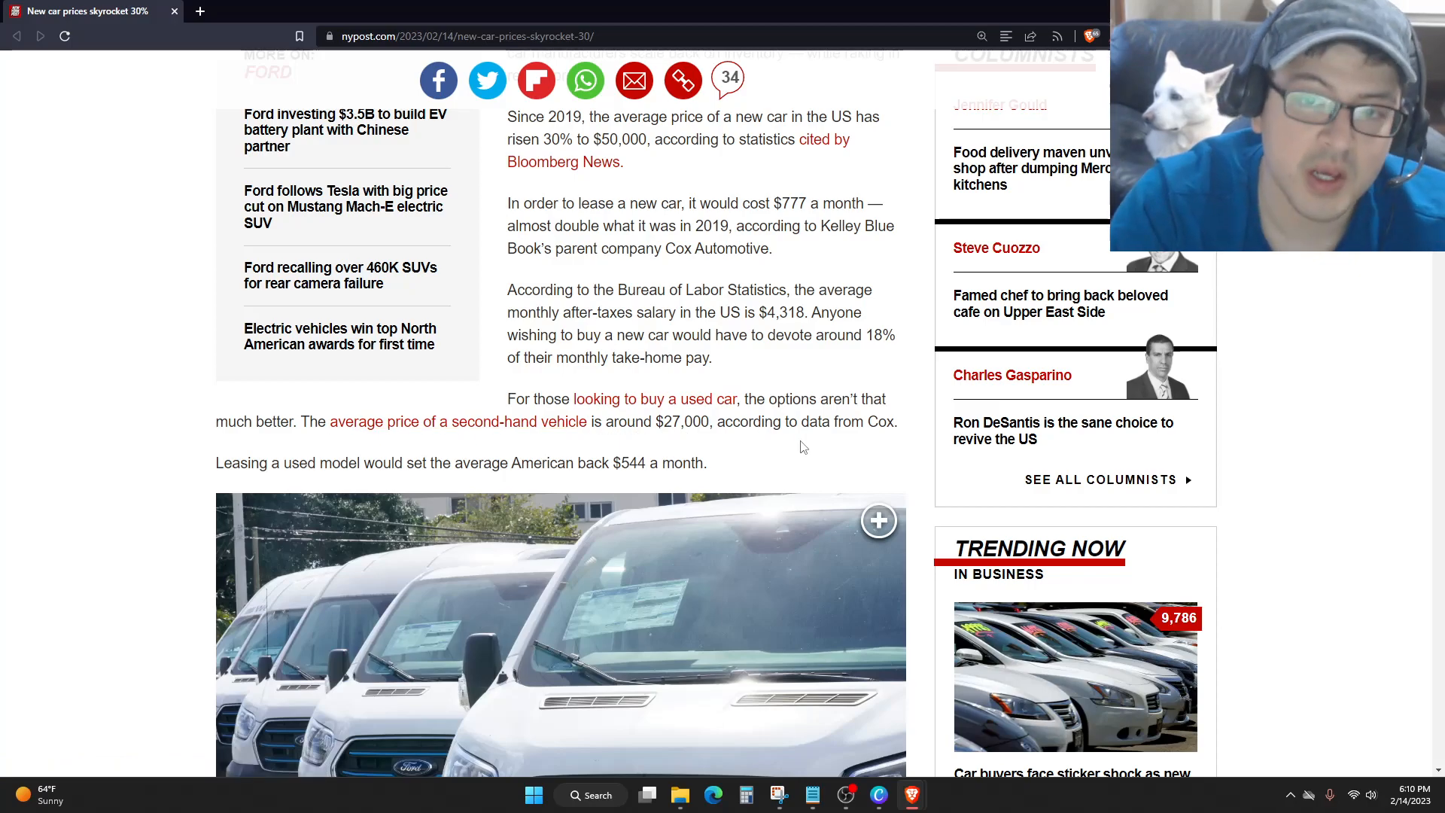
{"action": "mouse_move", "coordinate": [426, 444]}
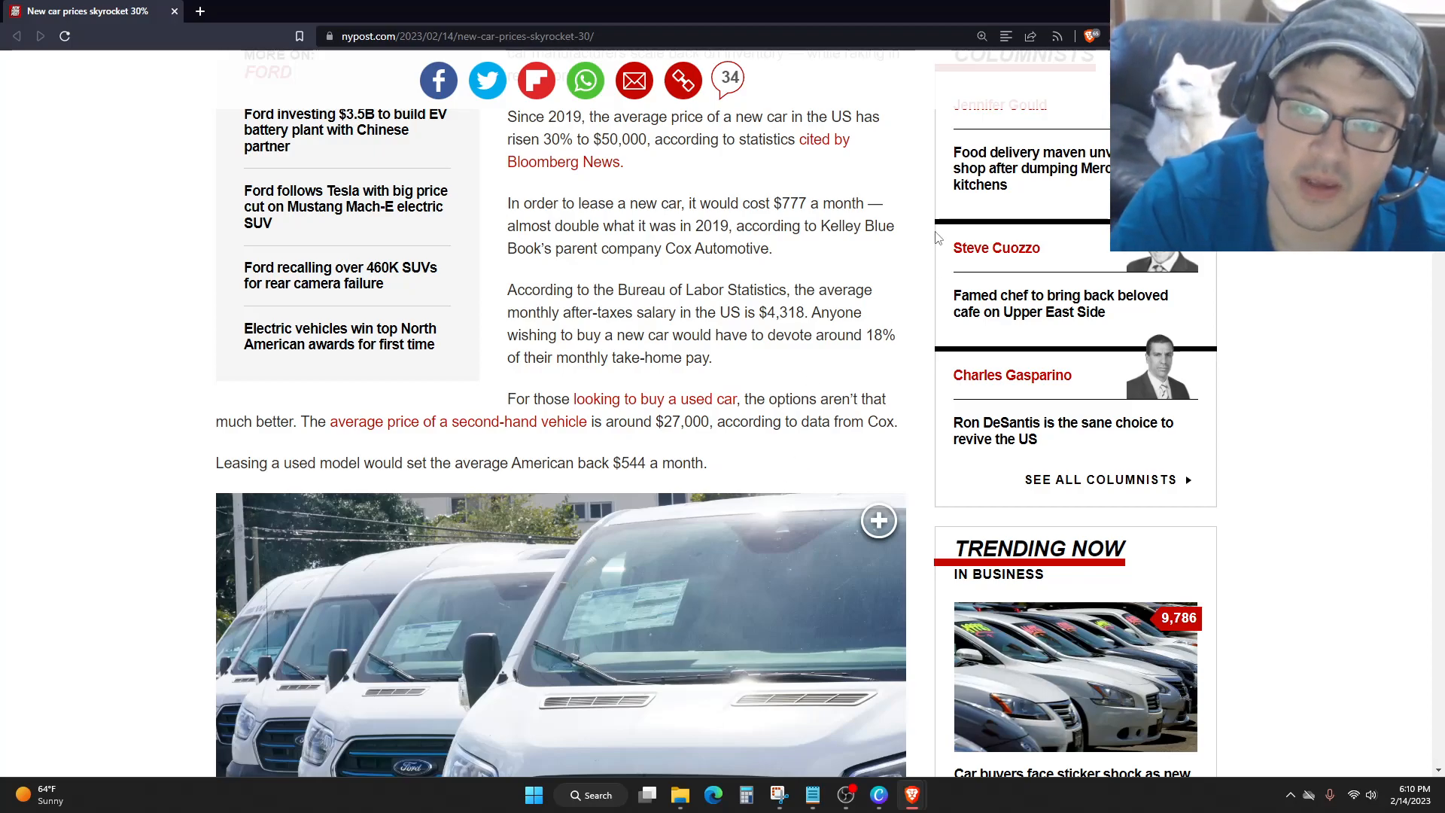
{"action": "mouse_move", "coordinate": [1385, 489]}
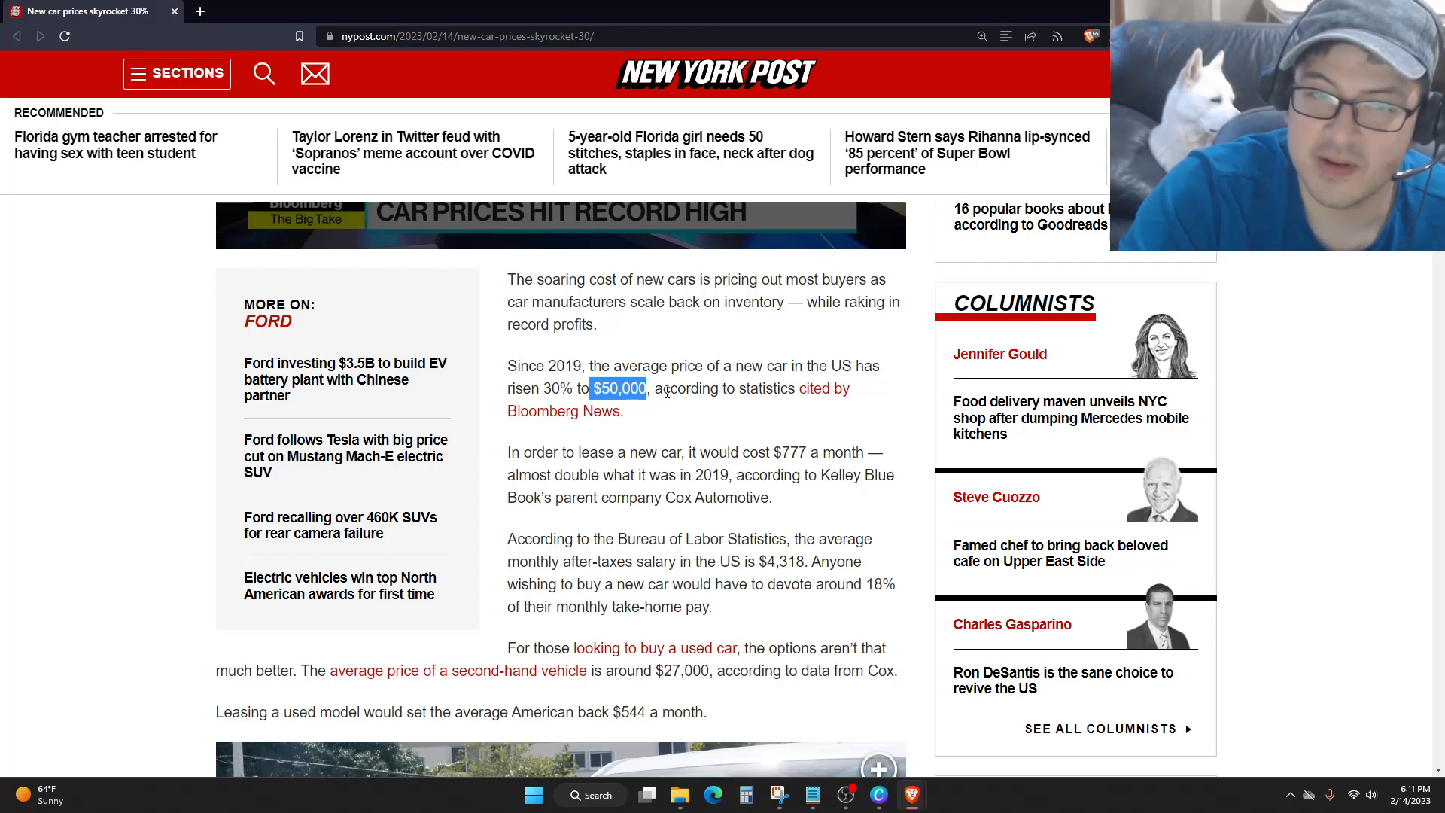
{"action": "mouse_move", "coordinate": [667, 416]}
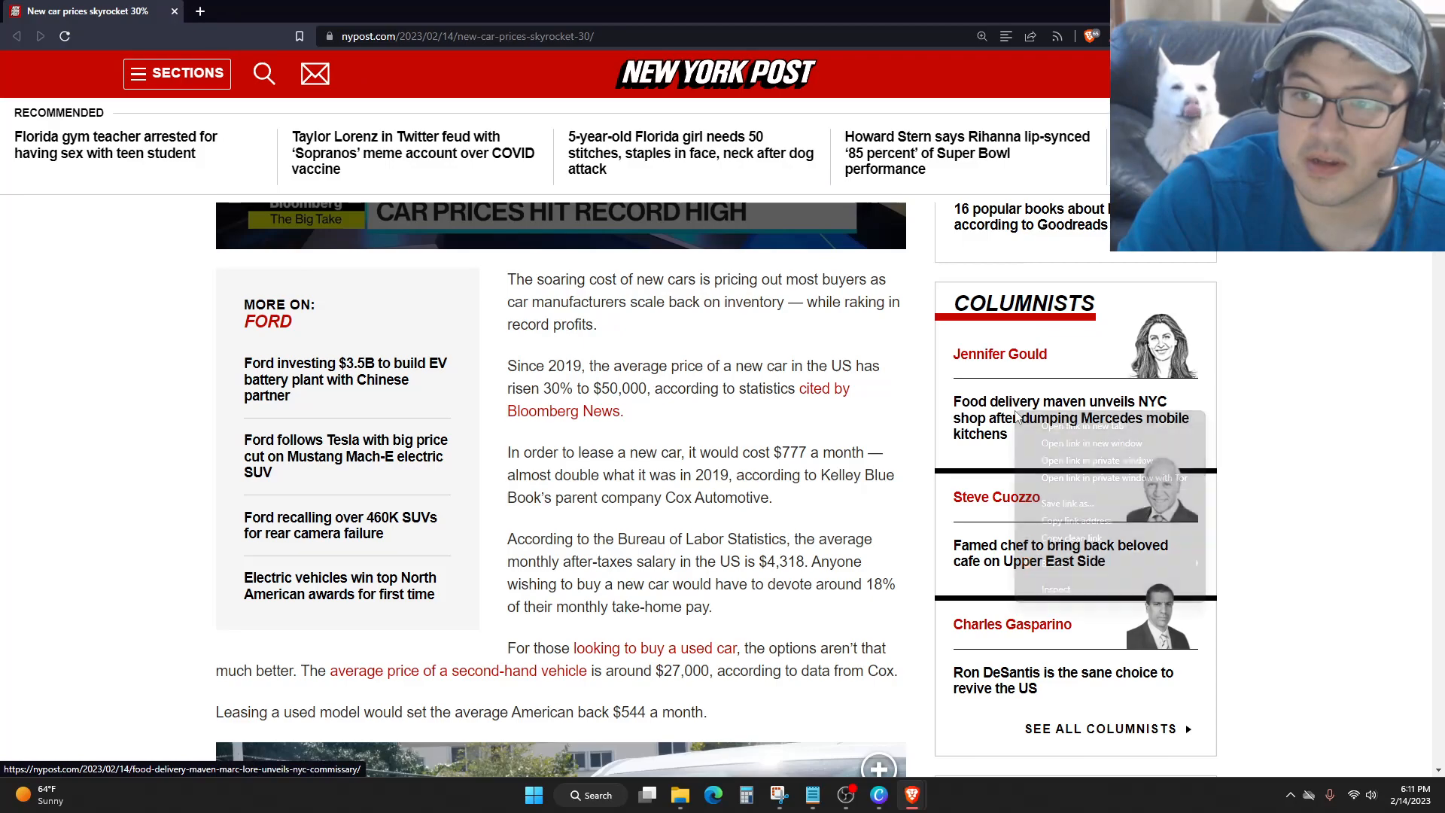
Open the food delivery story in a new tab, then run a Brave search for tesla there.
{"action": "left_click", "coordinate": [1082, 426]}
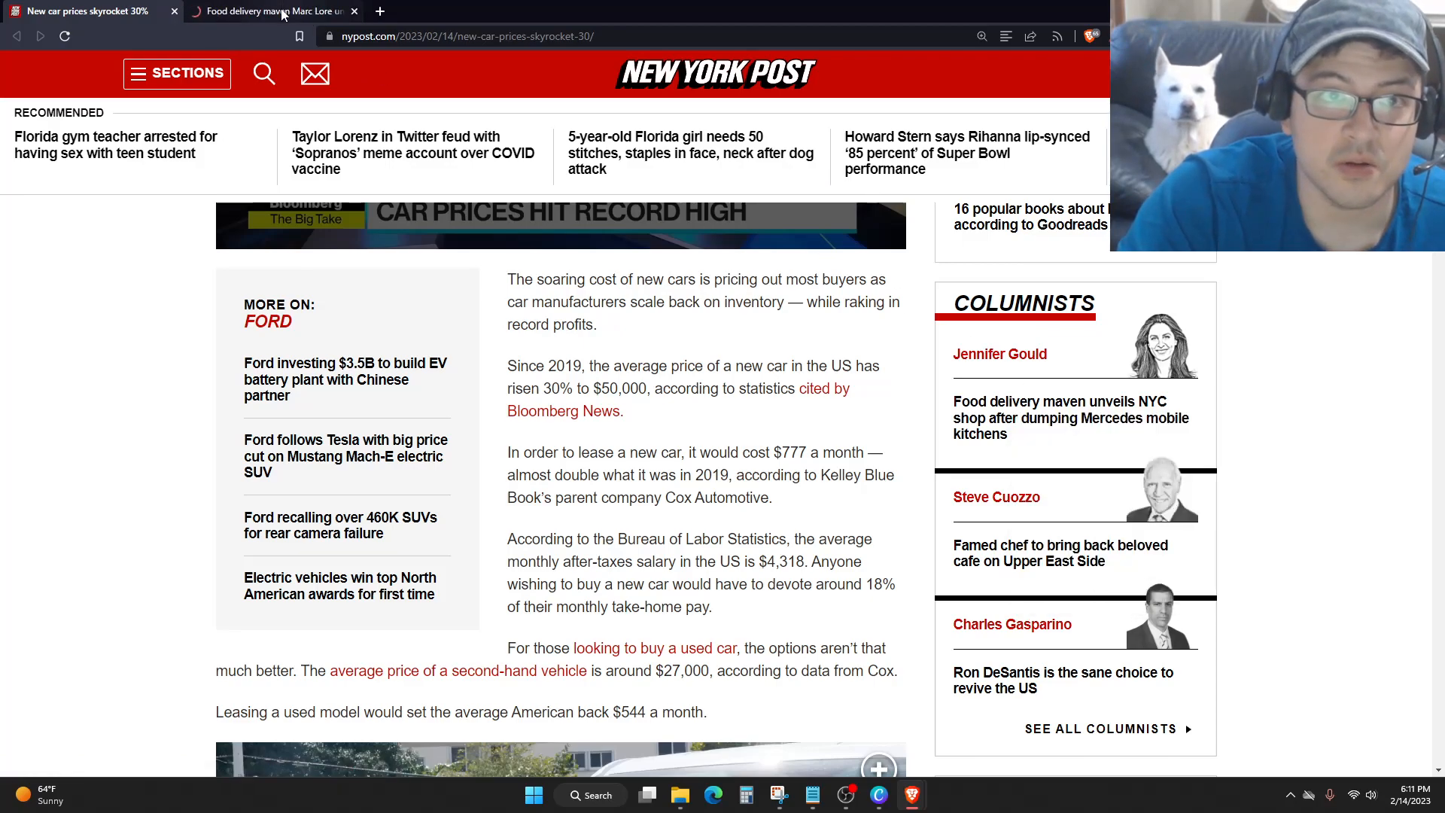
{"action": "left_click", "coordinate": [268, 11]}
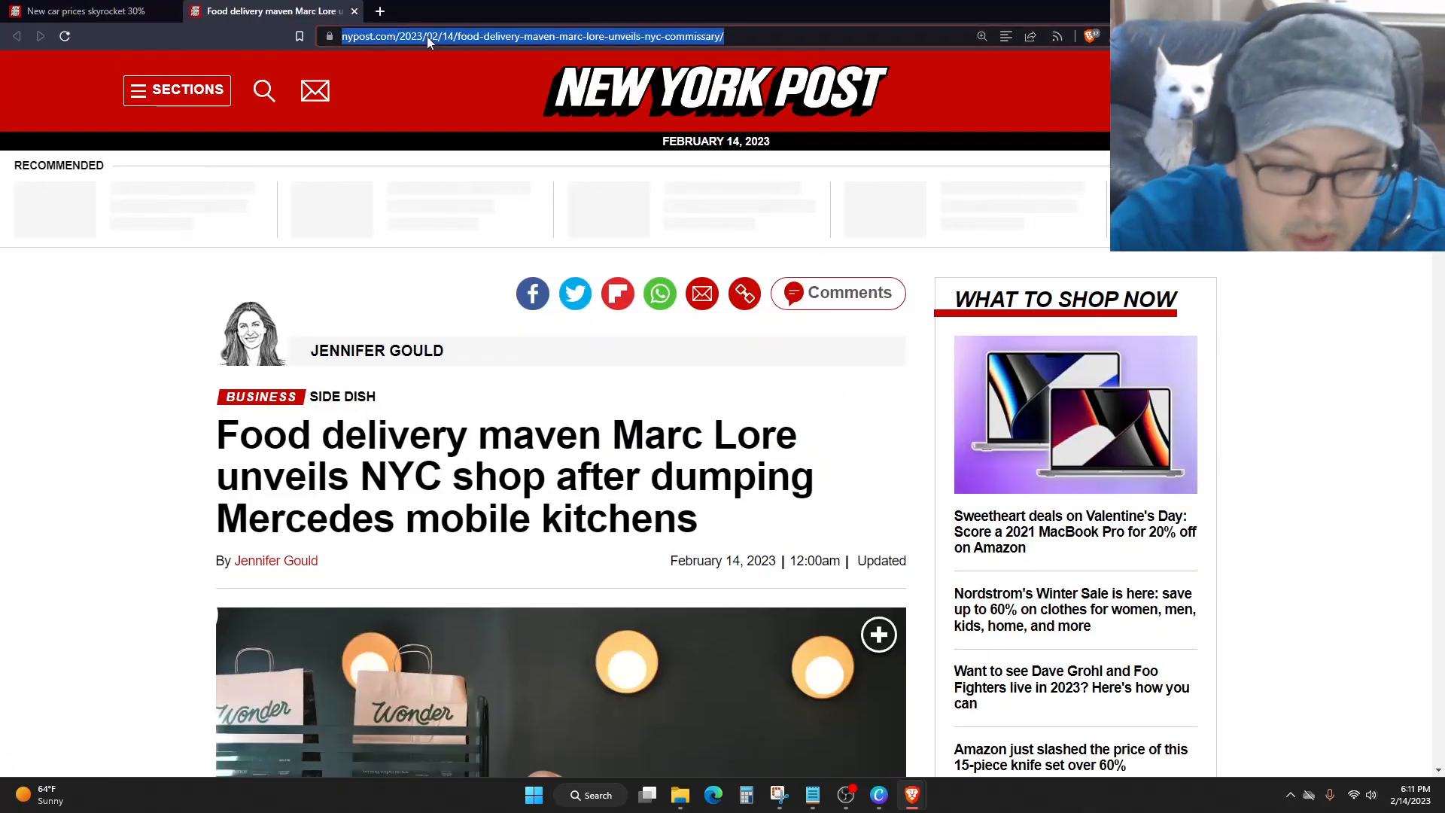
{"action": "type", "text": "tes"}
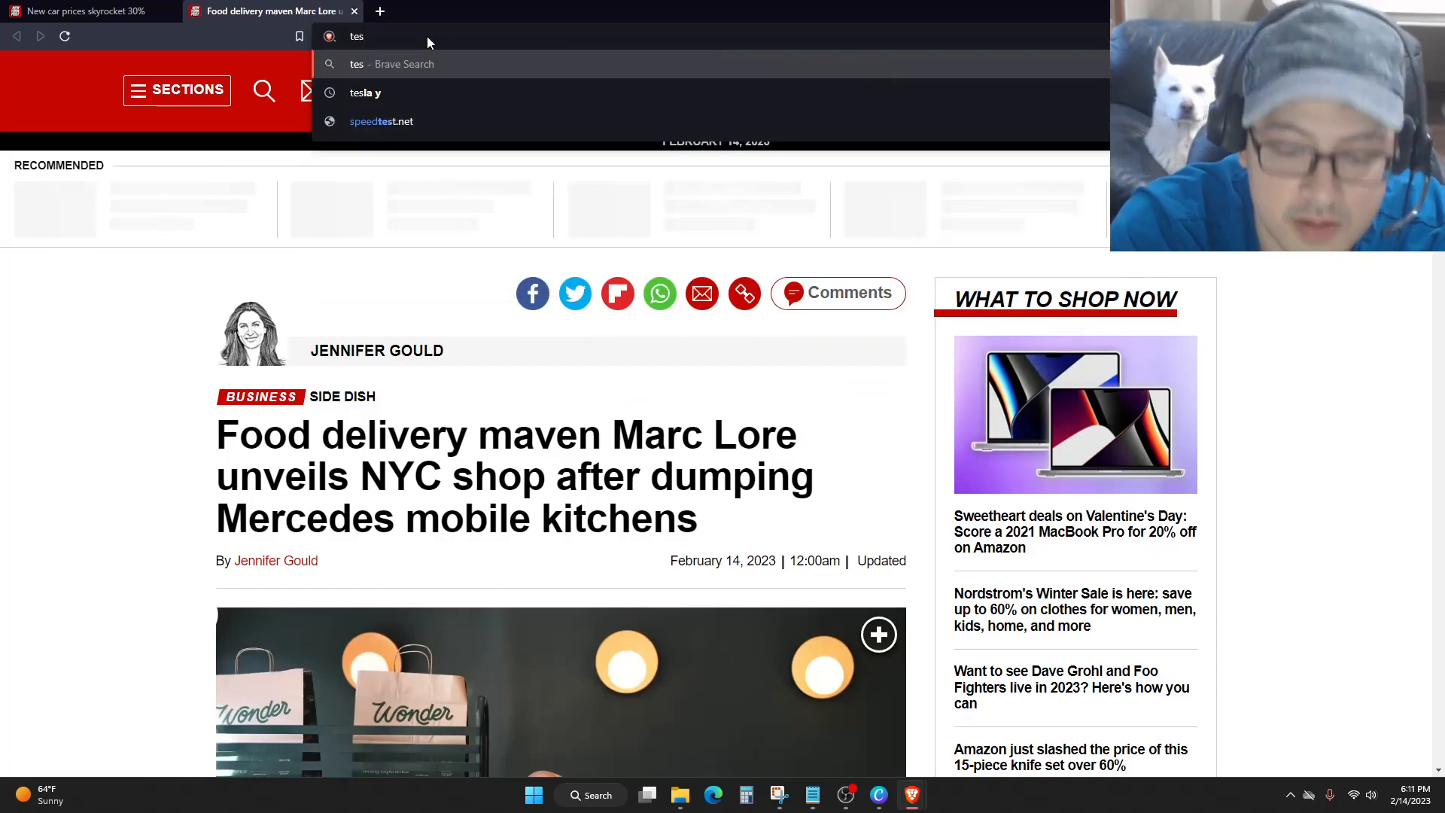
{"action": "left_click", "coordinate": [365, 92]}
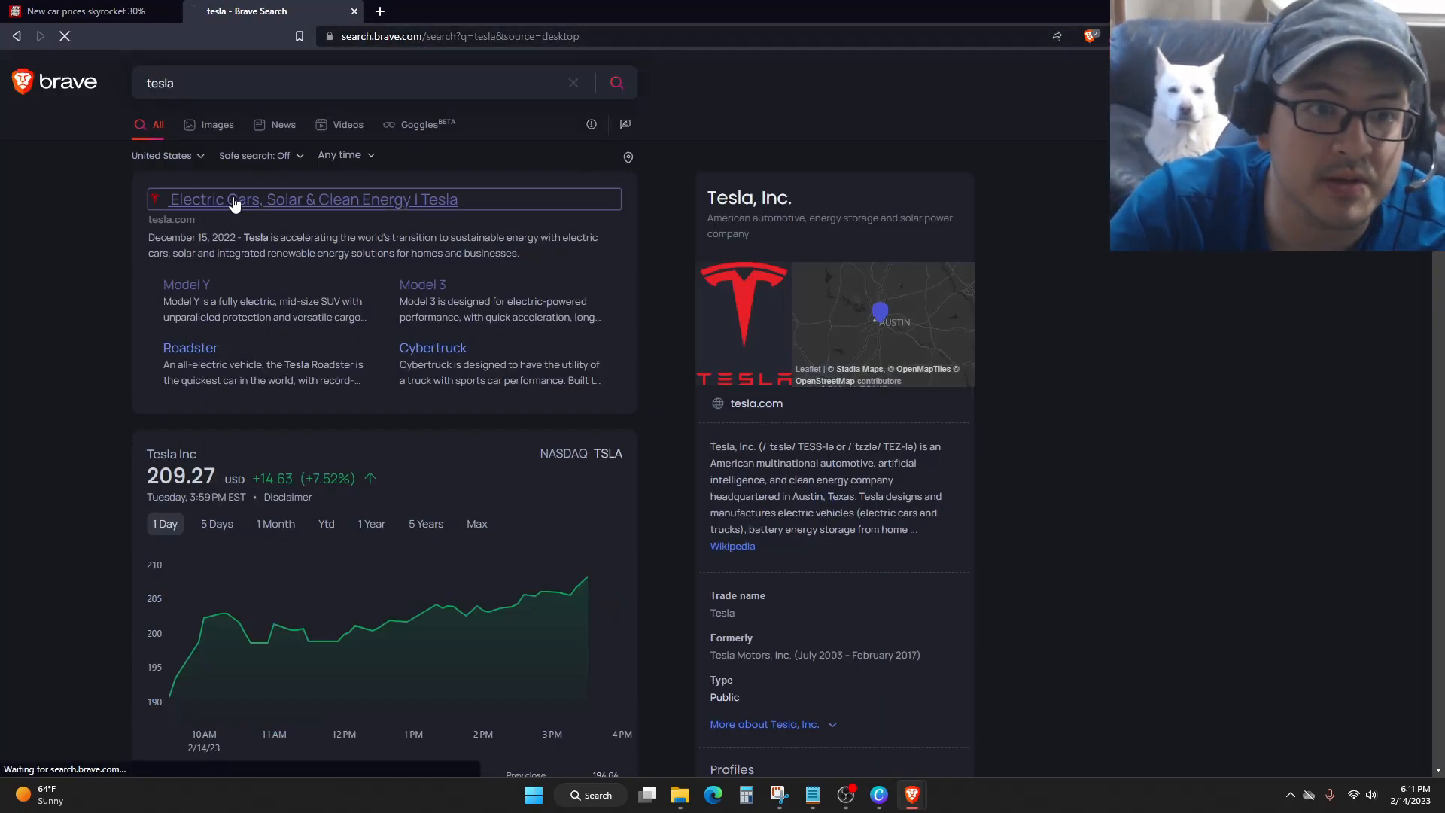
From the Tesla site, order a Model 3 and choose the $42,990 Rear-Wheel Drive version.
{"action": "left_click", "coordinate": [310, 198]}
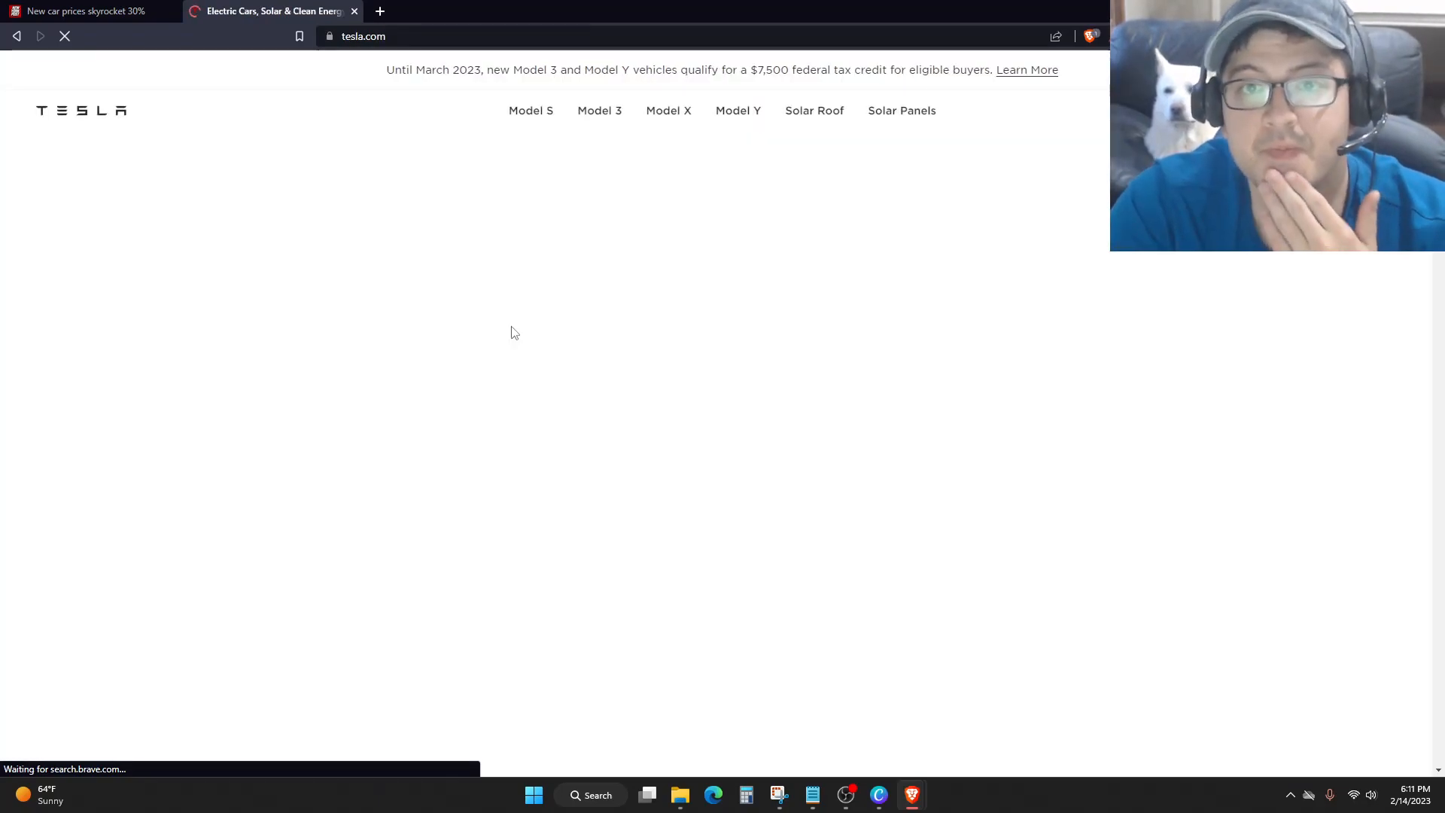
{"action": "left_click", "coordinate": [598, 110]}
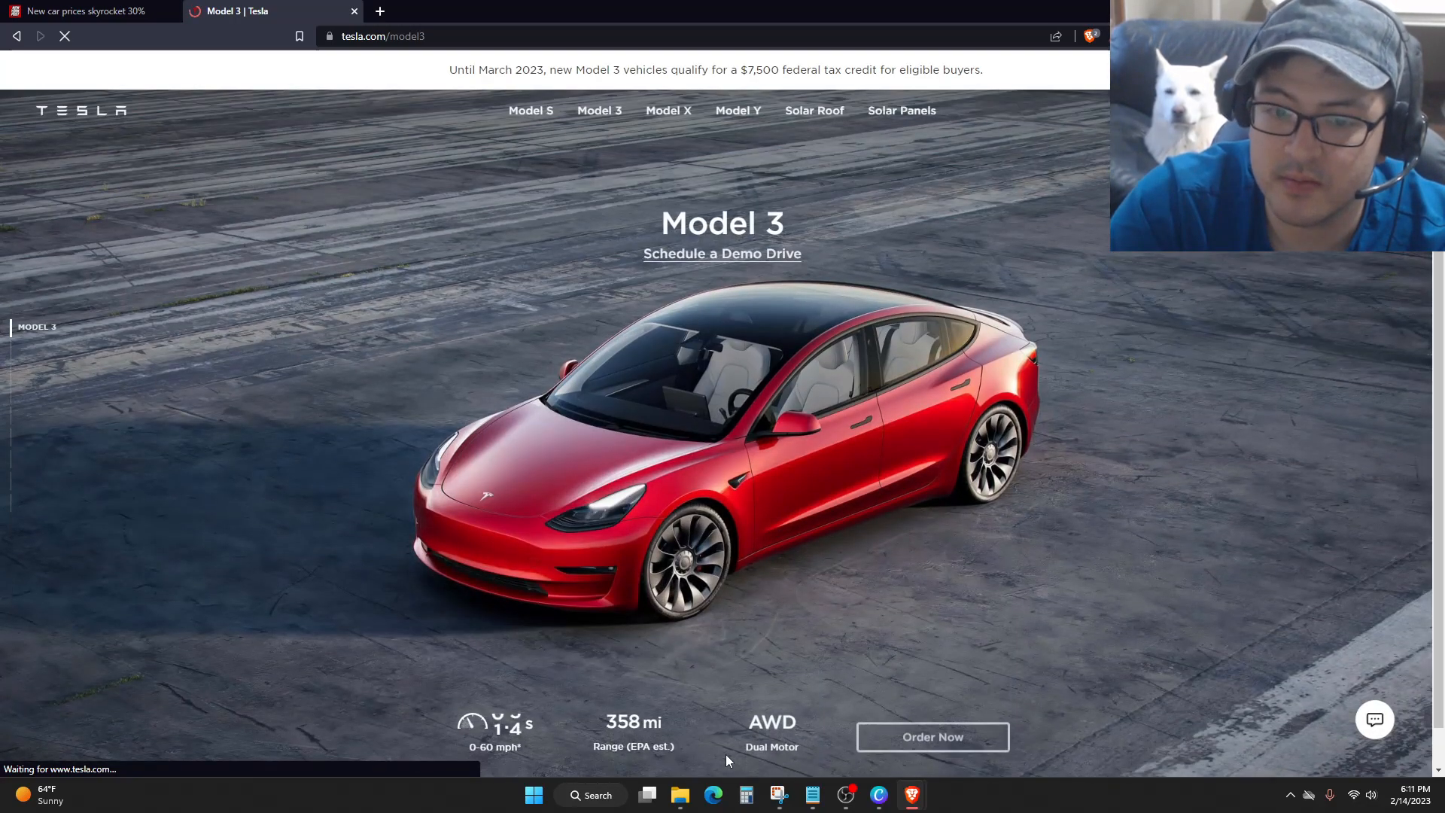
{"action": "left_click", "coordinate": [930, 736]}
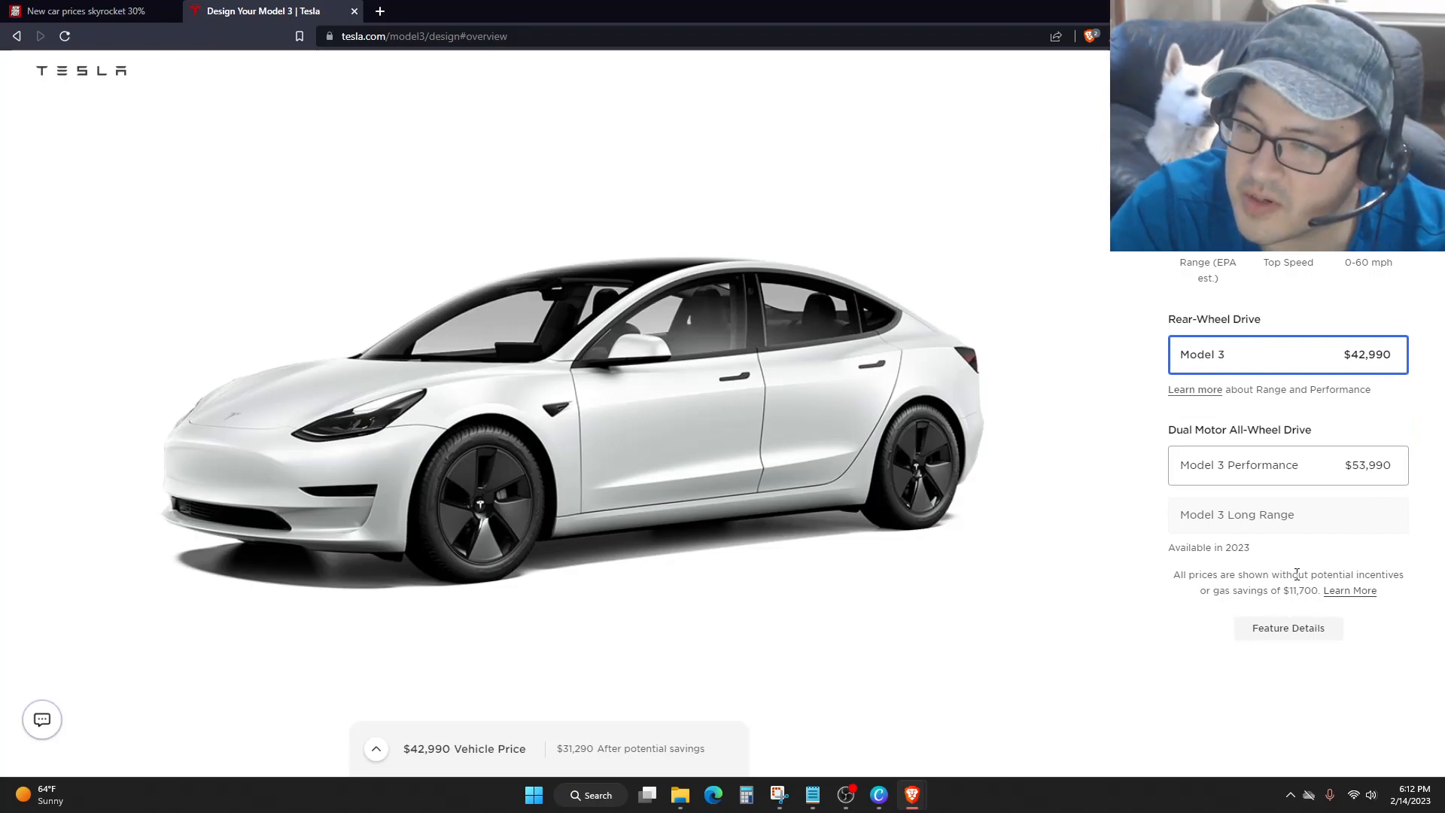
{"action": "mouse_move", "coordinate": [1355, 602]}
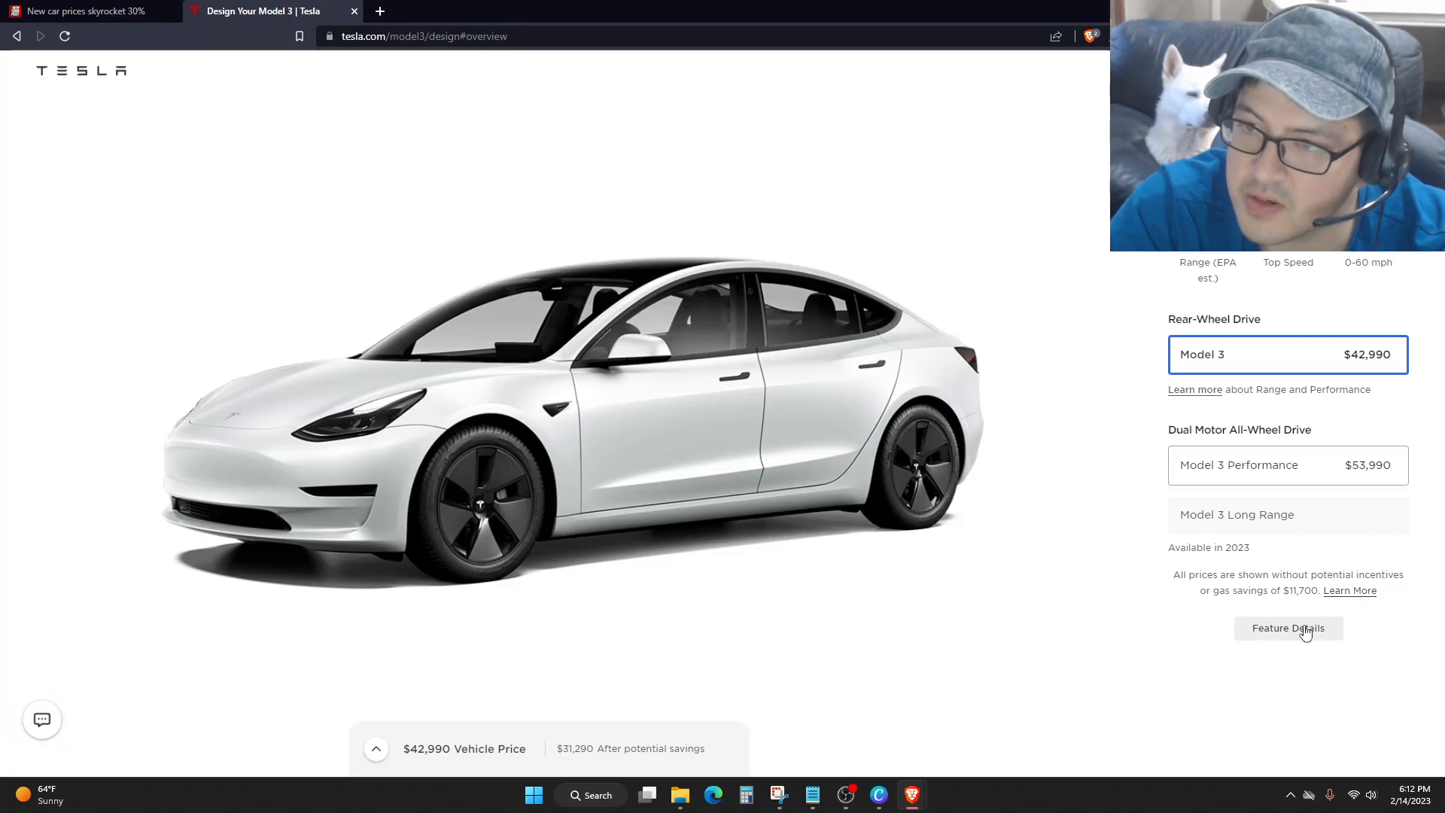
{"action": "mouse_move", "coordinate": [1349, 363]}
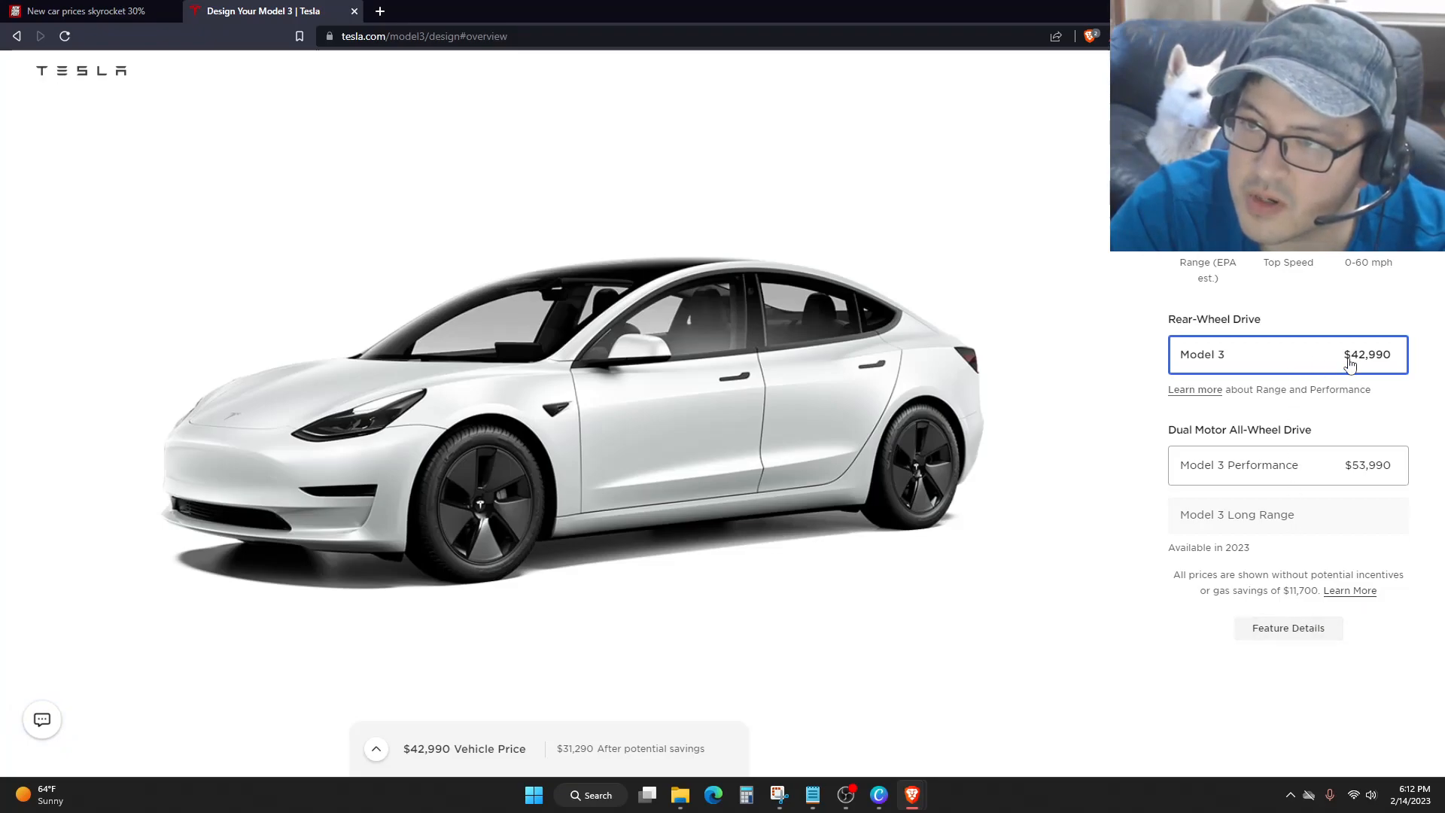
{"action": "left_click", "coordinate": [1349, 590]}
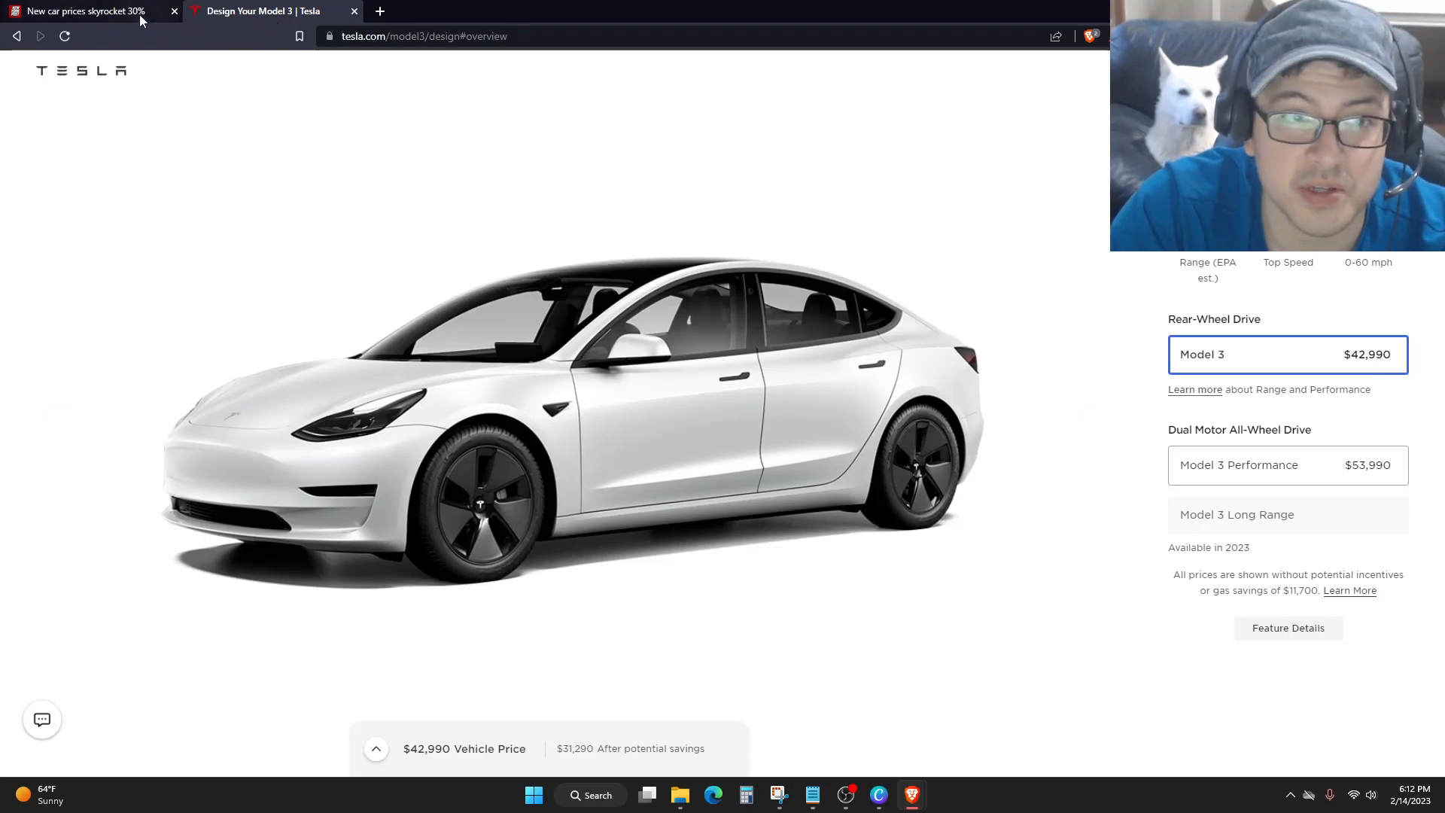
{"action": "left_click", "coordinate": [83, 10]}
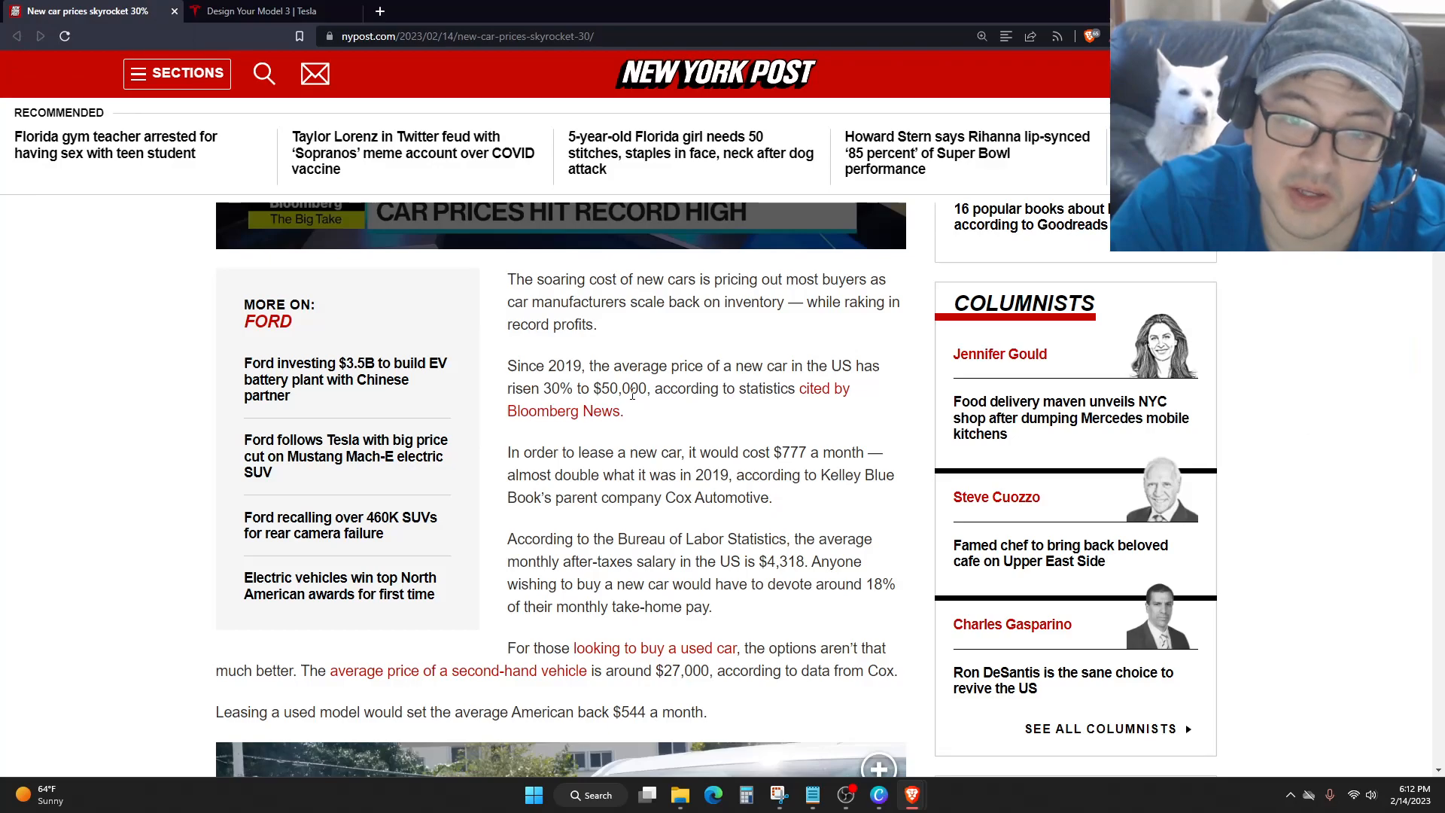
{"action": "left_click", "coordinate": [268, 11]}
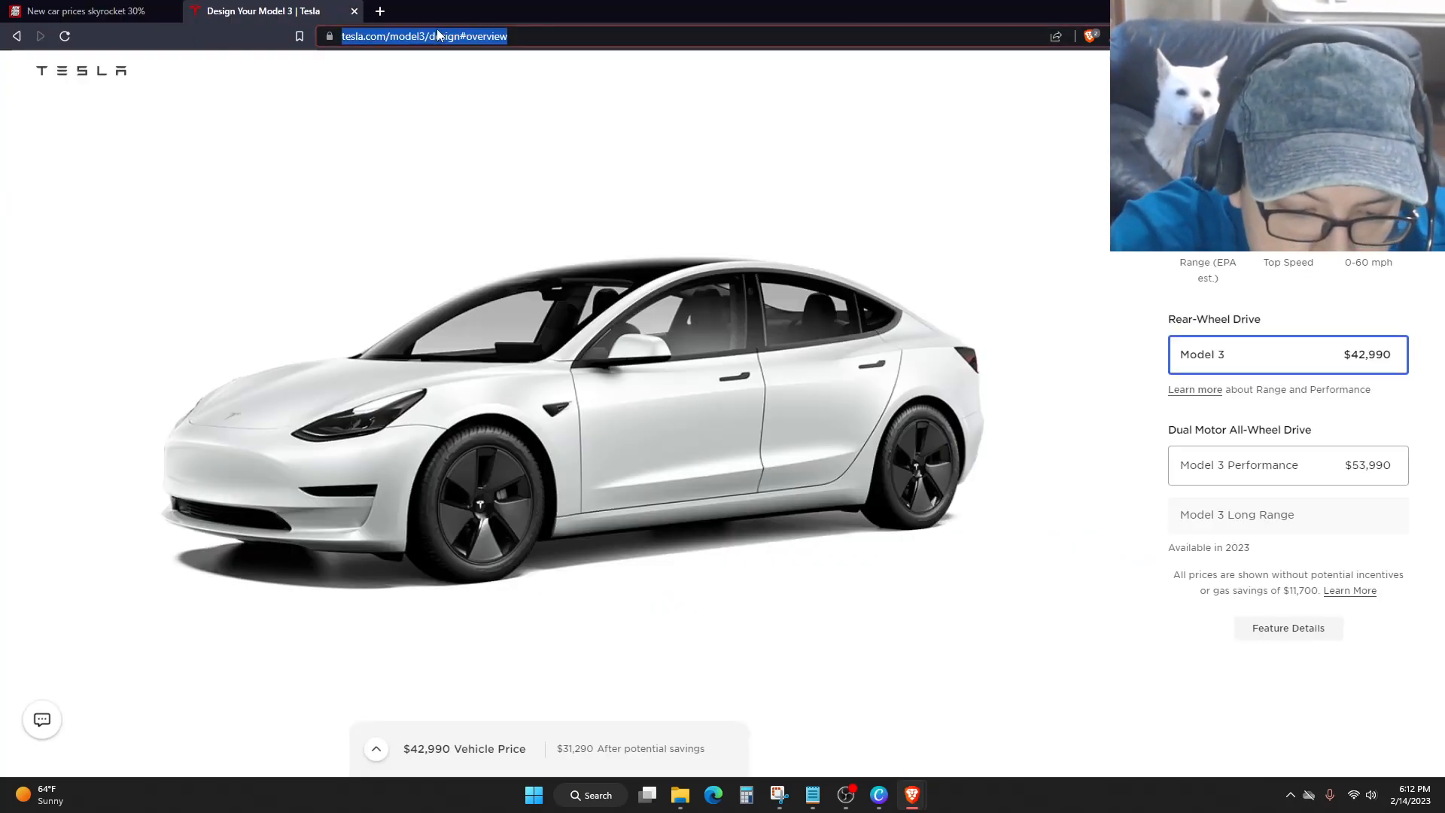
Search Brave for honda and open the American Honda official site.
{"action": "type", "text": "honda&source=desktop"}
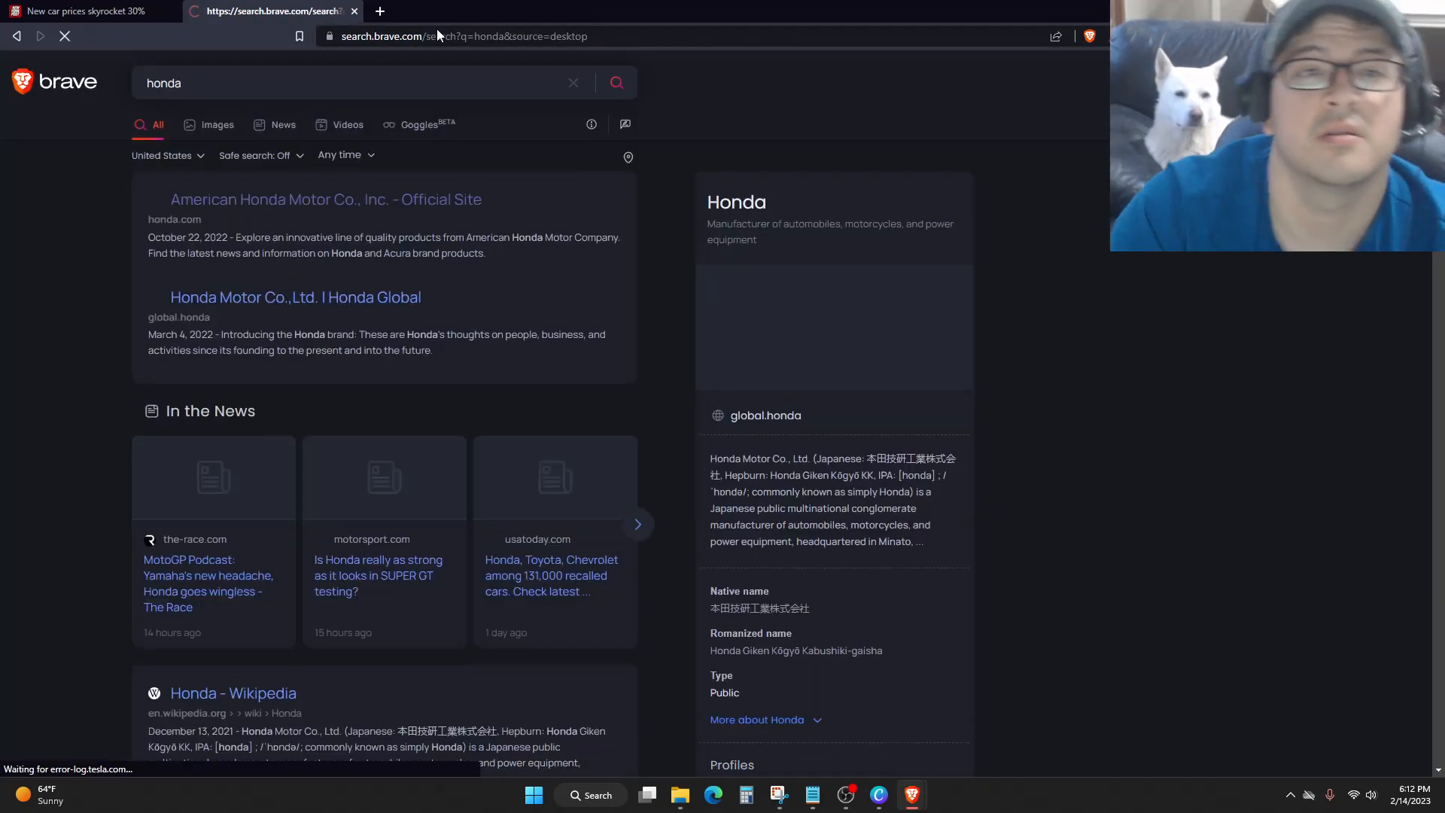
{"action": "left_click", "coordinate": [326, 199]}
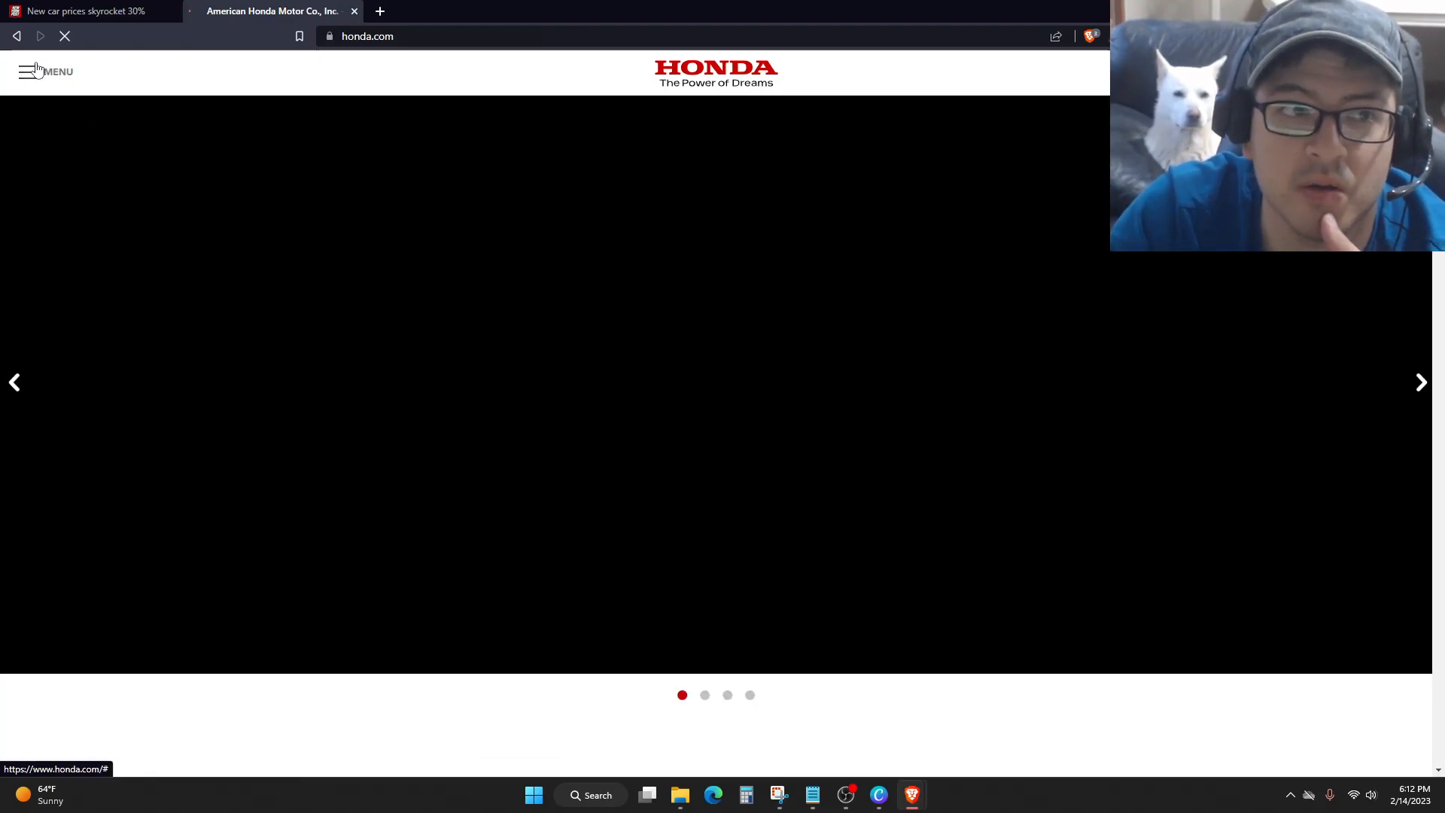
Go to the Honda Autos site and show its vehicle lineup with starting prices.
{"action": "left_click", "coordinate": [27, 71]}
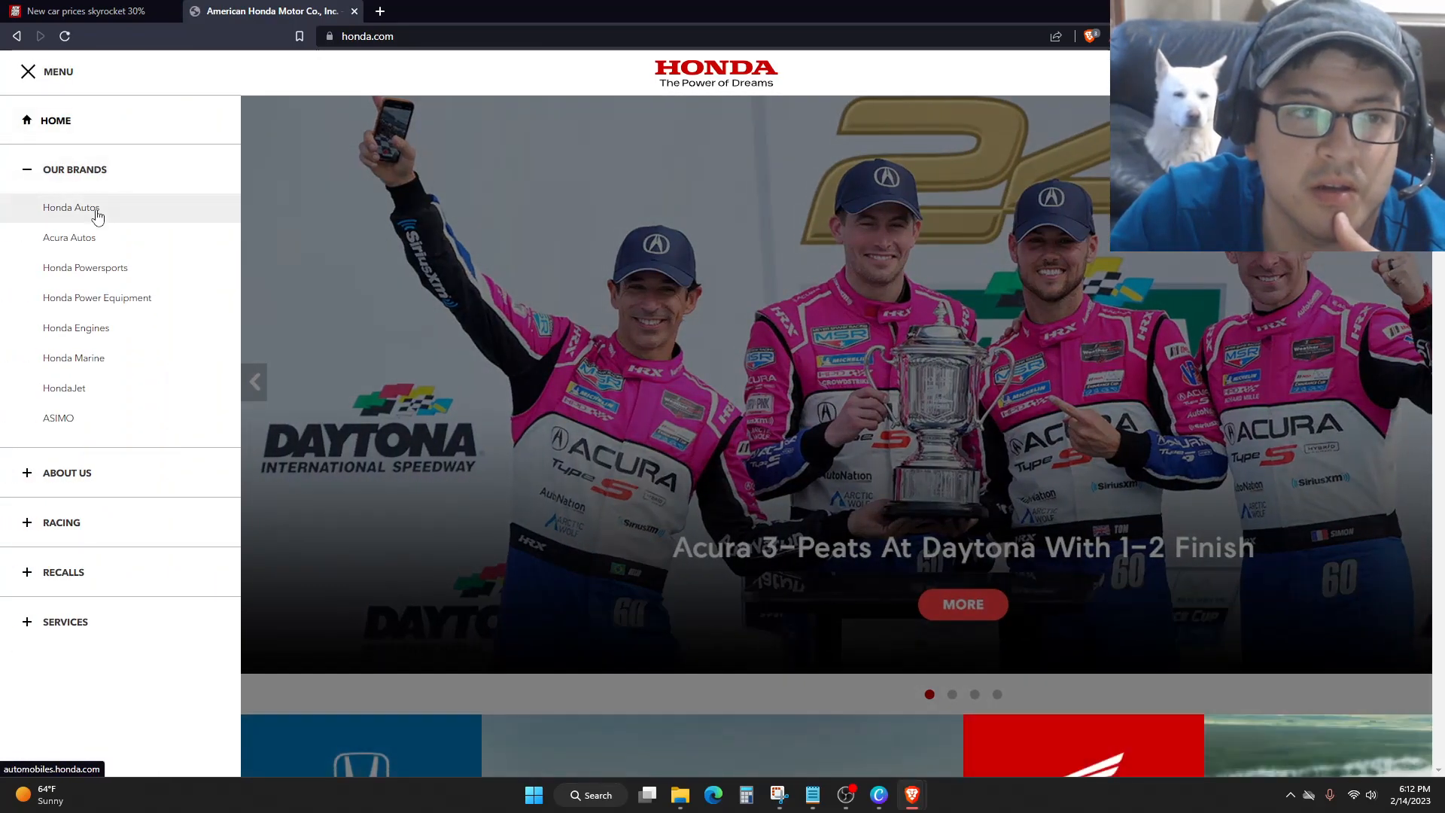
{"action": "left_click", "coordinate": [70, 206]}
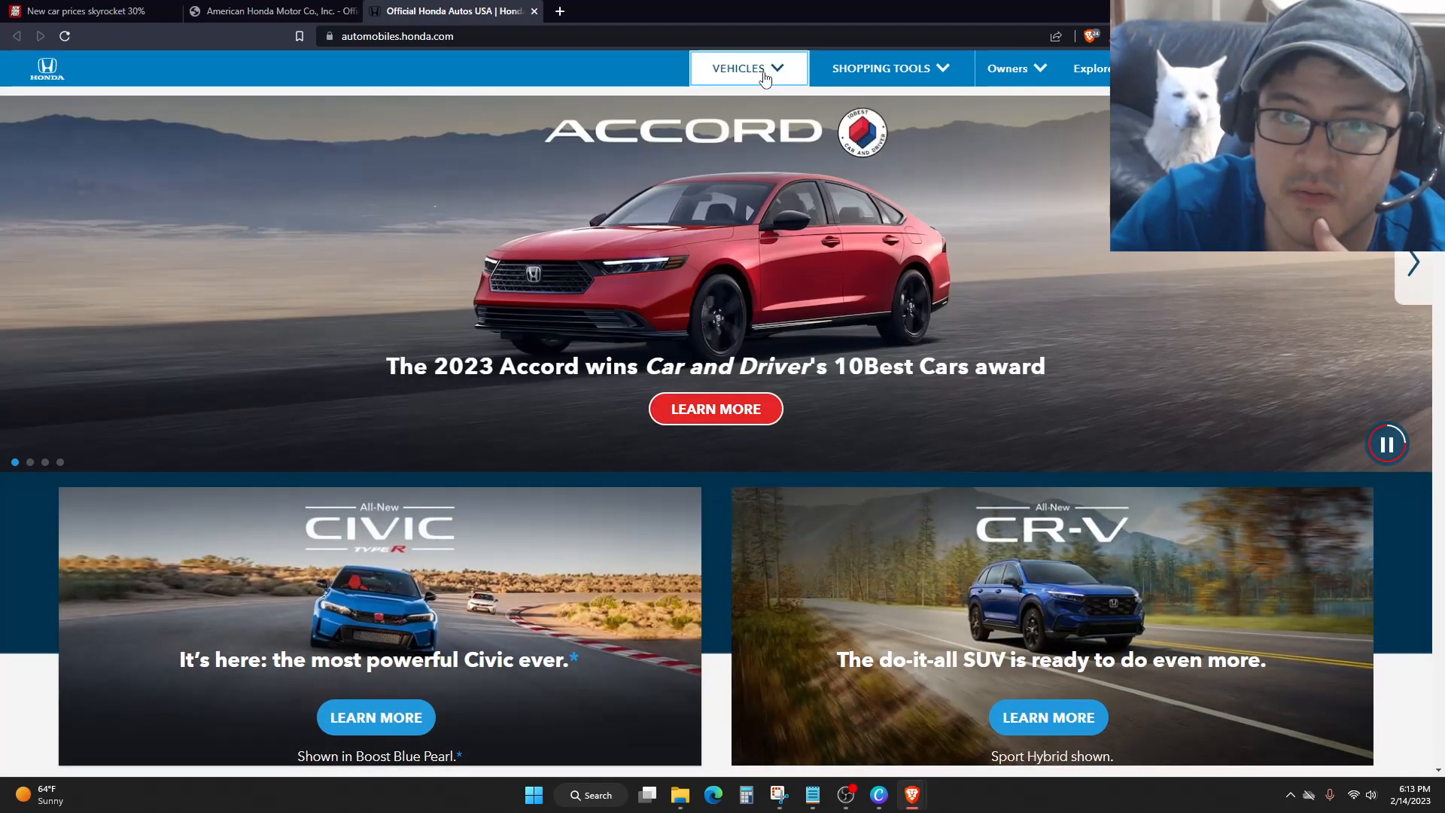
{"action": "left_click", "coordinate": [748, 68]}
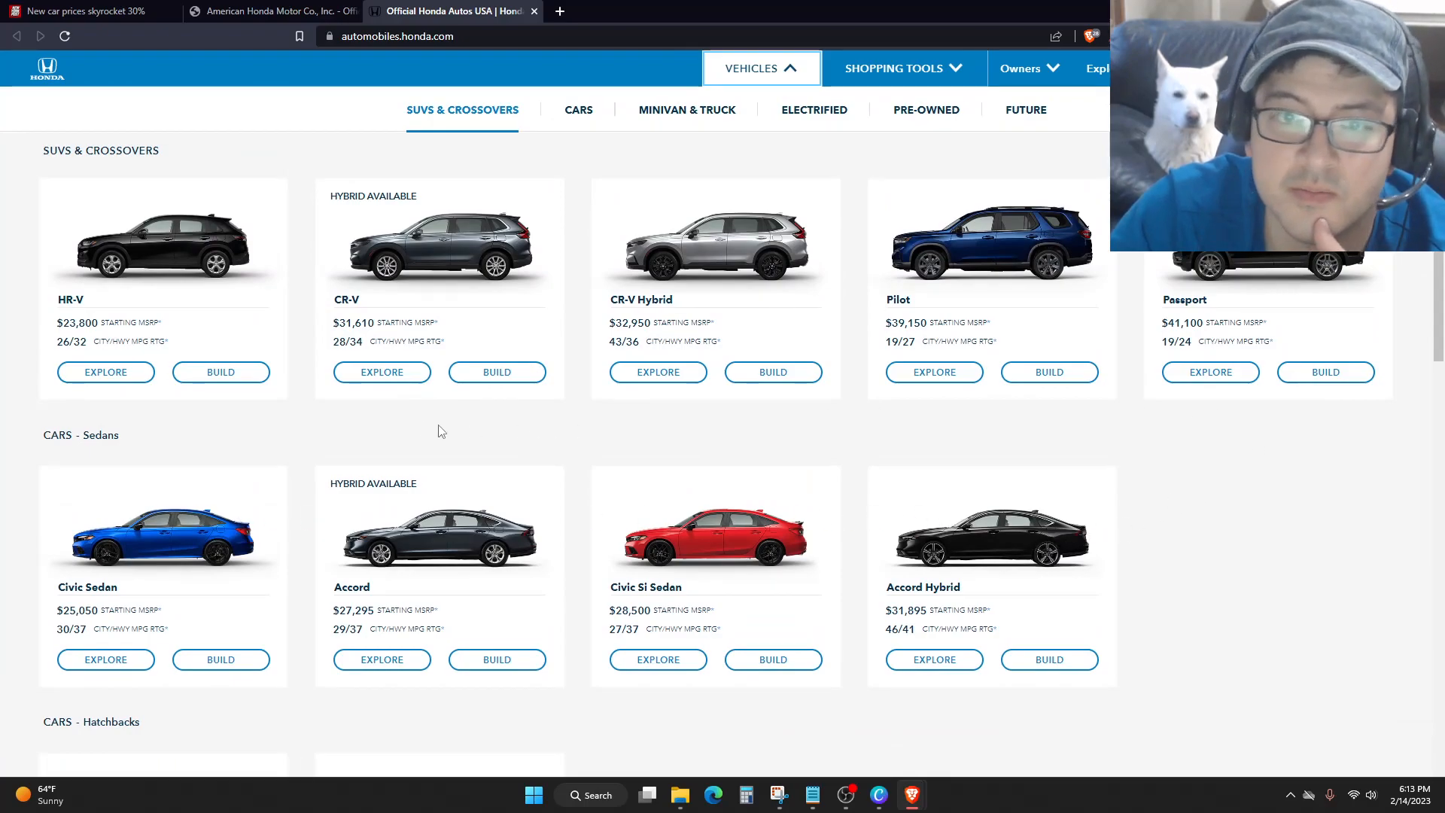
Browse the lineup down to minivans, hybrids and pre-owned, then return to the Cars section.
{"action": "scroll", "scroll_direction": "down", "scroll_amount": 3}
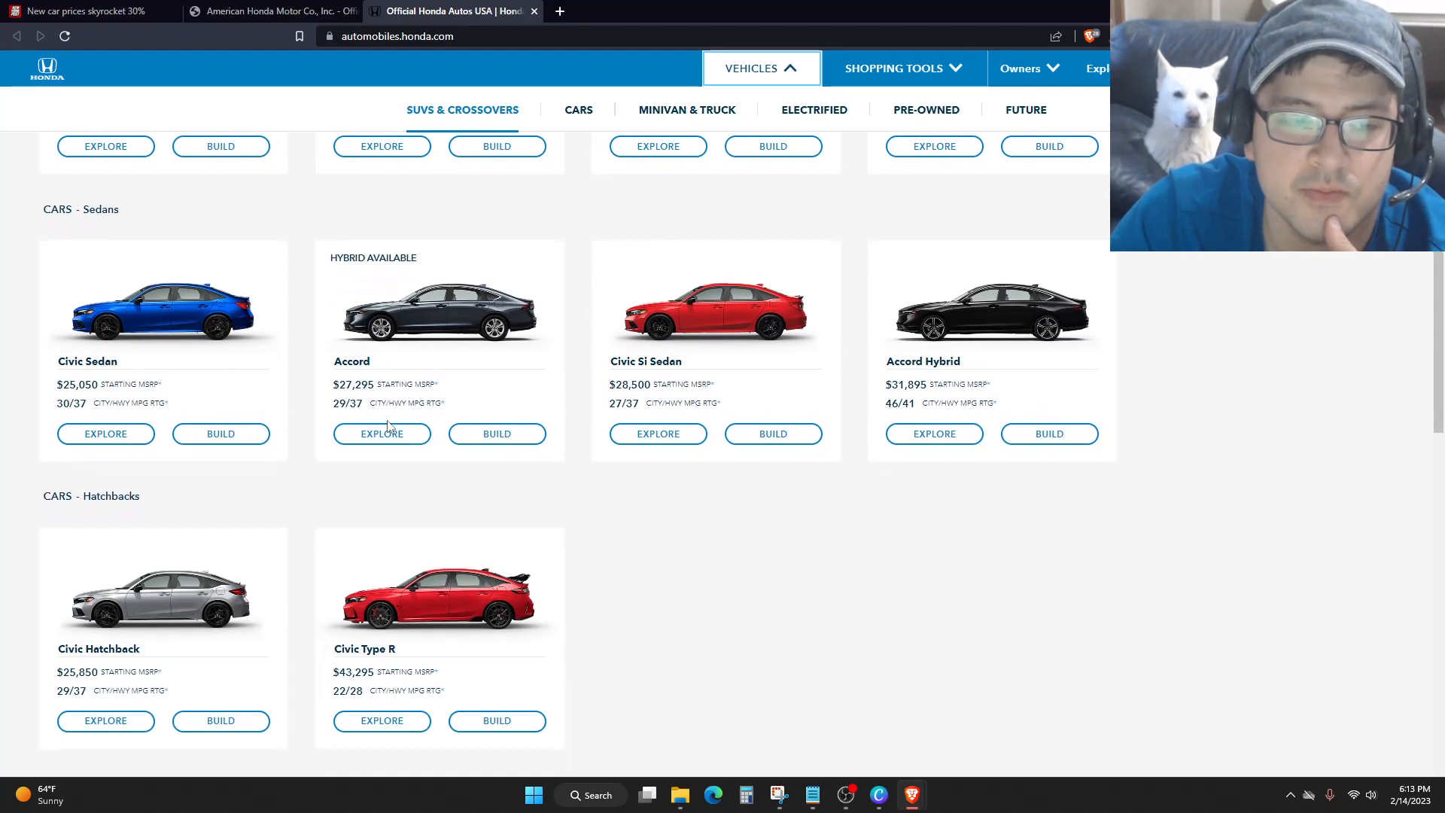
{"action": "scroll", "scroll_direction": "down", "scroll_amount": 3}
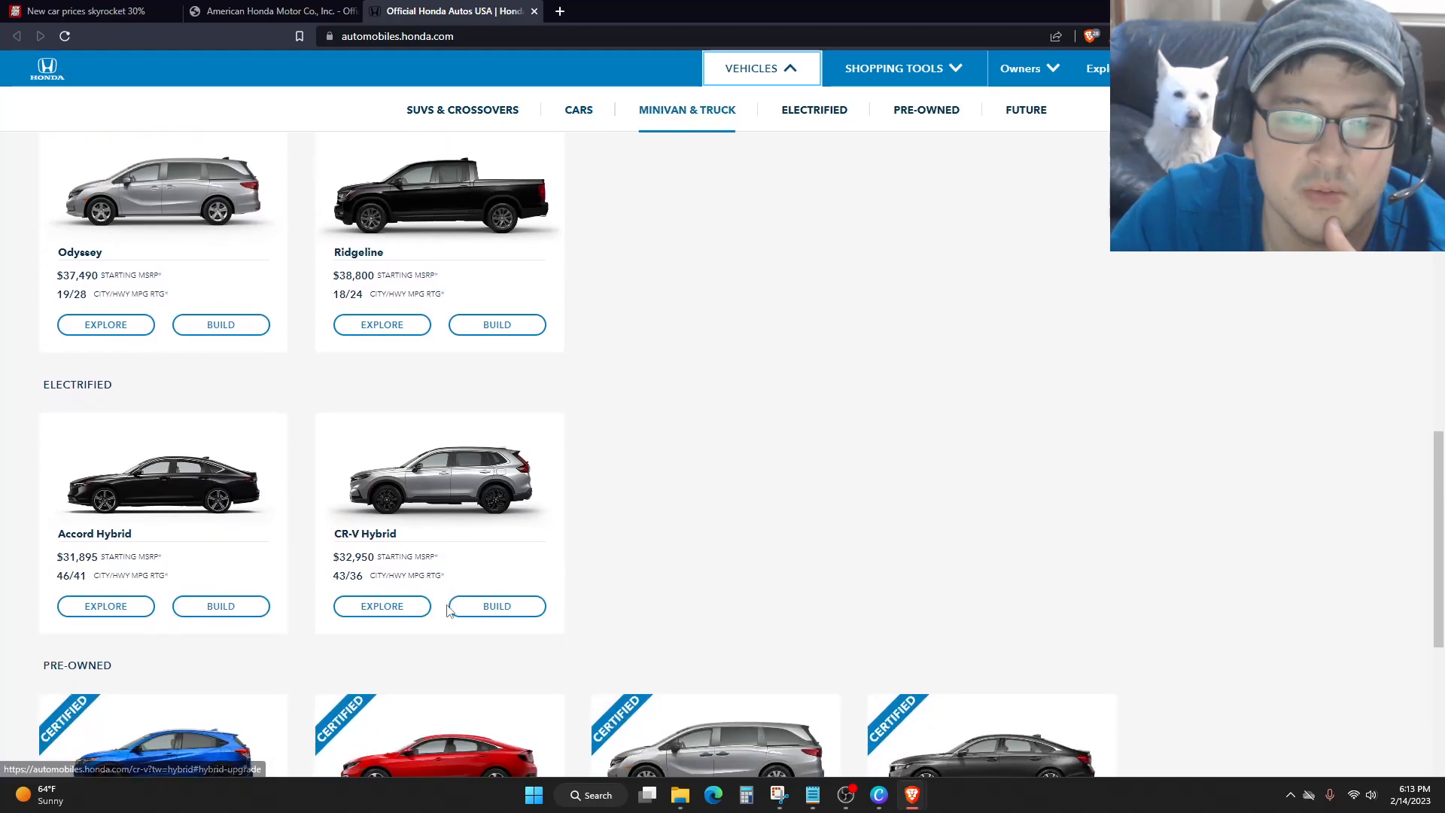
{"action": "scroll", "scroll_direction": "down", "scroll_amount": 3}
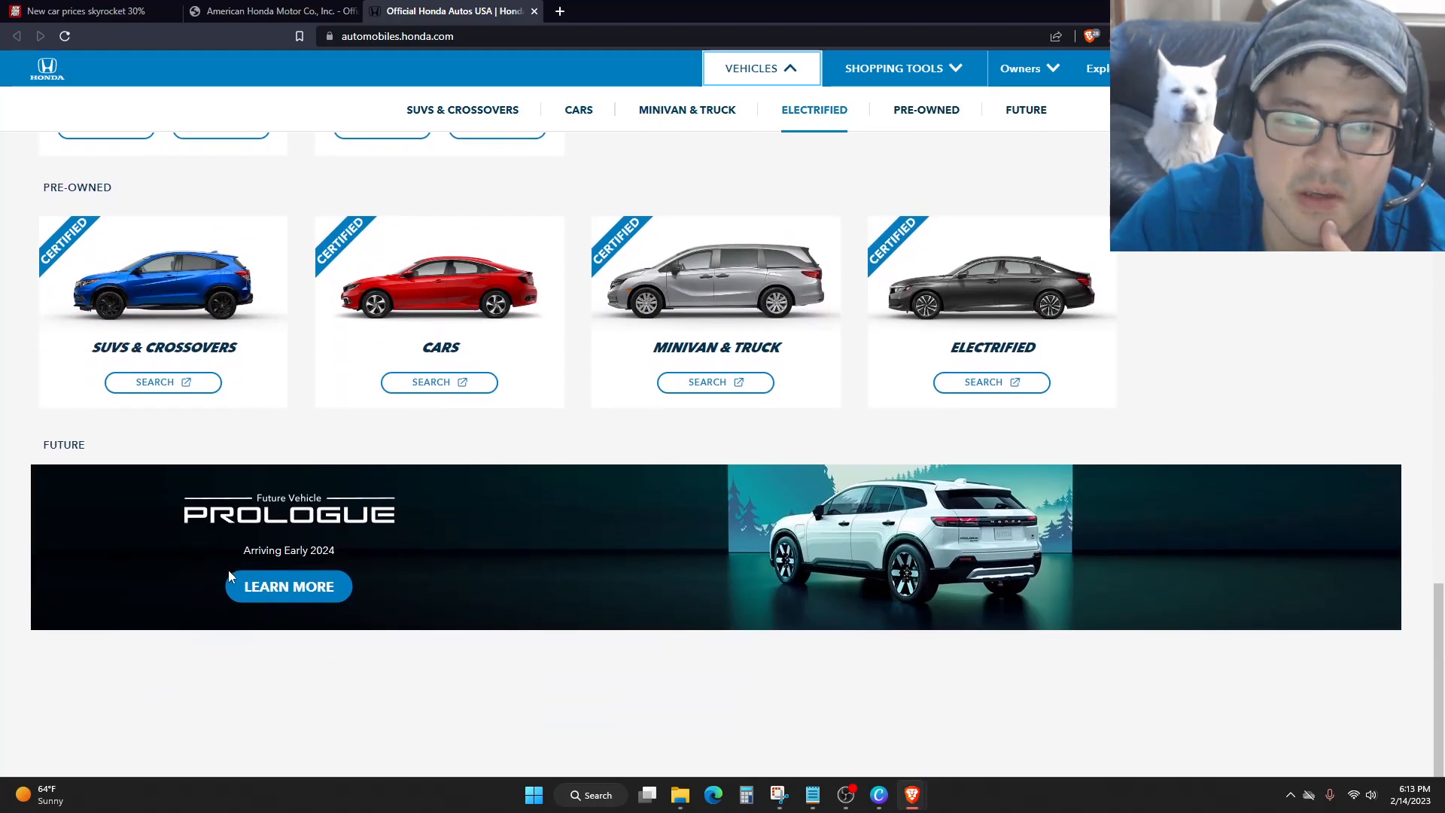
{"action": "scroll", "scroll_direction": "up", "scroll_amount": 3}
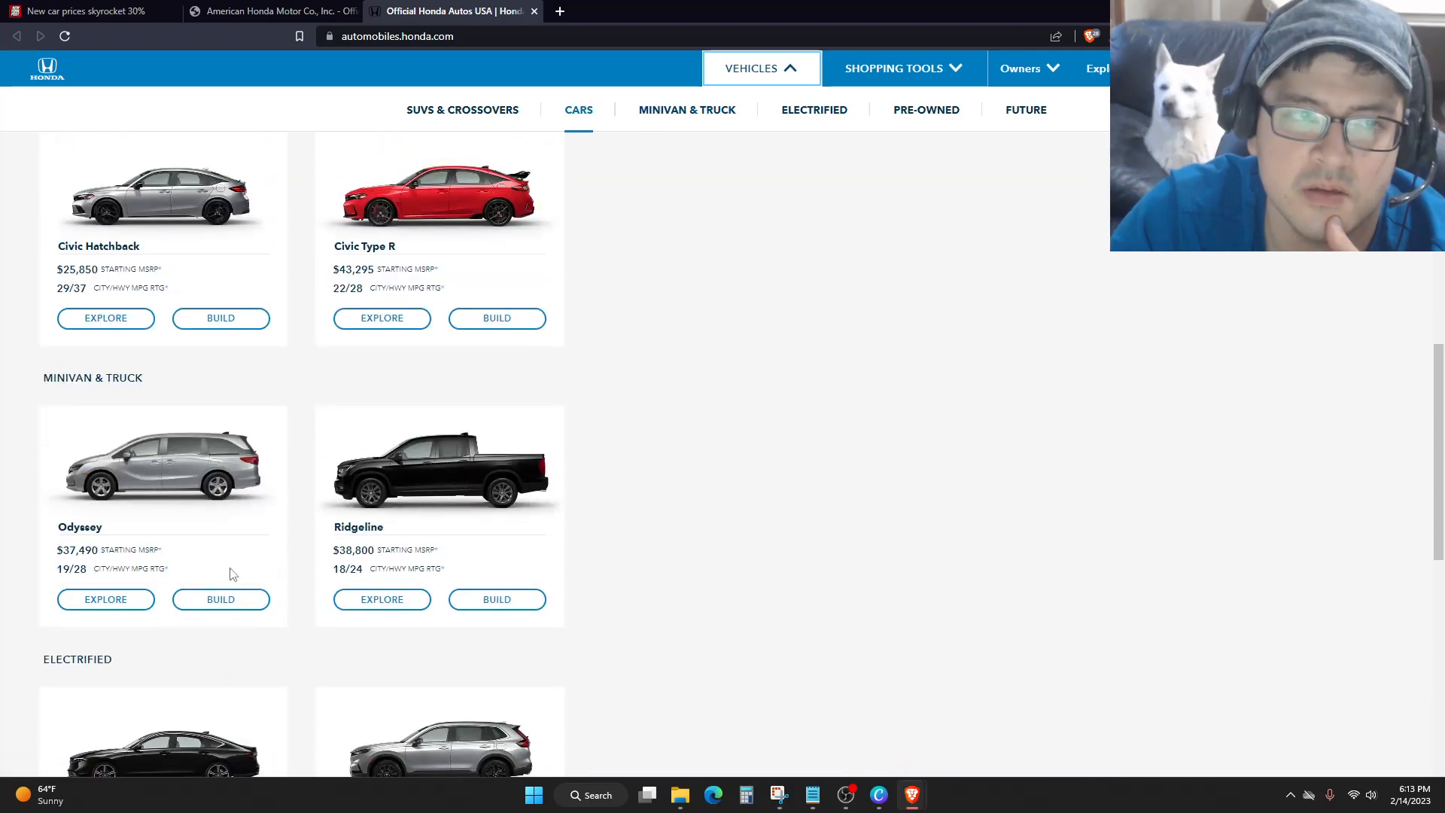
{"action": "scroll", "scroll_direction": "up", "scroll_amount": 3}
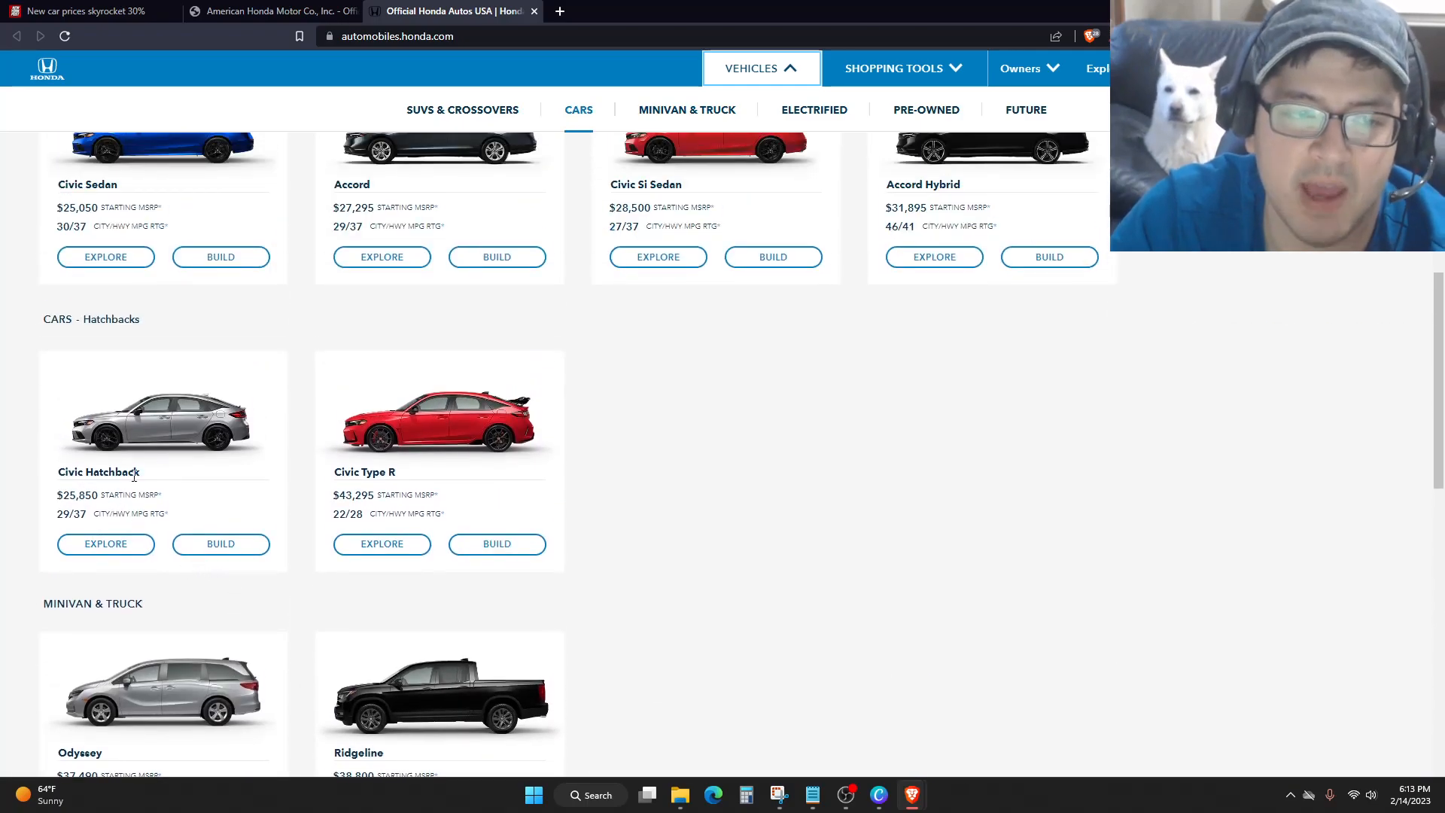
{"action": "mouse_move", "coordinate": [237, 393]}
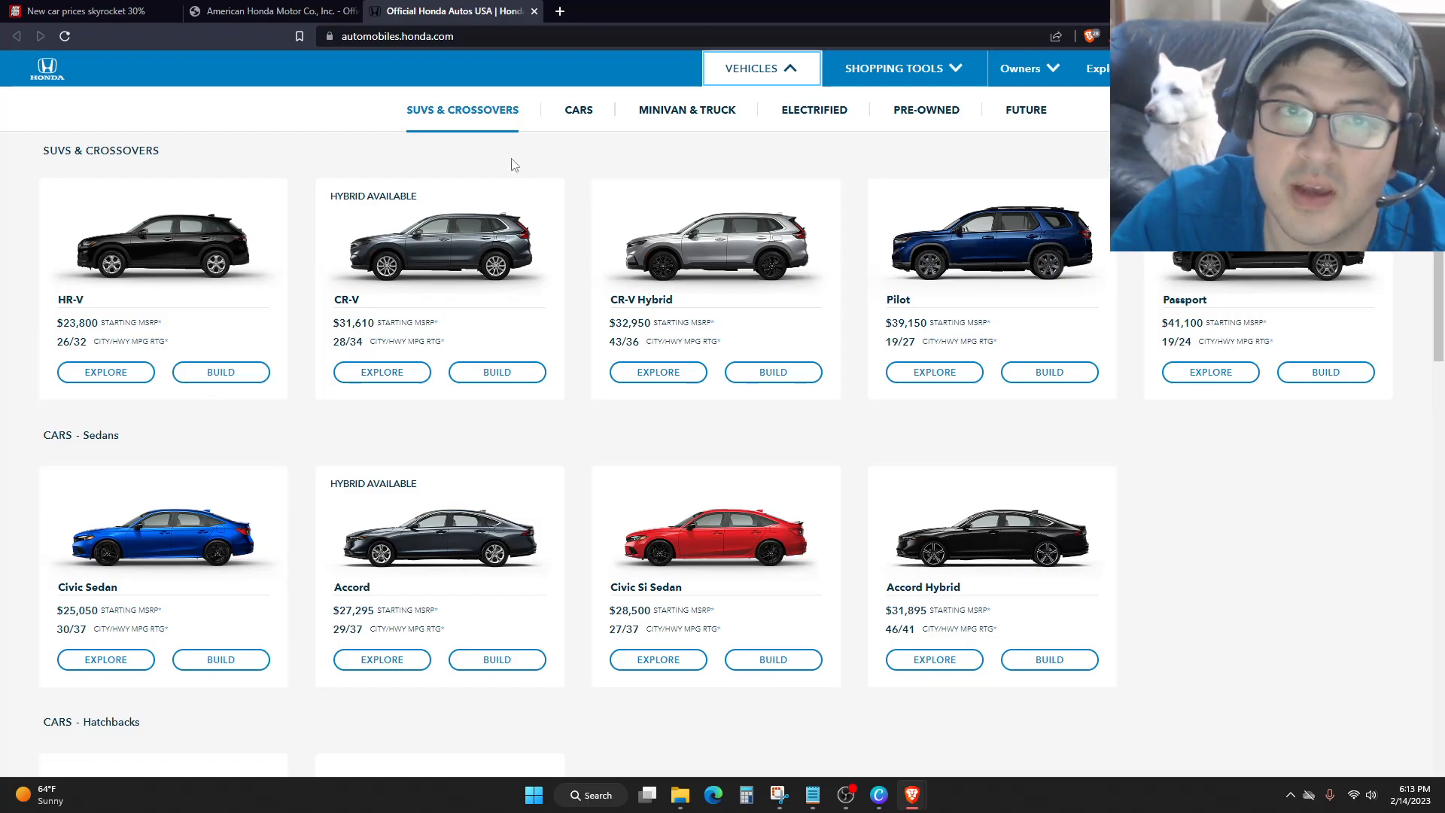
{"action": "left_click", "coordinate": [578, 110]}
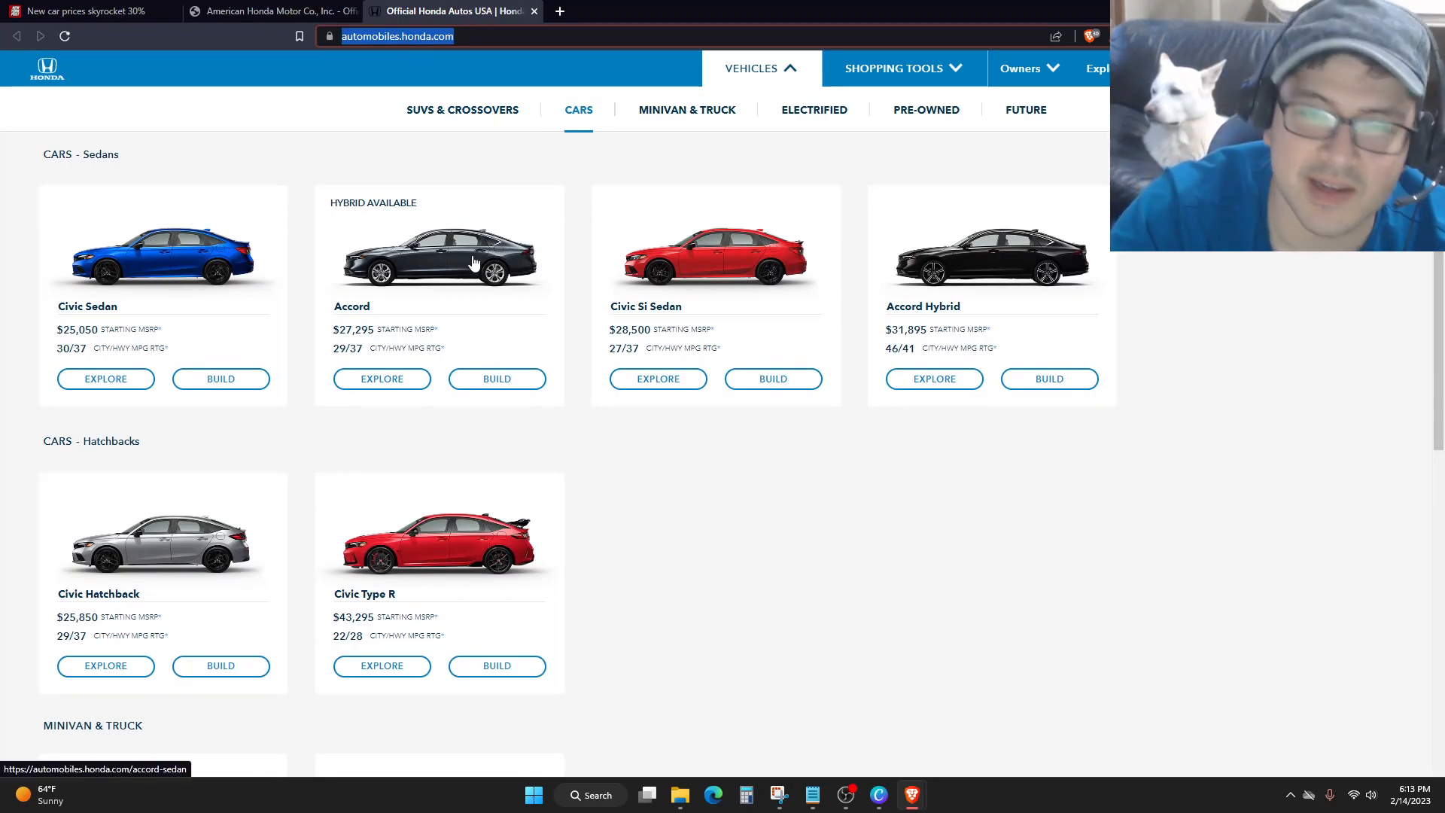
Search Brave for nissan and open the Nissan USA site at Explore our vehicles.
{"action": "type", "text": "nypost.com/news/"}
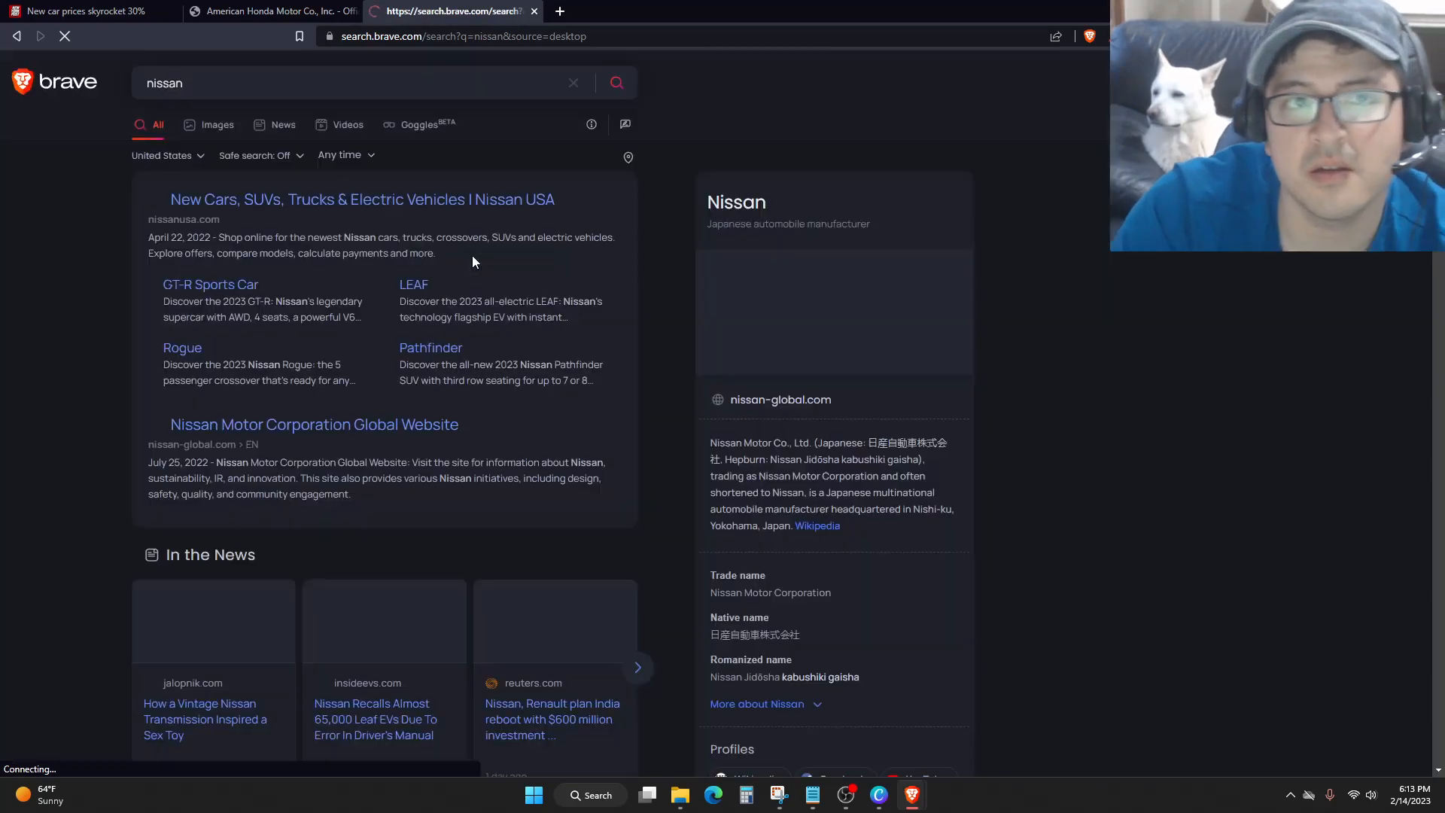
{"action": "left_click", "coordinate": [363, 198]}
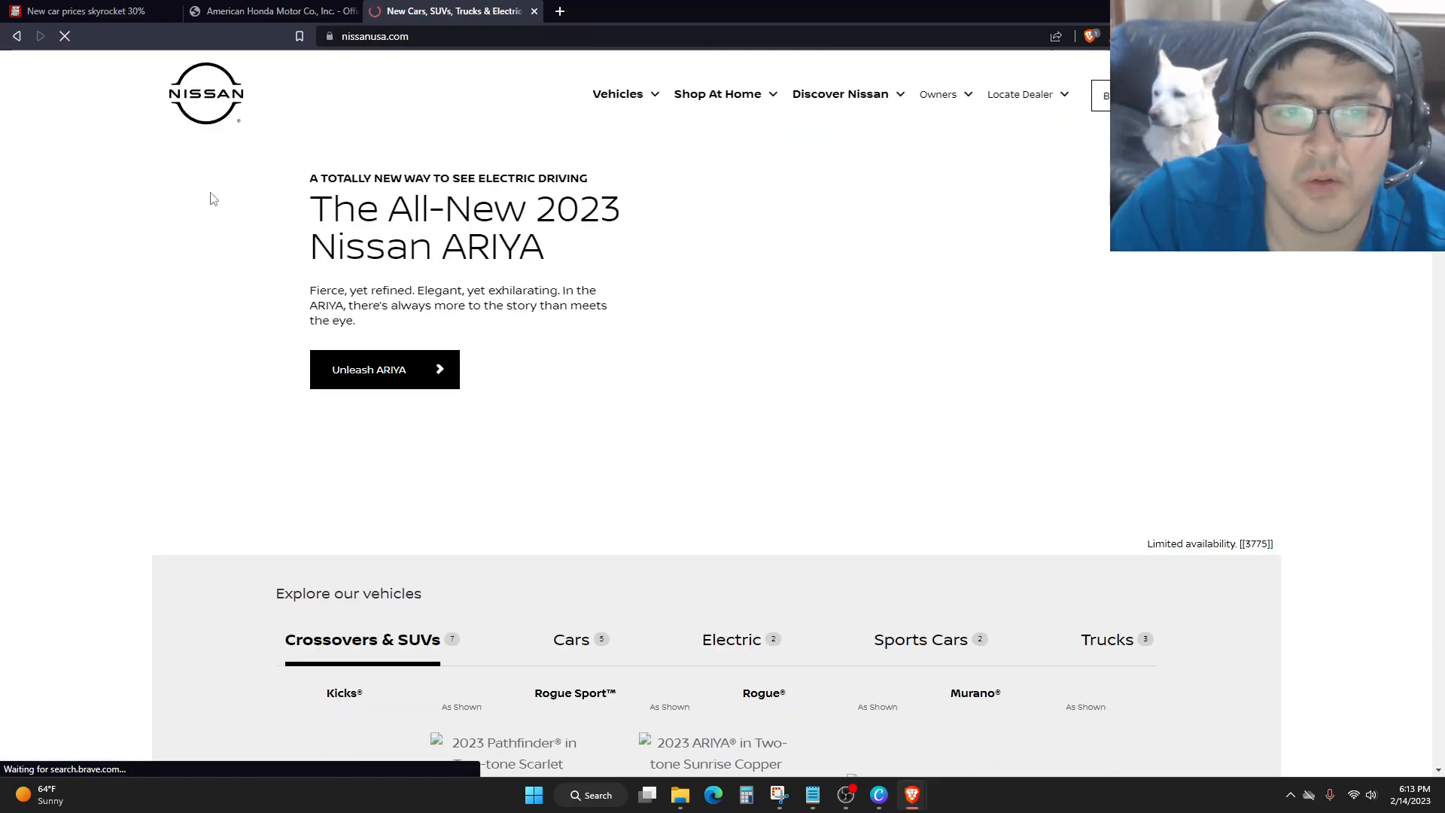
{"action": "scroll", "scroll_direction": "down", "scroll_amount": 3}
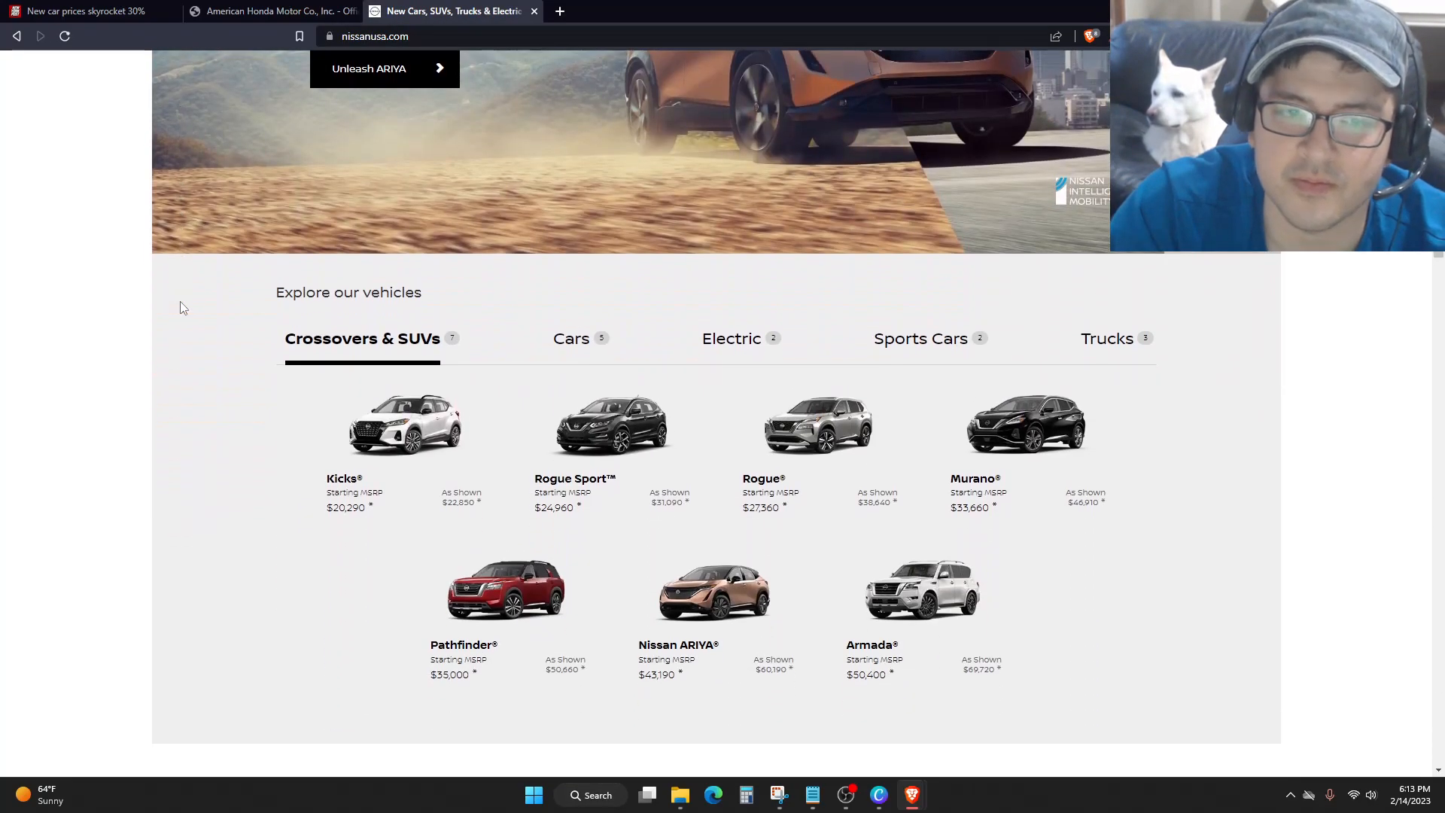
{"action": "mouse_move", "coordinate": [196, 327]}
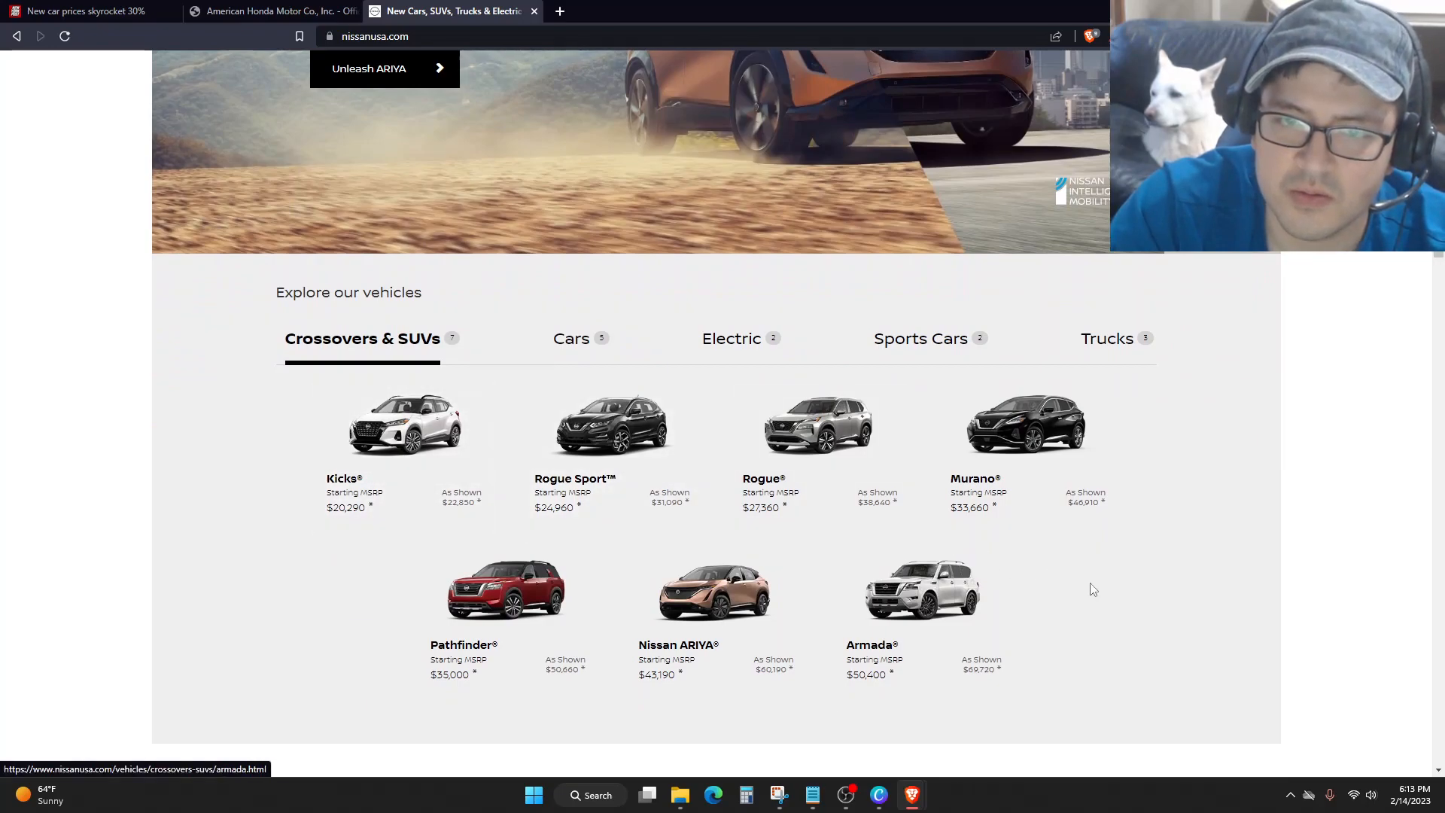
Show Nissan's Cars lineup with starting prices instead of SUVs.
{"action": "left_click", "coordinate": [569, 339]}
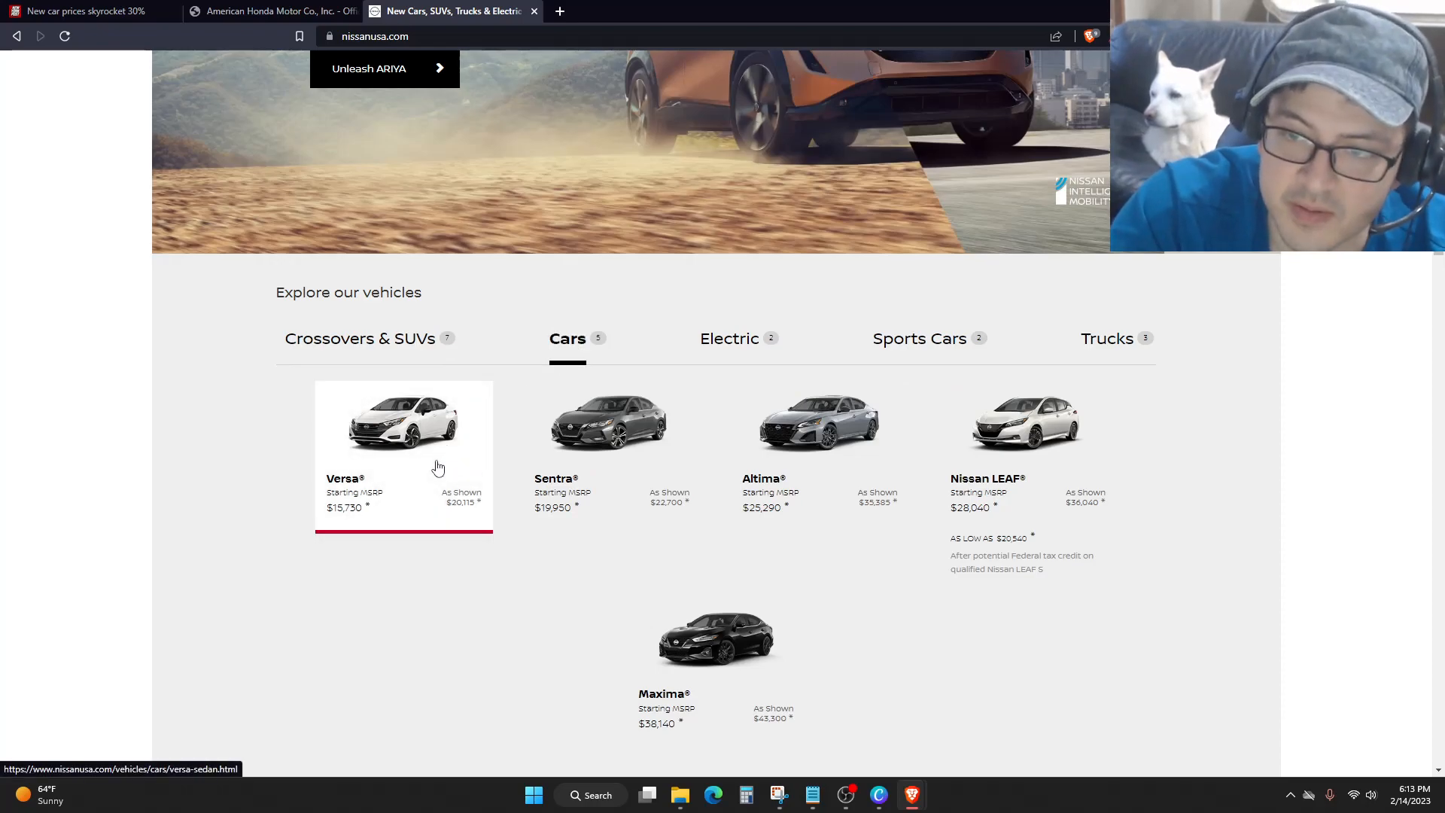
{"action": "scroll", "scroll_direction": "down", "scroll_amount": 3}
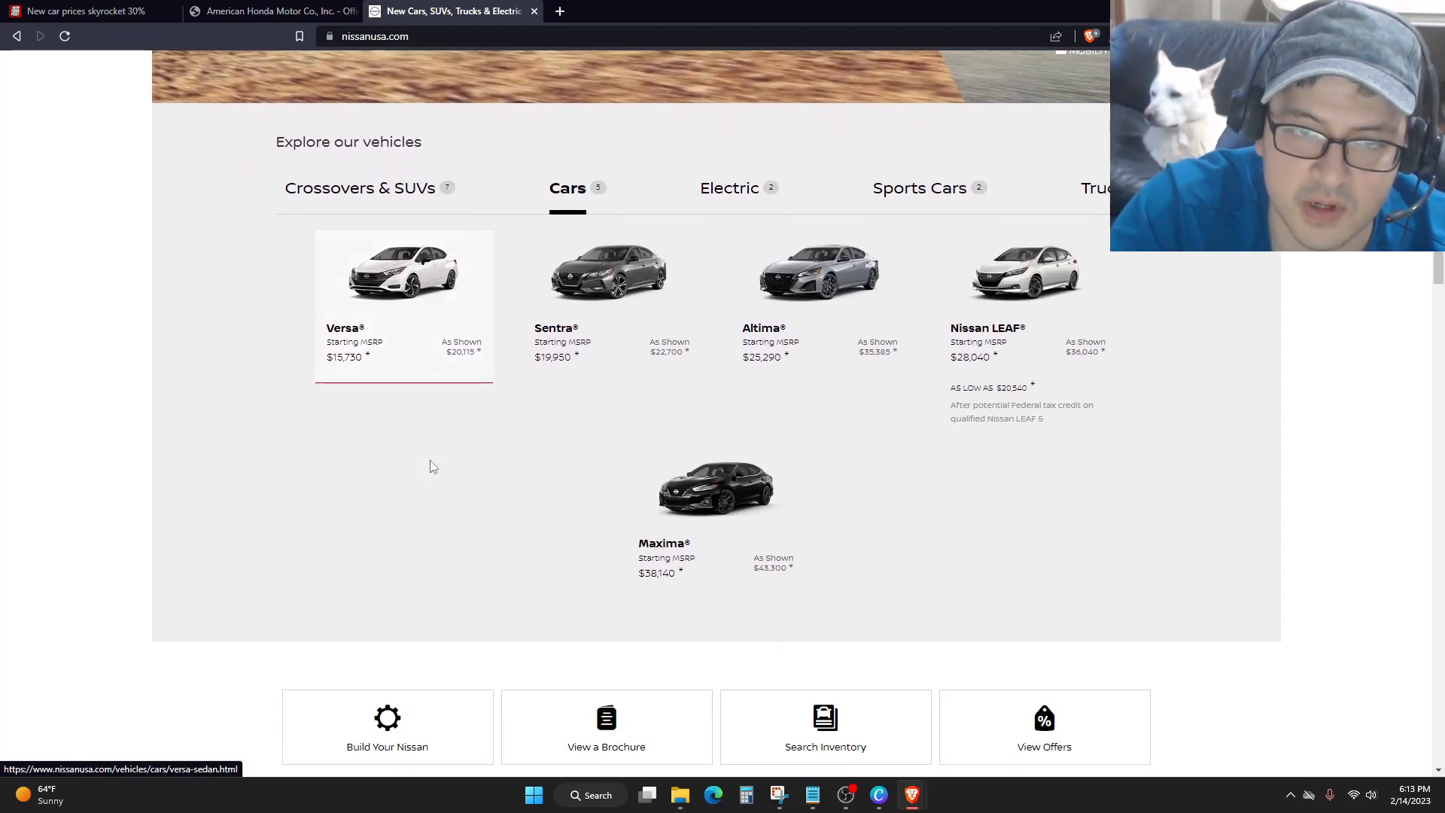
{"action": "scroll", "scroll_direction": "down", "scroll_amount": 3}
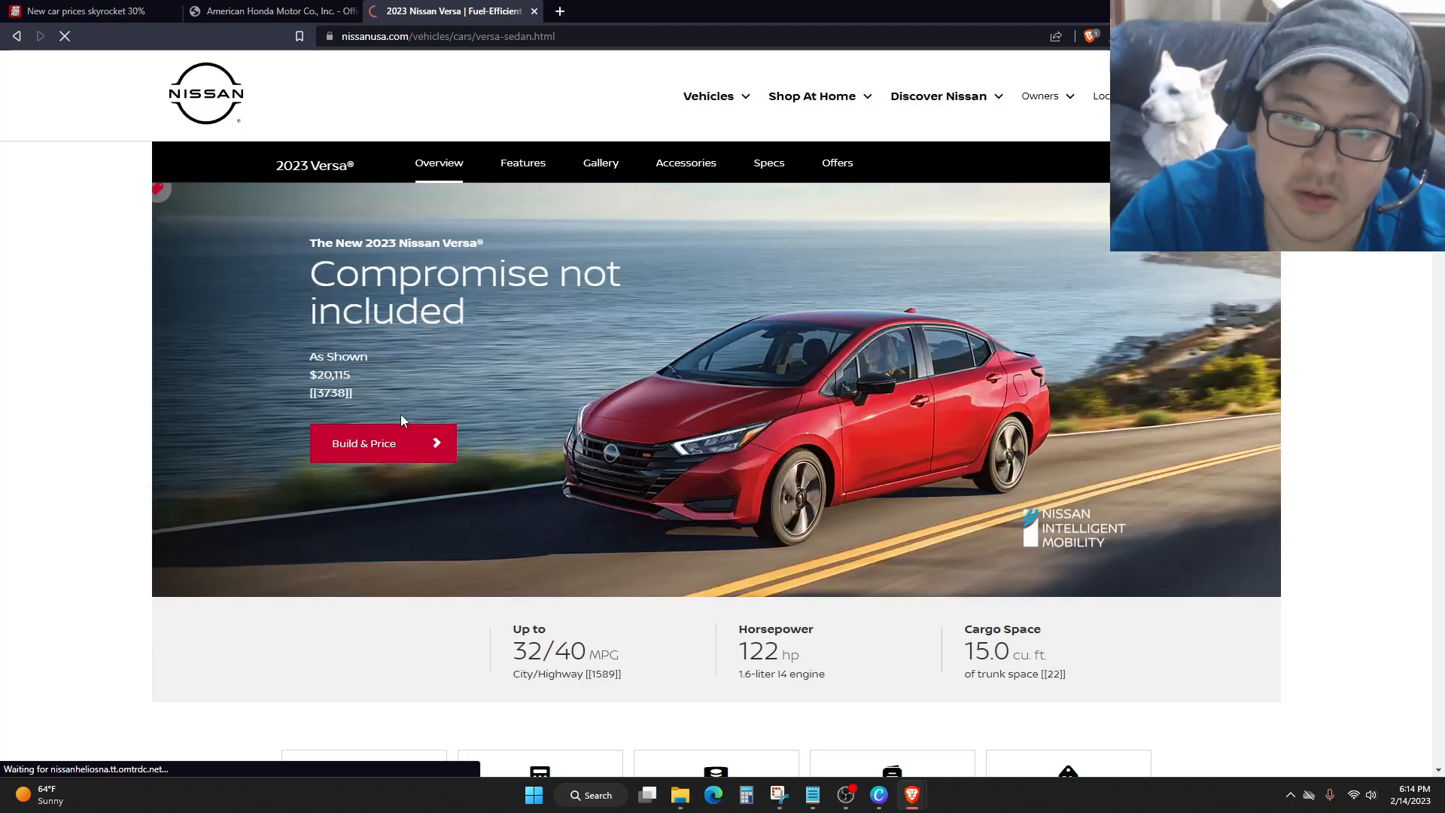
Scroll the 2023 Nissan Versa page down to its $15,730 starting MSRP.
{"action": "scroll", "scroll_direction": "down", "scroll_amount": 3}
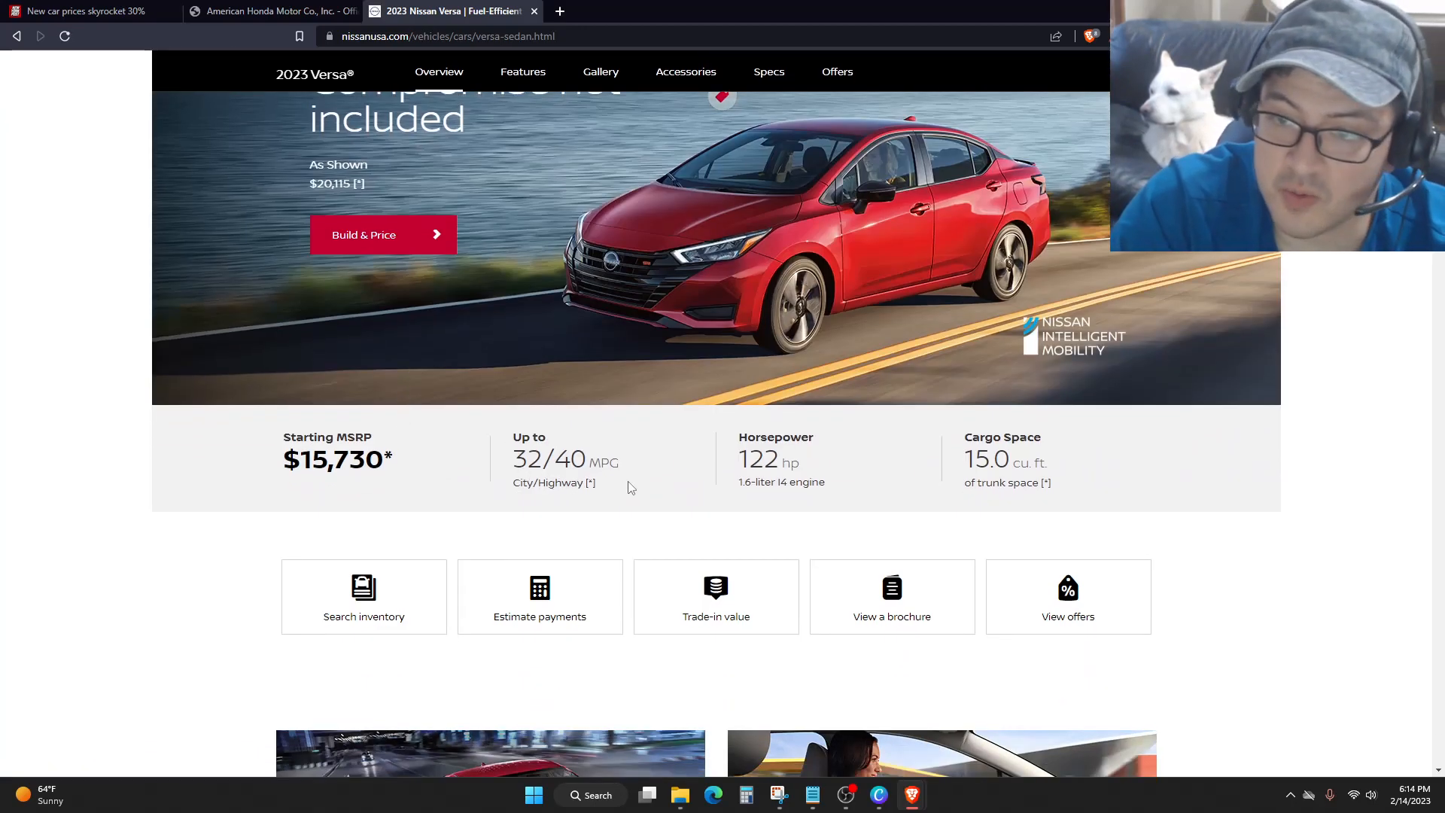
{"action": "scroll", "scroll_direction": "down", "scroll_amount": 3}
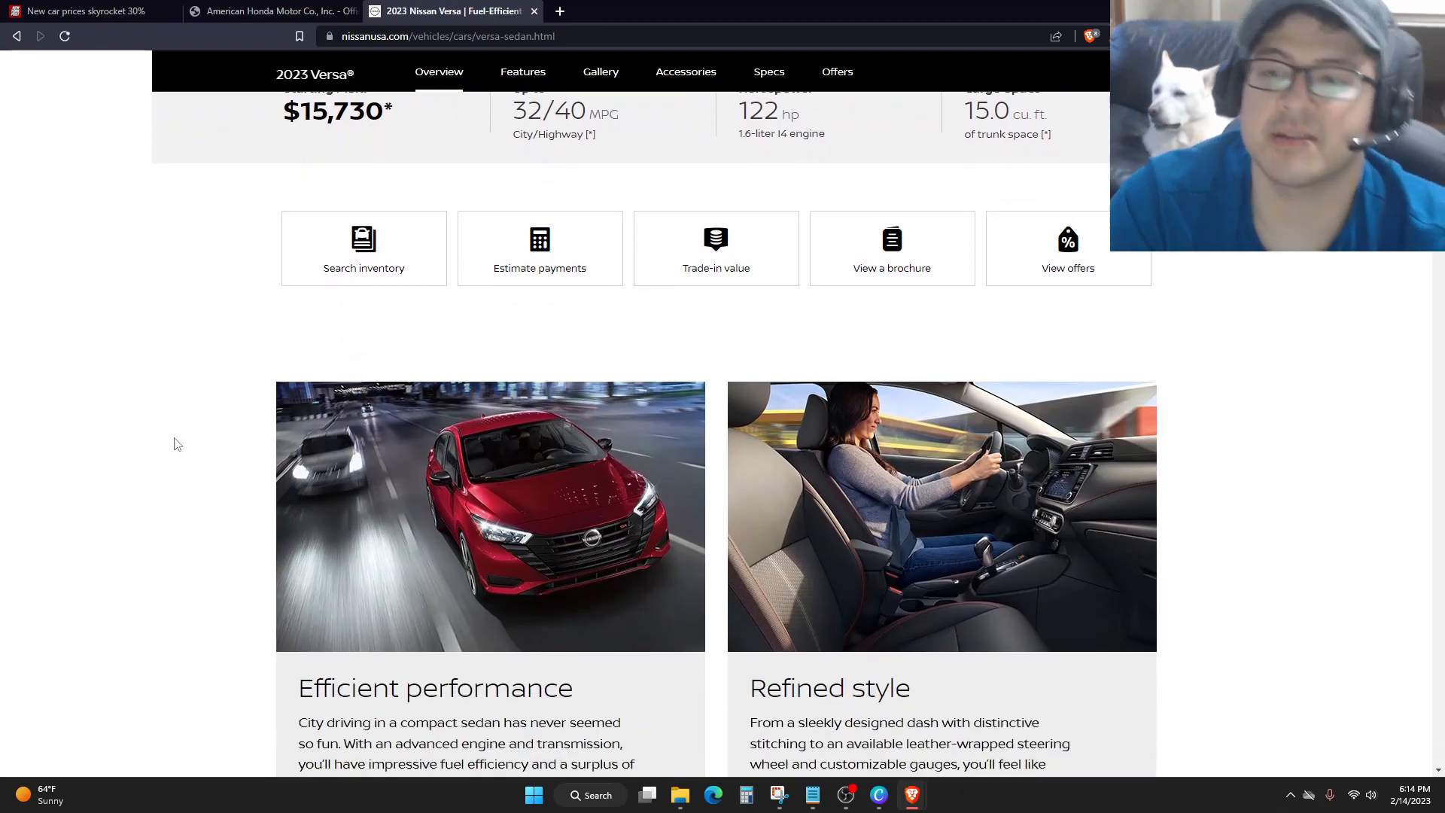
{"action": "scroll", "scroll_direction": "down", "scroll_amount": 3}
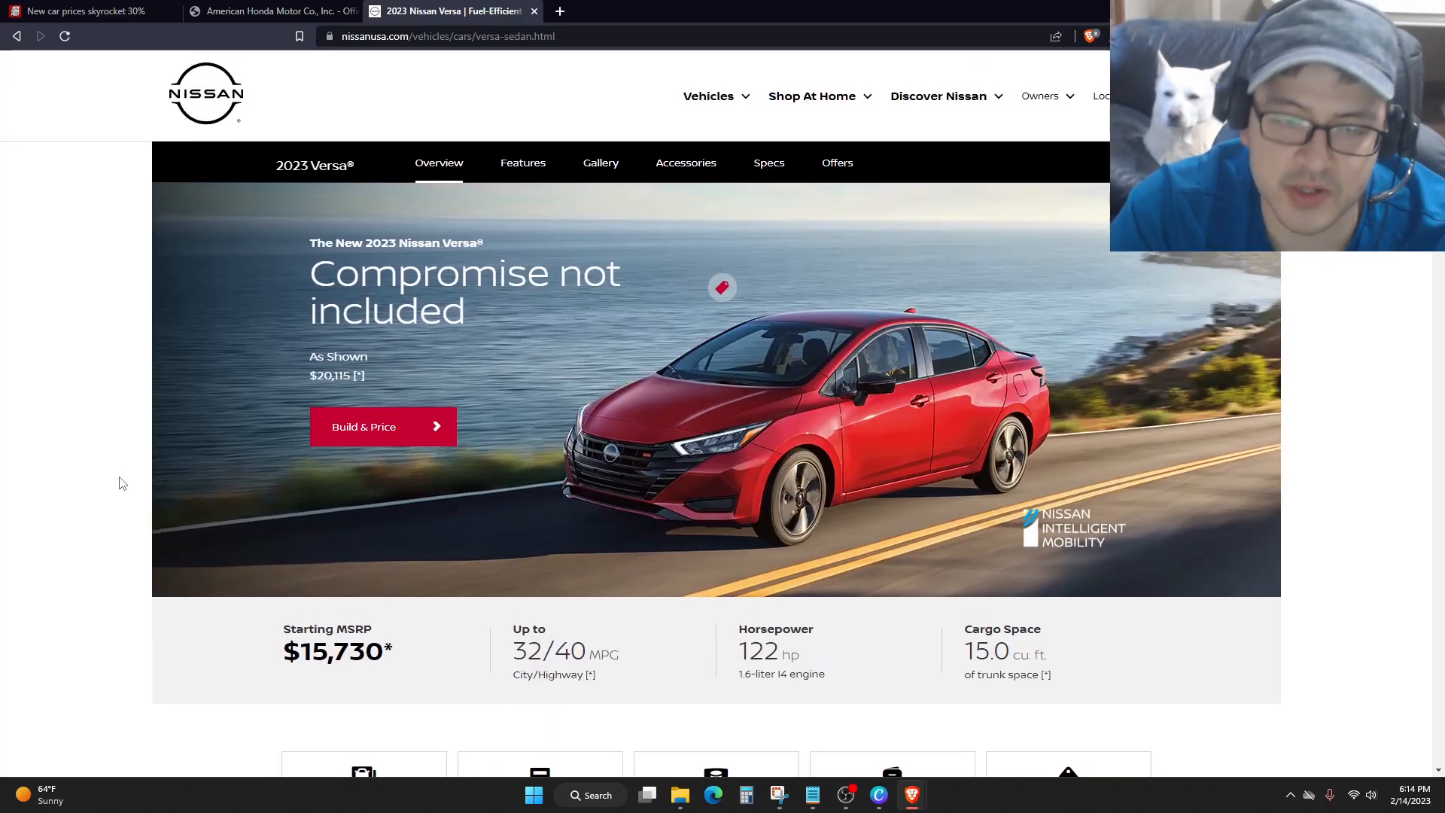
{"action": "scroll", "scroll_direction": "down", "scroll_amount": 3}
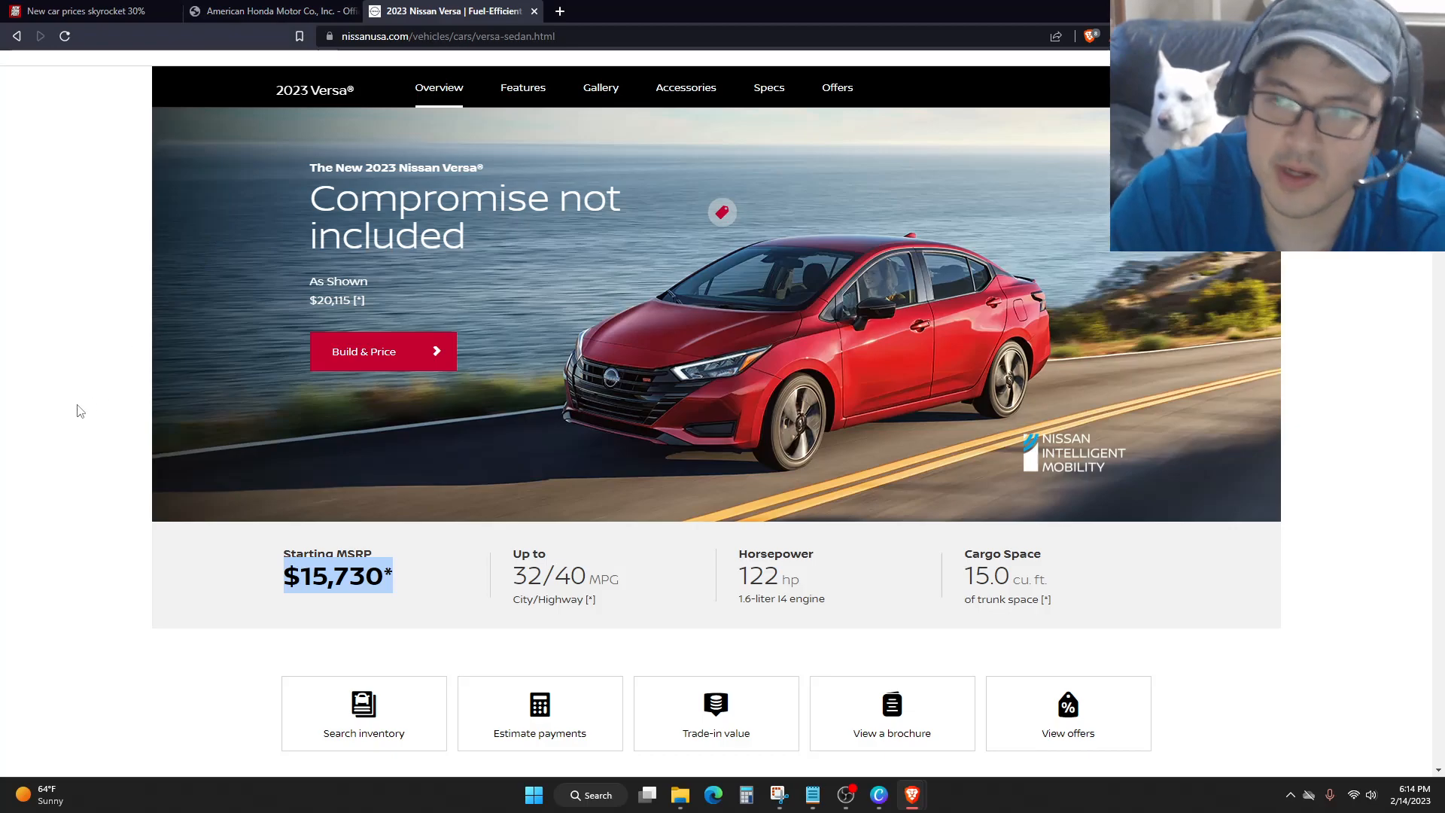
{"action": "mouse_move", "coordinate": [69, 417]}
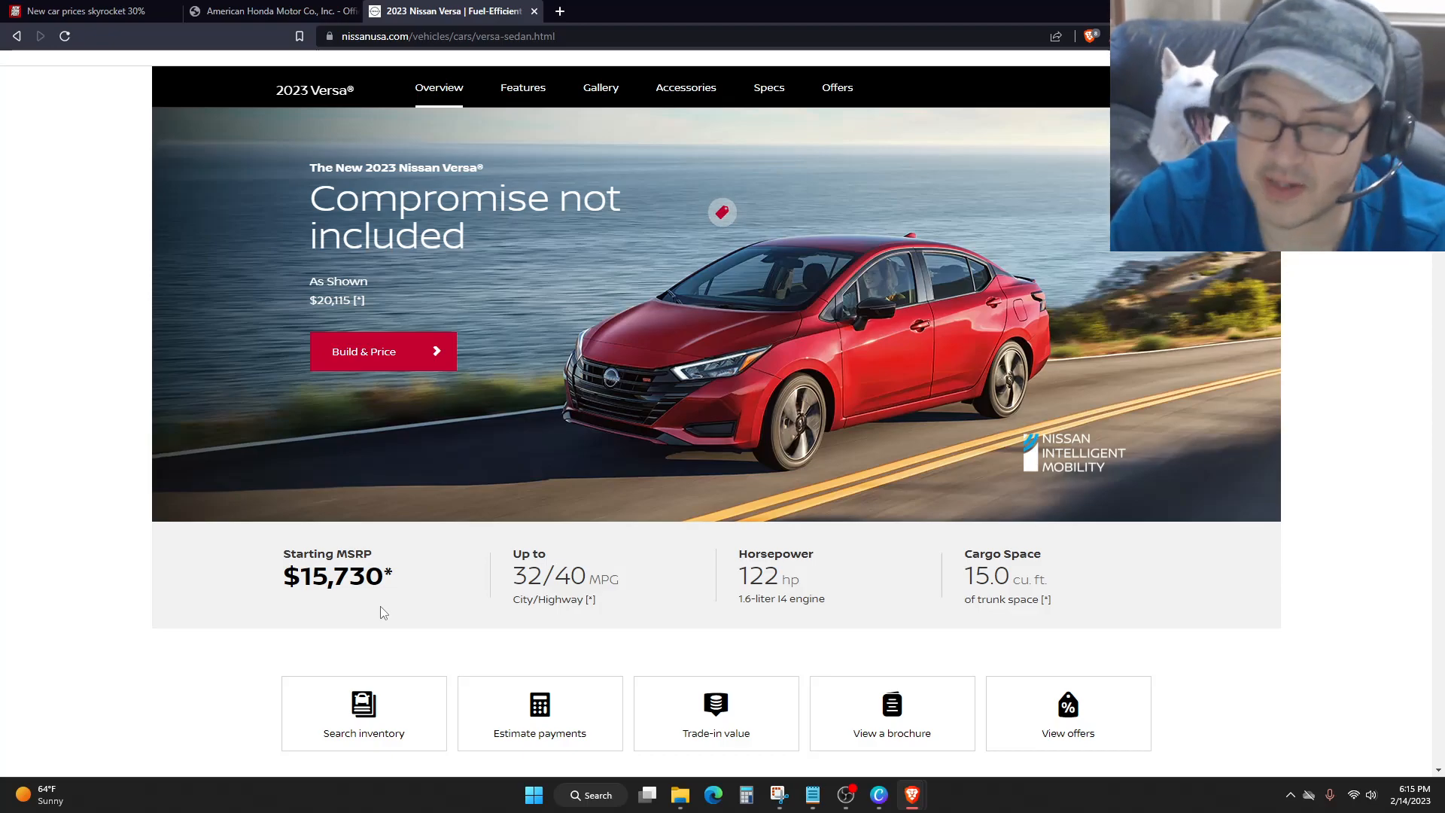
{"action": "scroll", "scroll_direction": "down", "scroll_amount": 3}
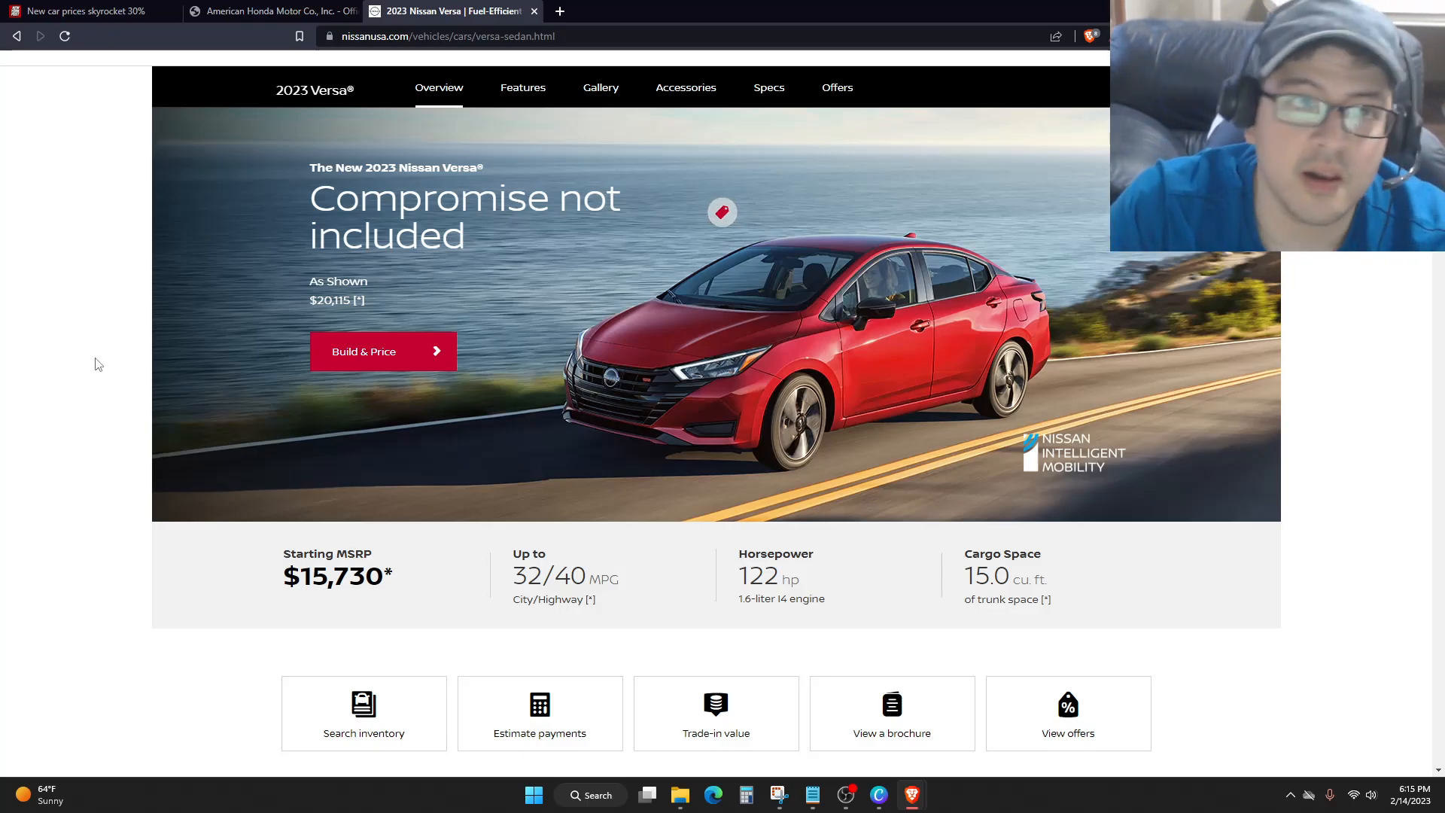
{"action": "mouse_move", "coordinate": [74, 295]}
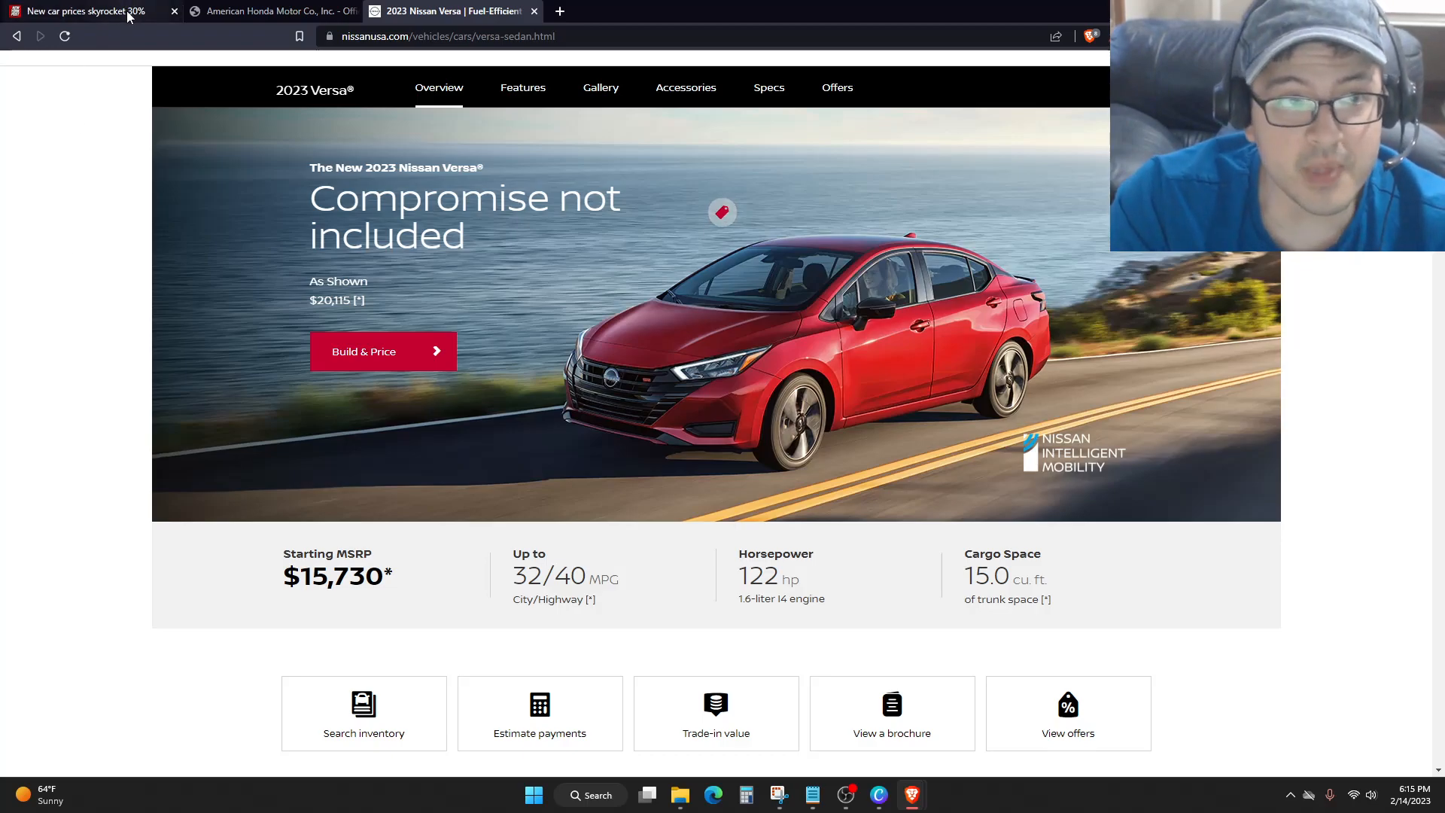
Return to the car prices article and read down to the Ford van photo.
{"action": "left_click", "coordinate": [83, 10]}
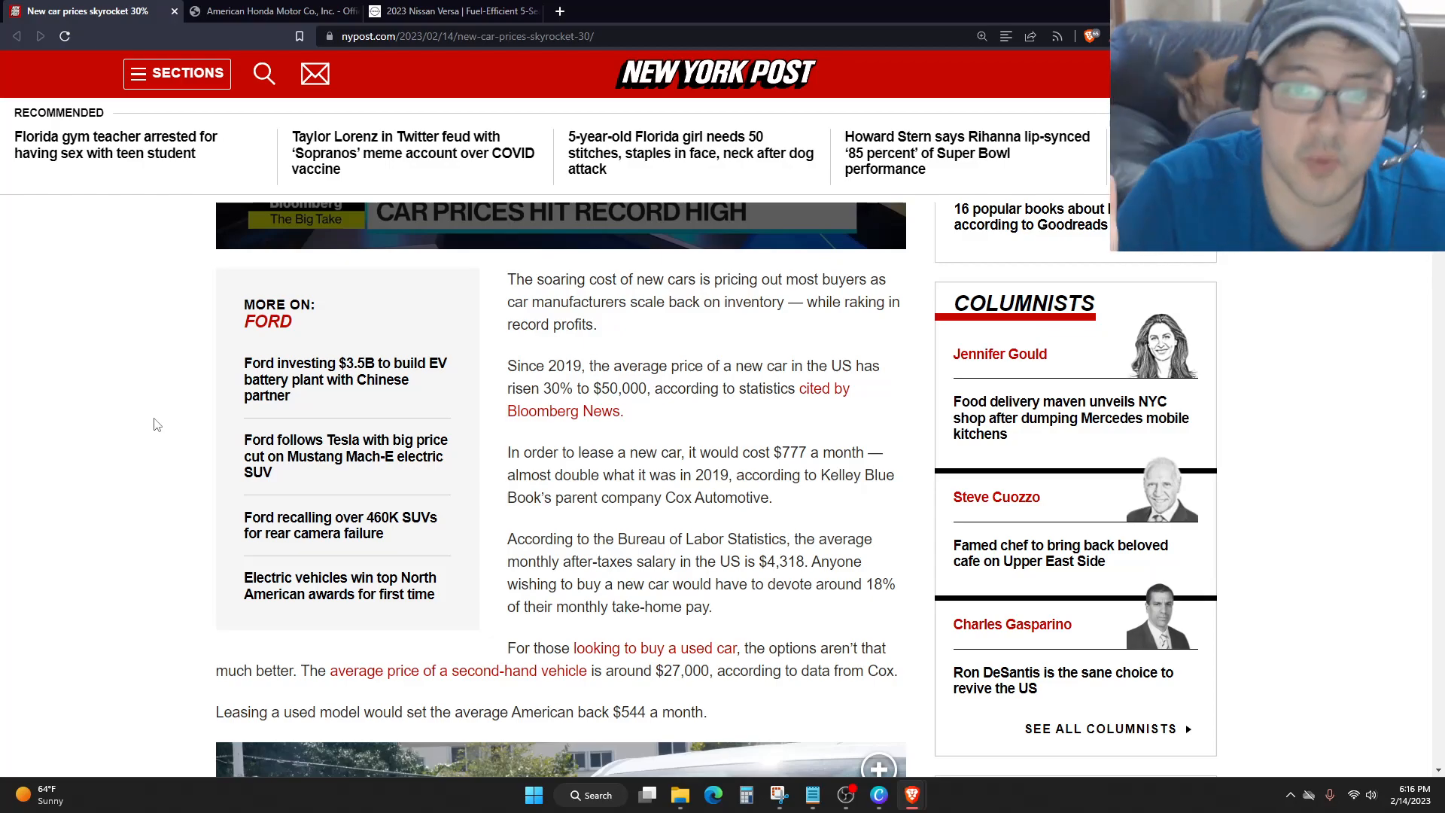
{"action": "mouse_move", "coordinate": [802, 395]}
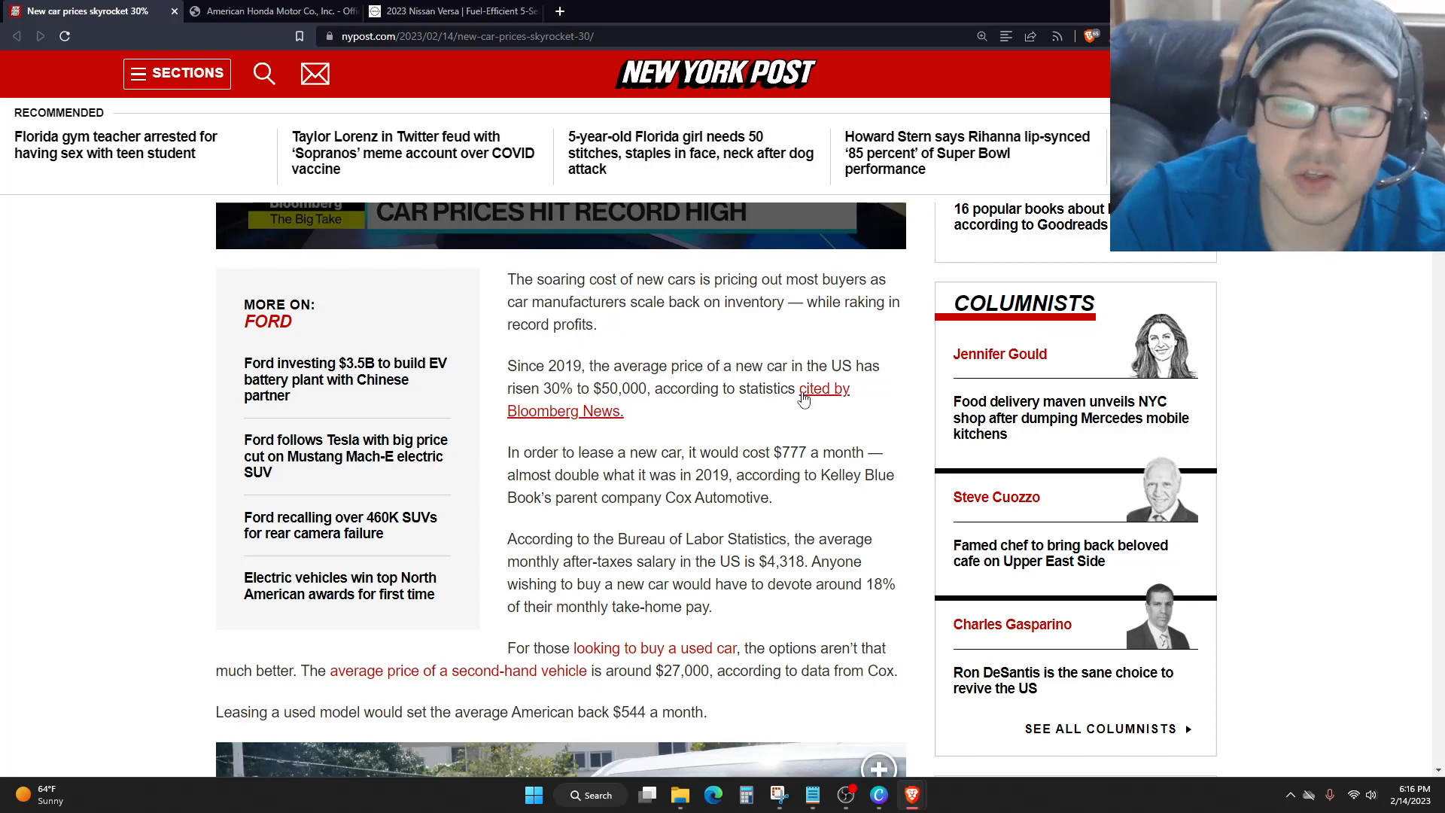
{"action": "scroll", "scroll_direction": "down", "scroll_amount": 3}
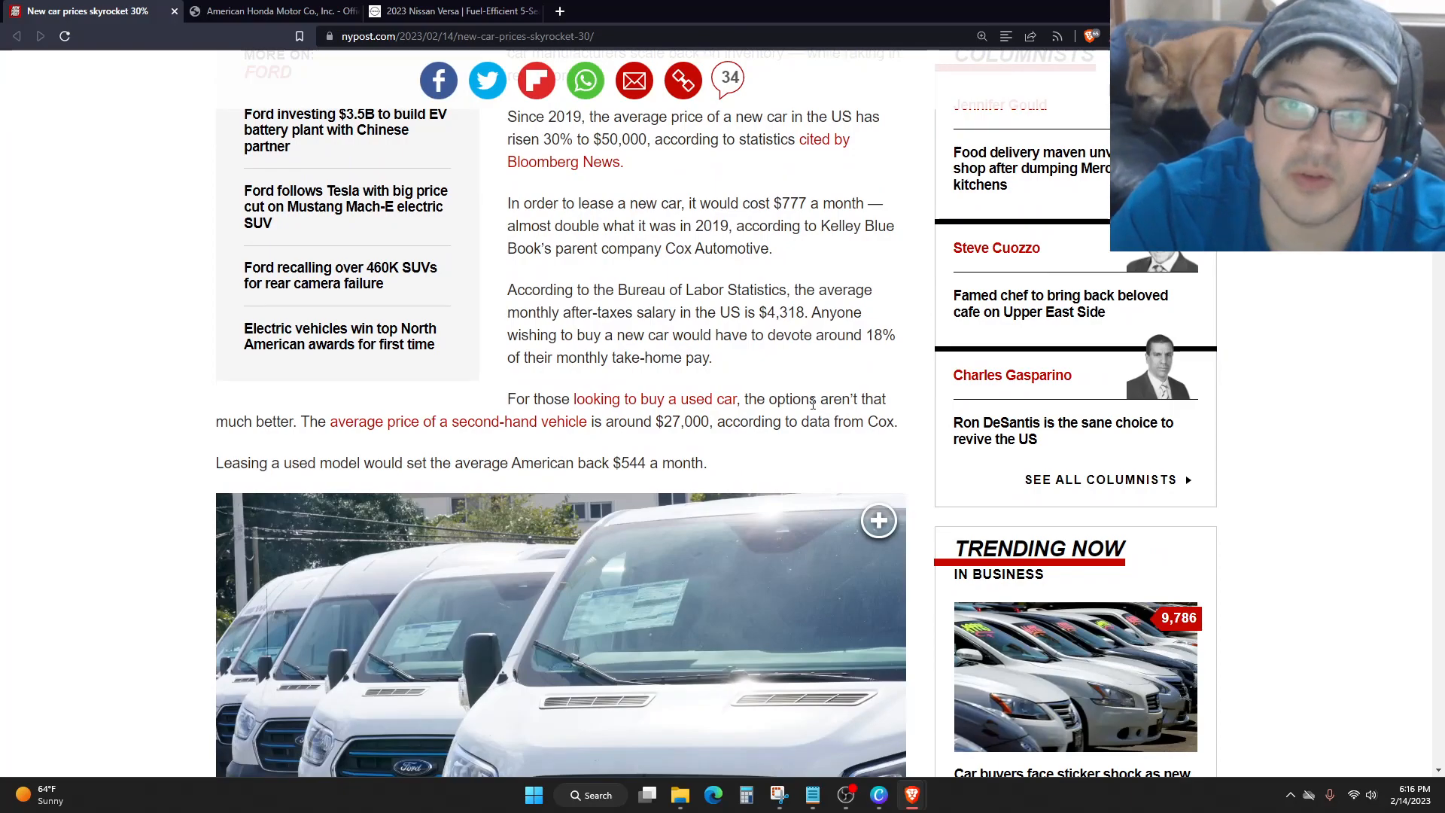
{"action": "scroll", "scroll_direction": "down", "scroll_amount": 3}
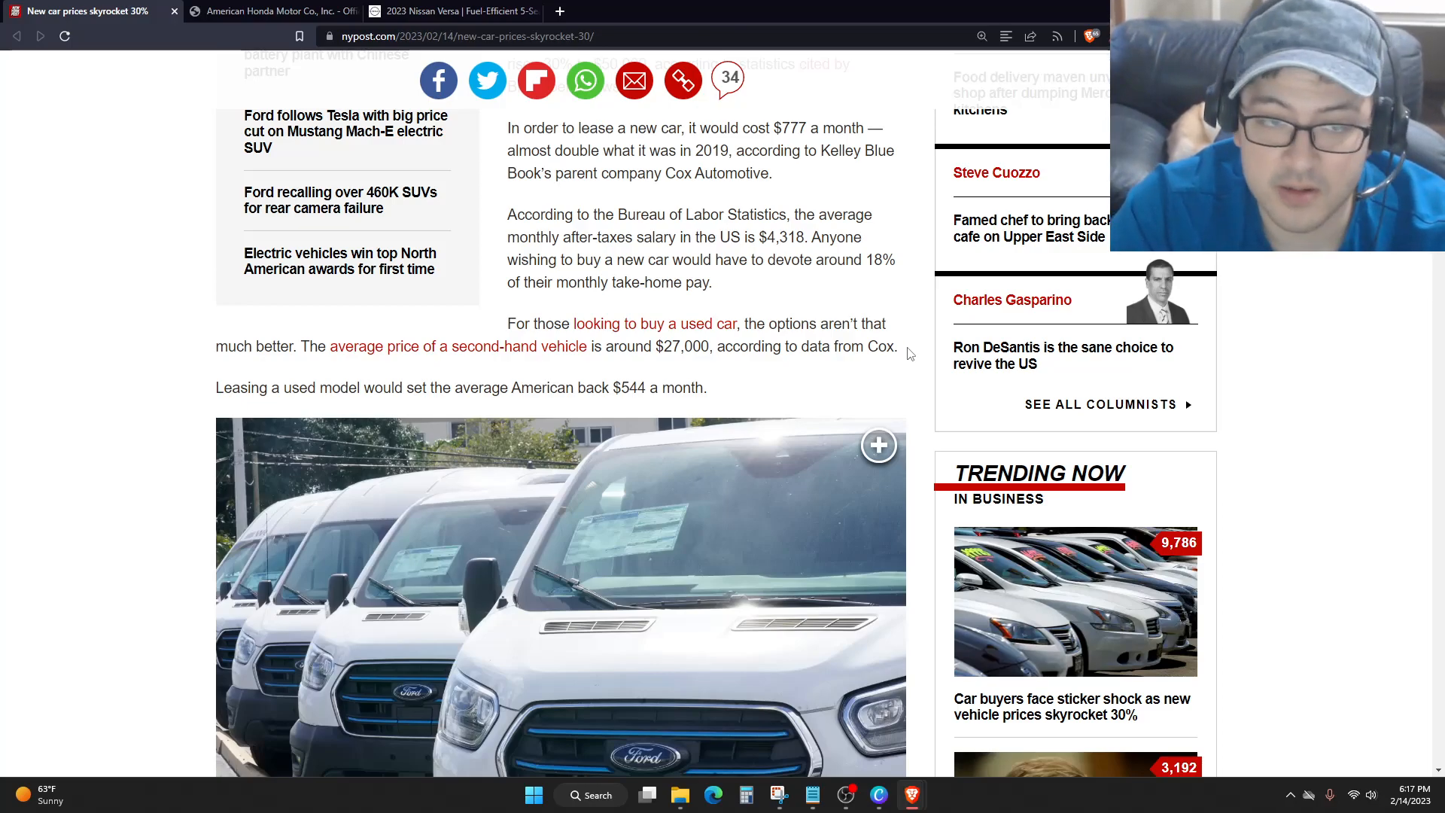
{"action": "scroll", "scroll_direction": "down", "scroll_amount": 3}
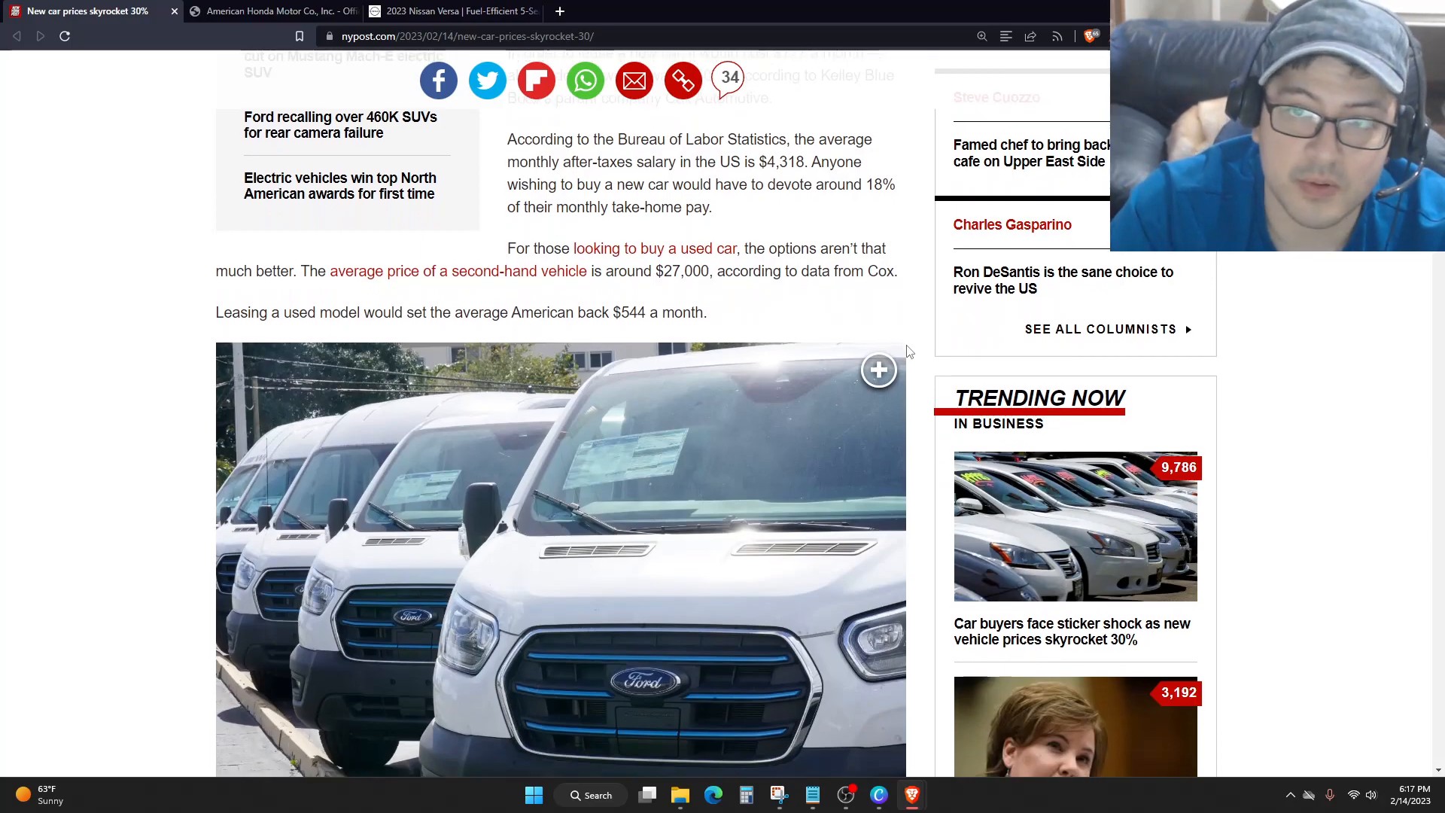
{"action": "scroll", "scroll_direction": "down", "scroll_amount": 3}
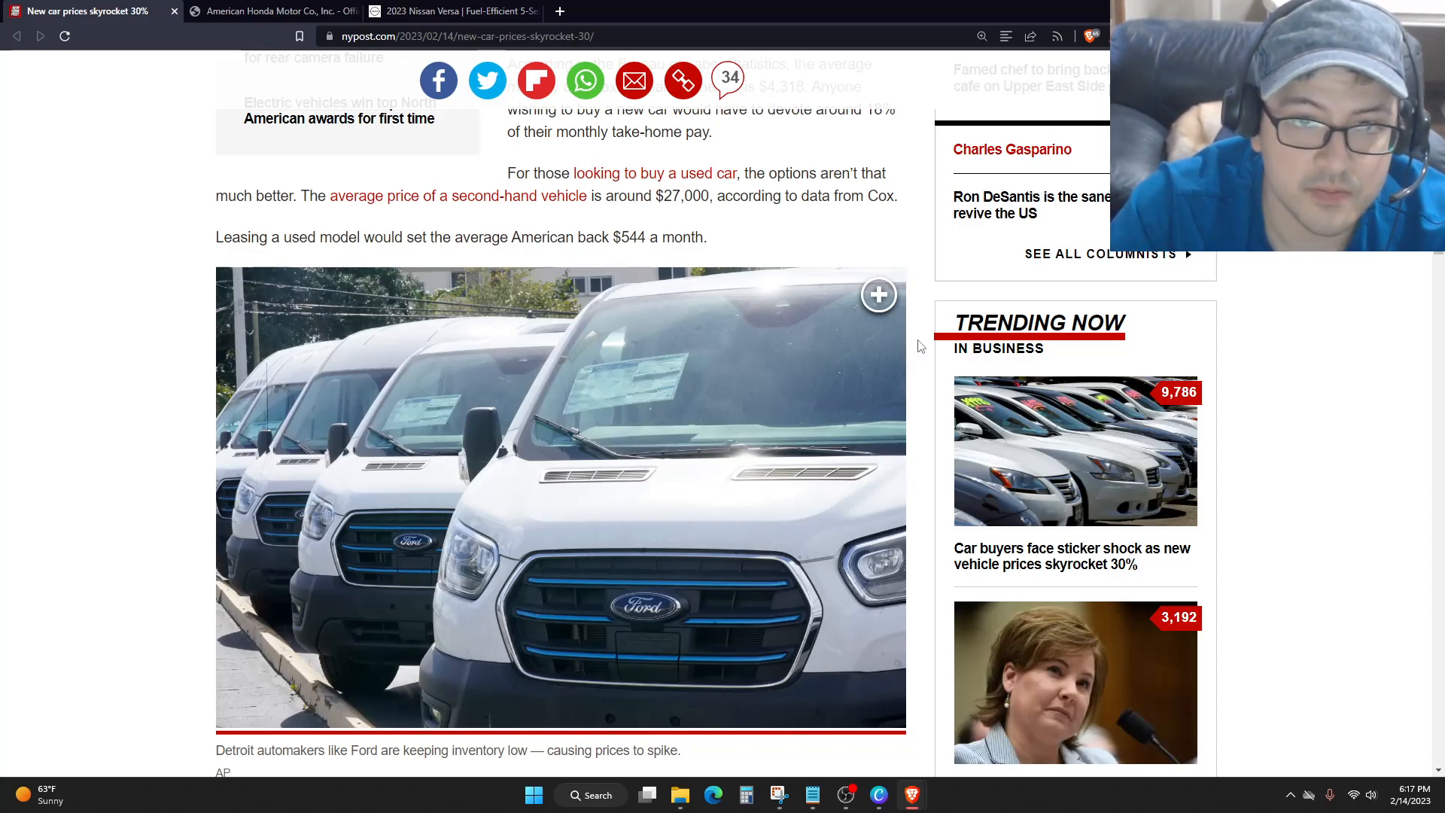
{"action": "mouse_move", "coordinate": [376, 246]}
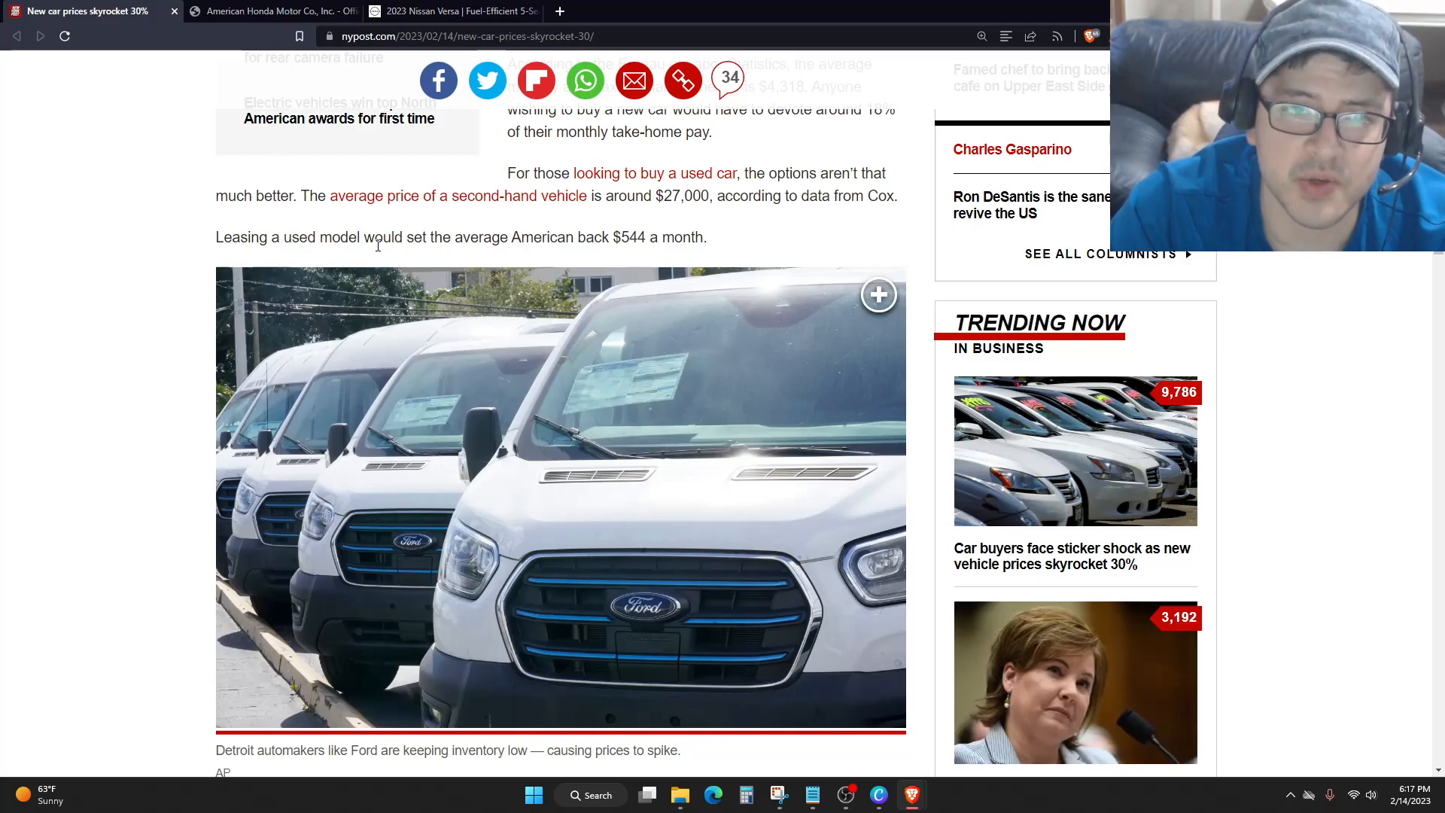
{"action": "mouse_move", "coordinate": [765, 238]}
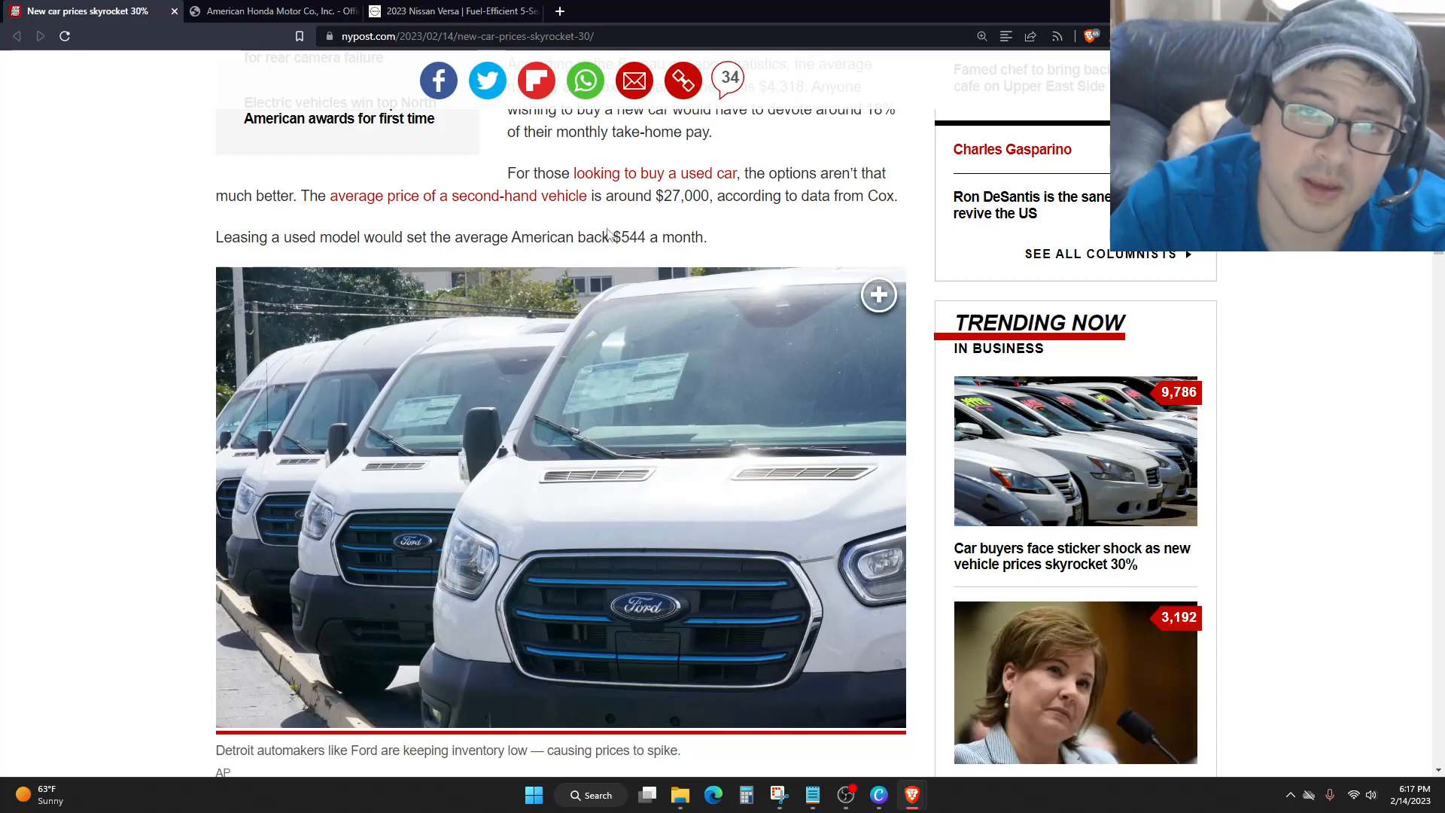
Read the low-inventory paragraphs and highlight the phrase 'higher price points'.
{"action": "left_click_drag", "start_coordinate": [613, 236], "coordinate": [686, 237]}
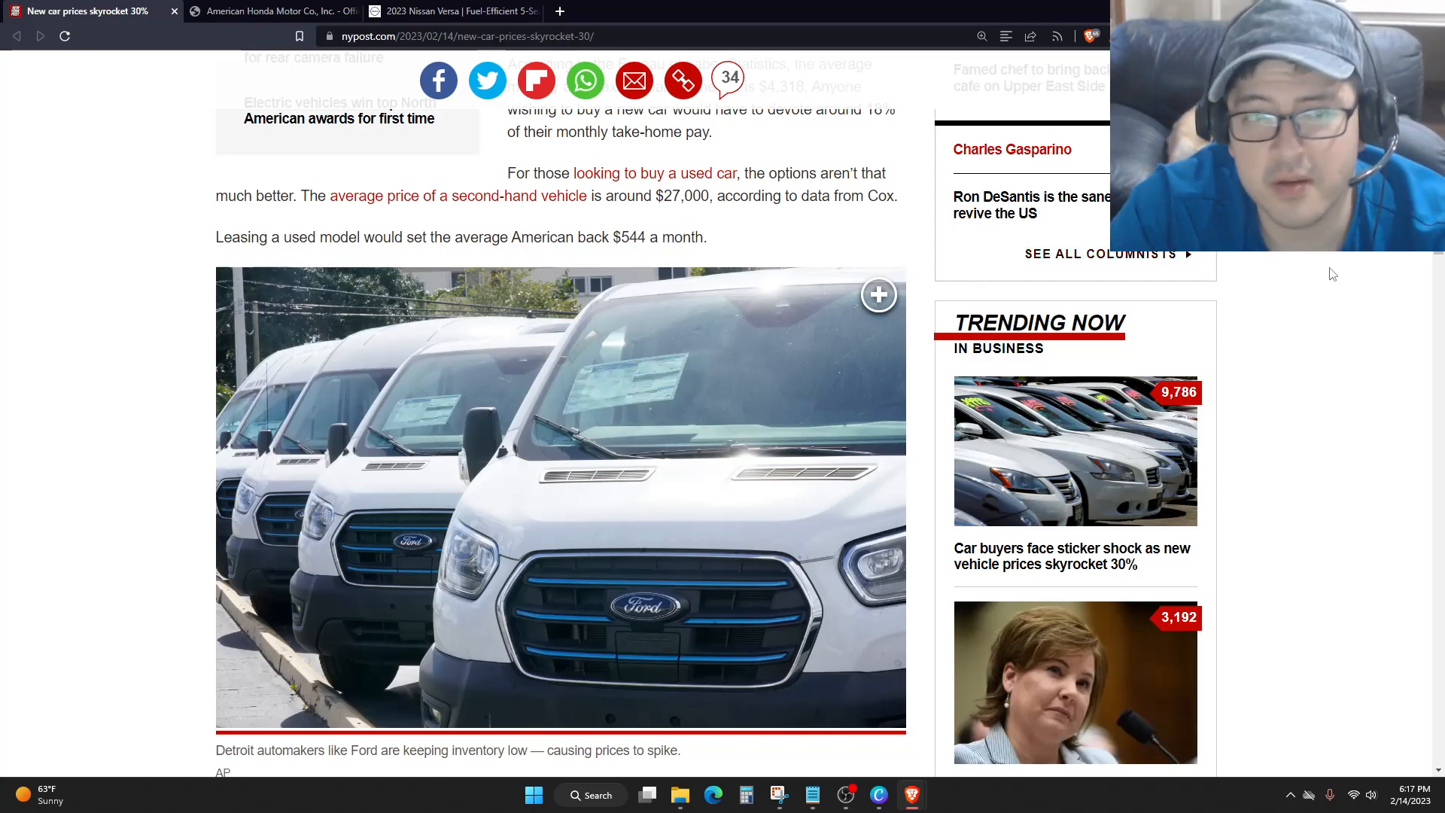
{"action": "scroll", "scroll_direction": "down", "scroll_amount": 3}
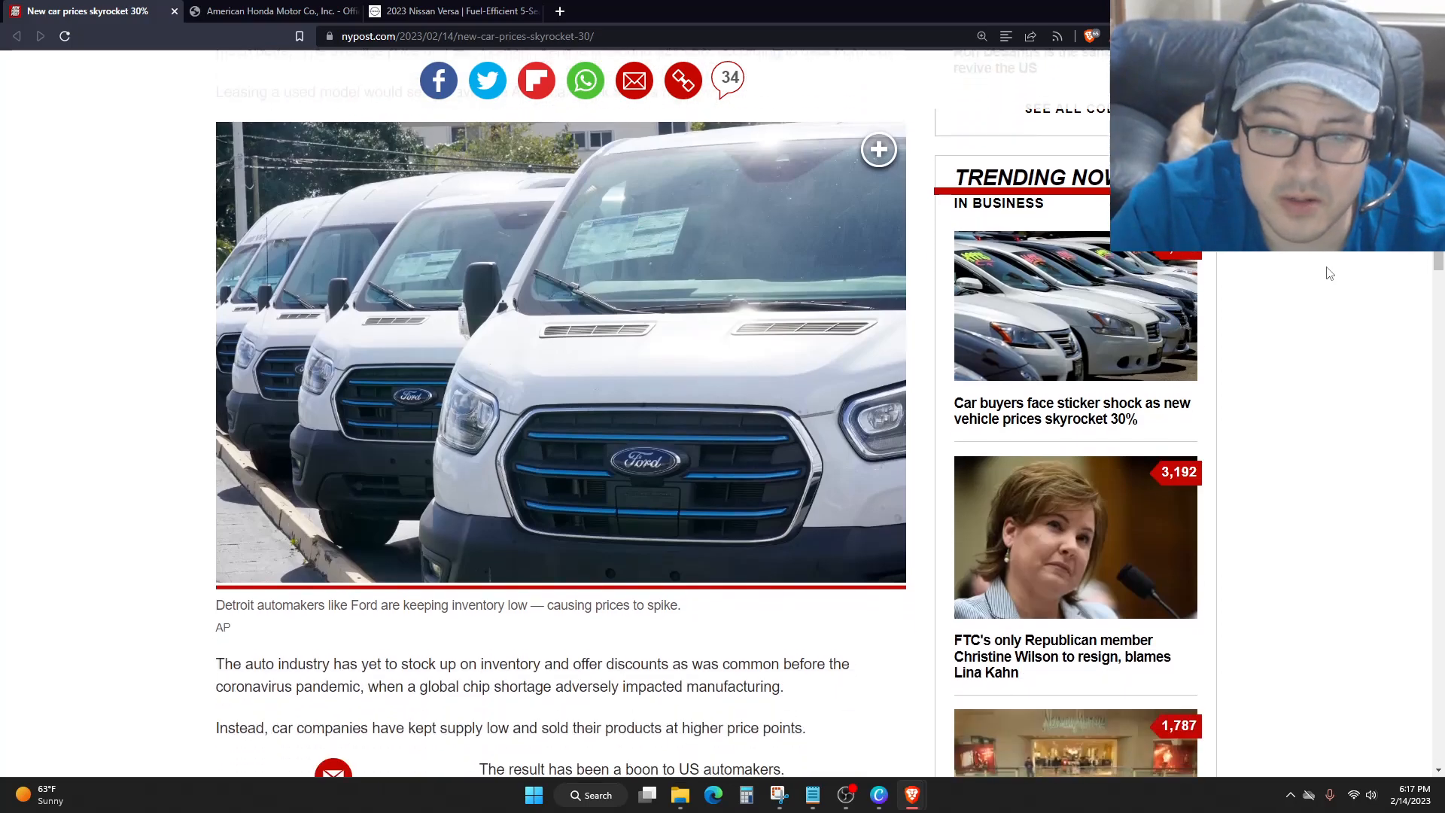
{"action": "scroll", "scroll_direction": "down", "scroll_amount": 3}
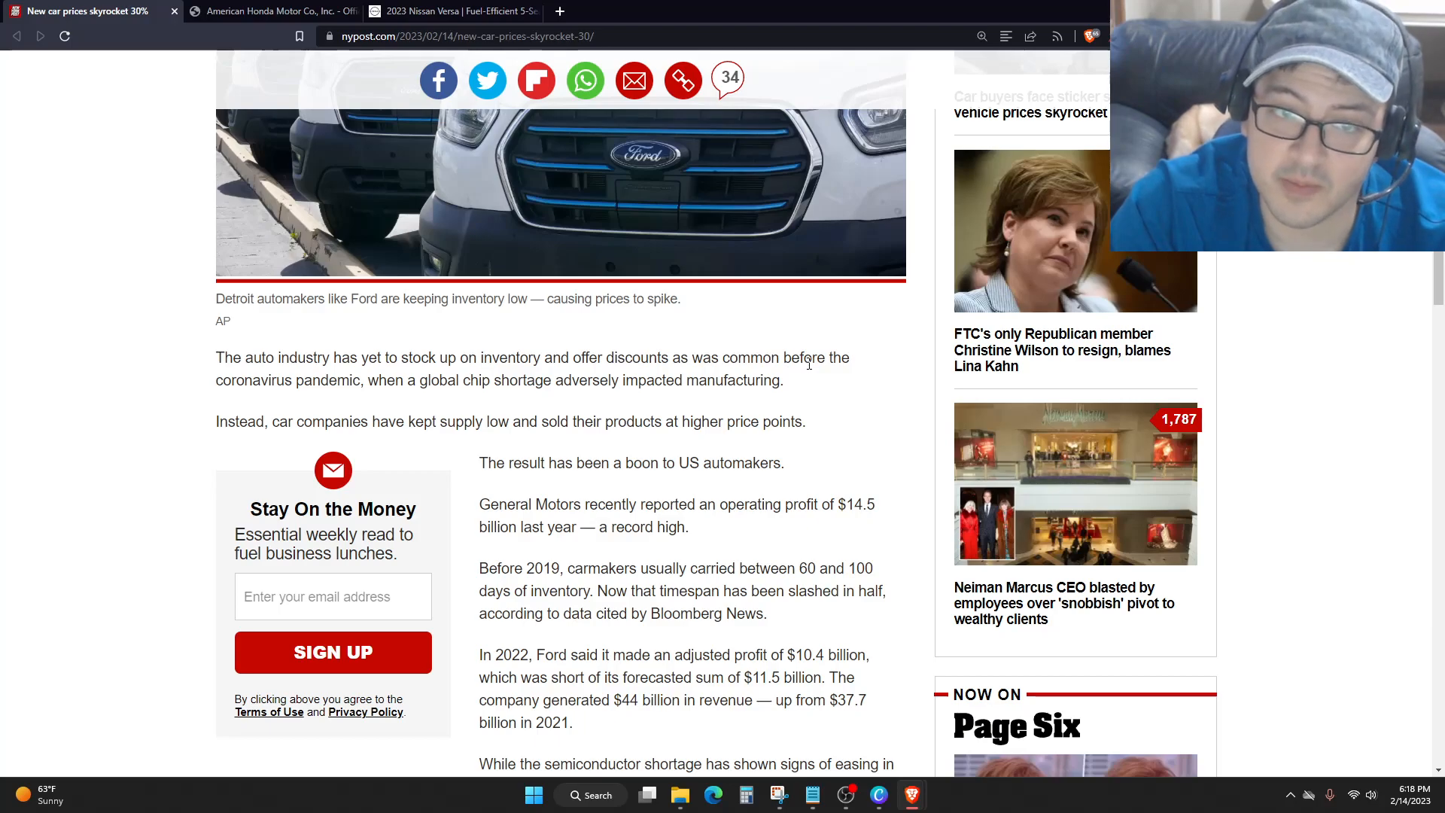
{"action": "mouse_move", "coordinate": [834, 394]}
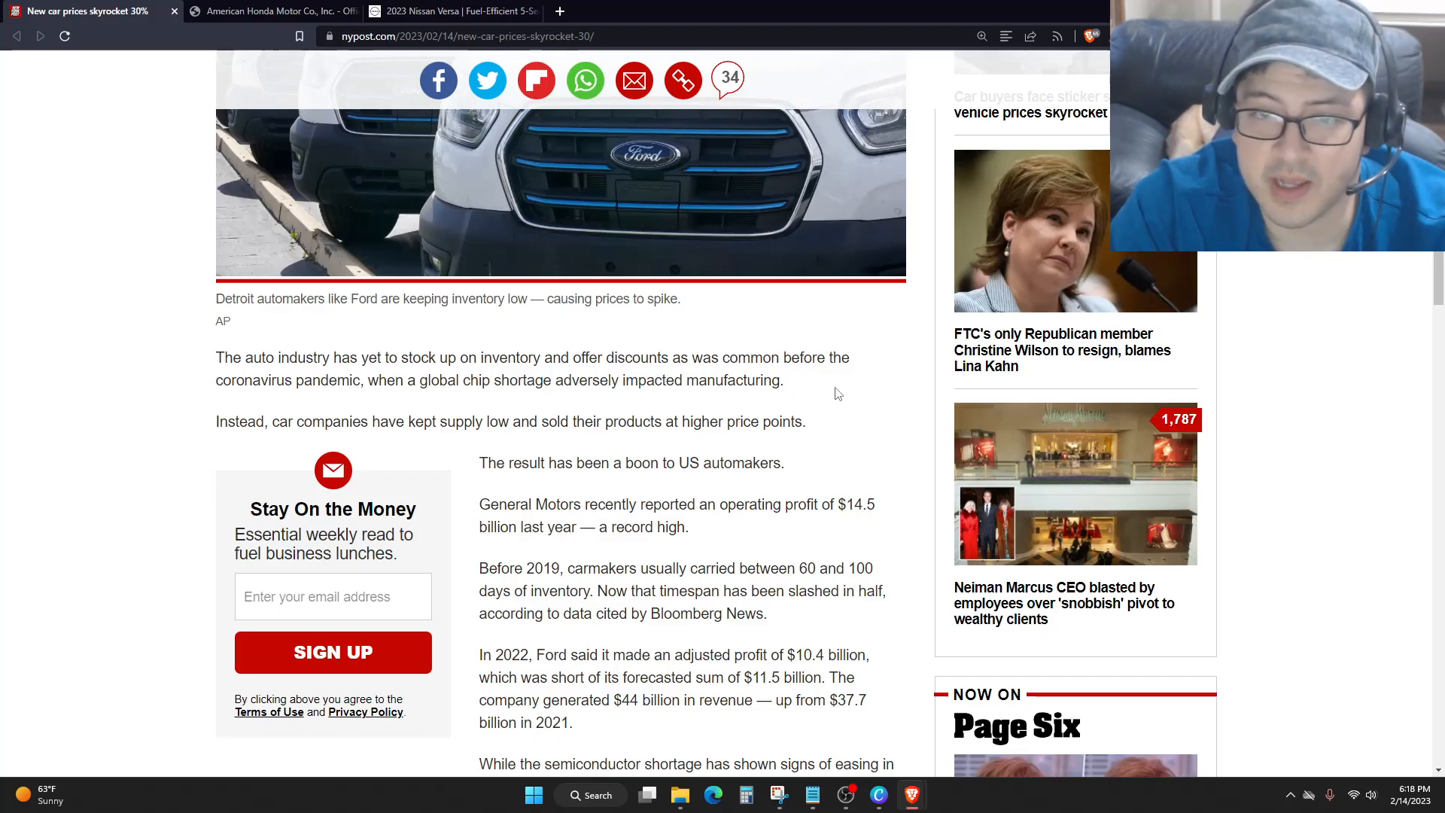
{"action": "mouse_move", "coordinate": [856, 386]}
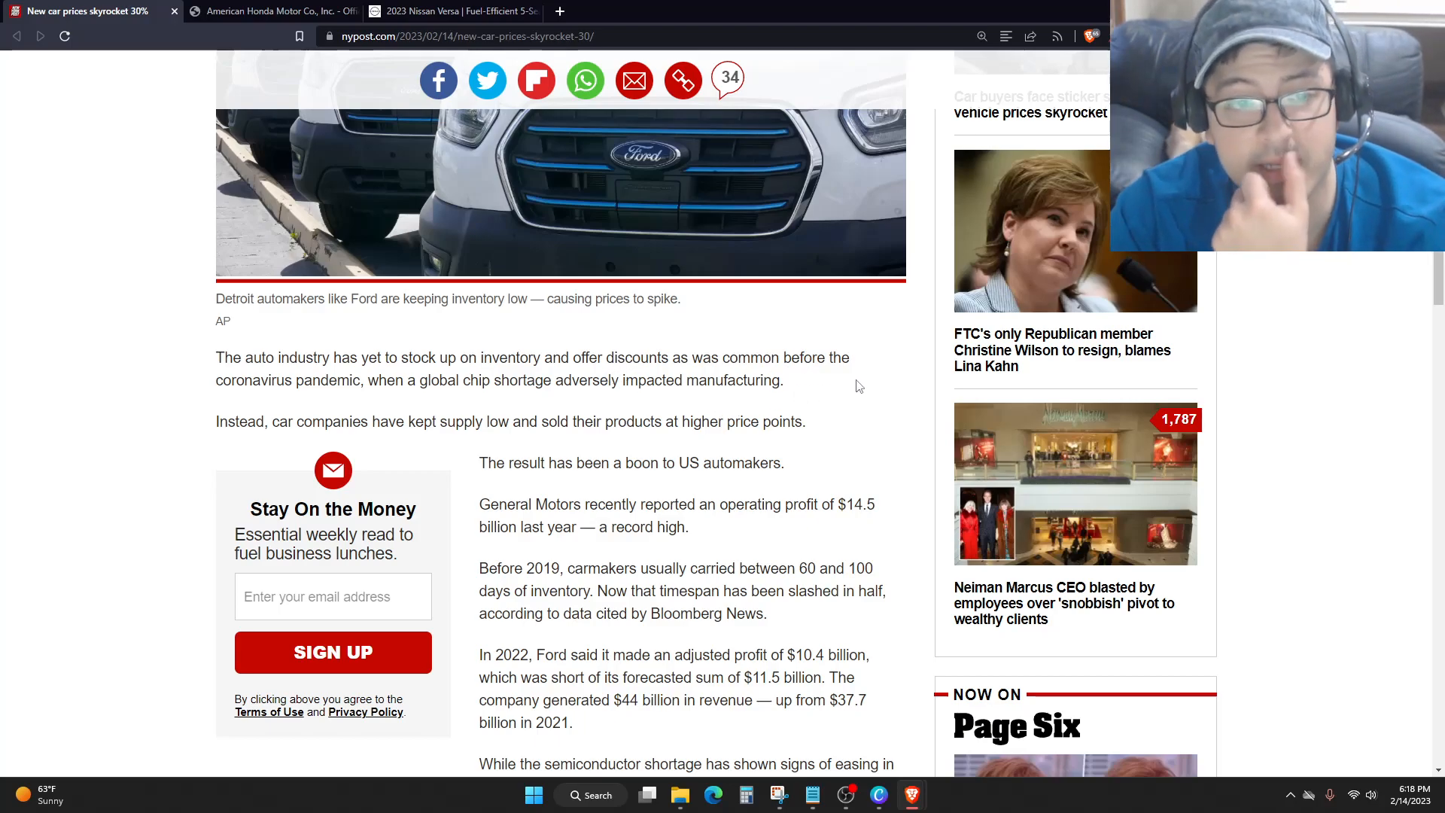
{"action": "mouse_move", "coordinate": [848, 414]}
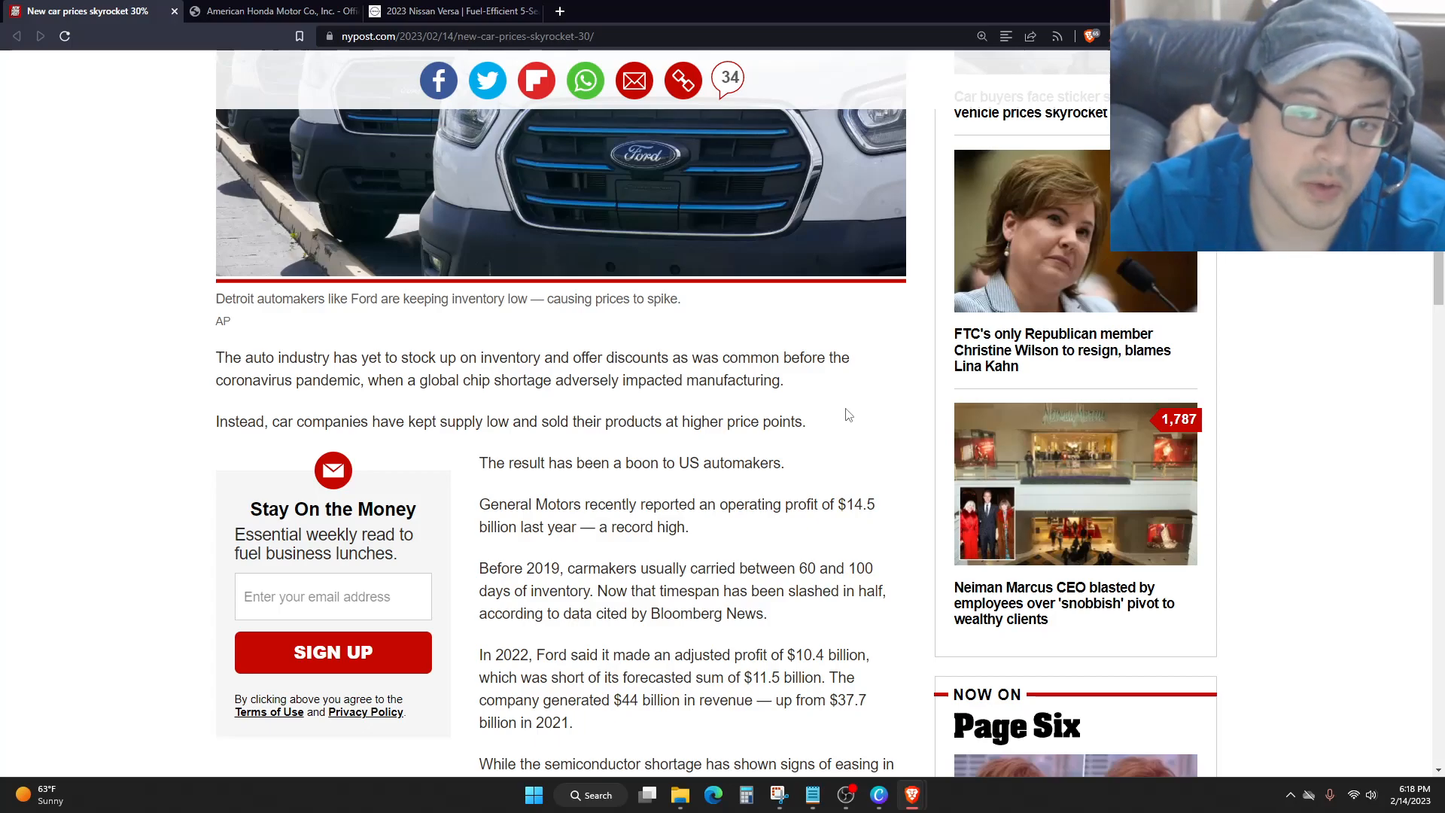
{"action": "mouse_move", "coordinate": [810, 426]}
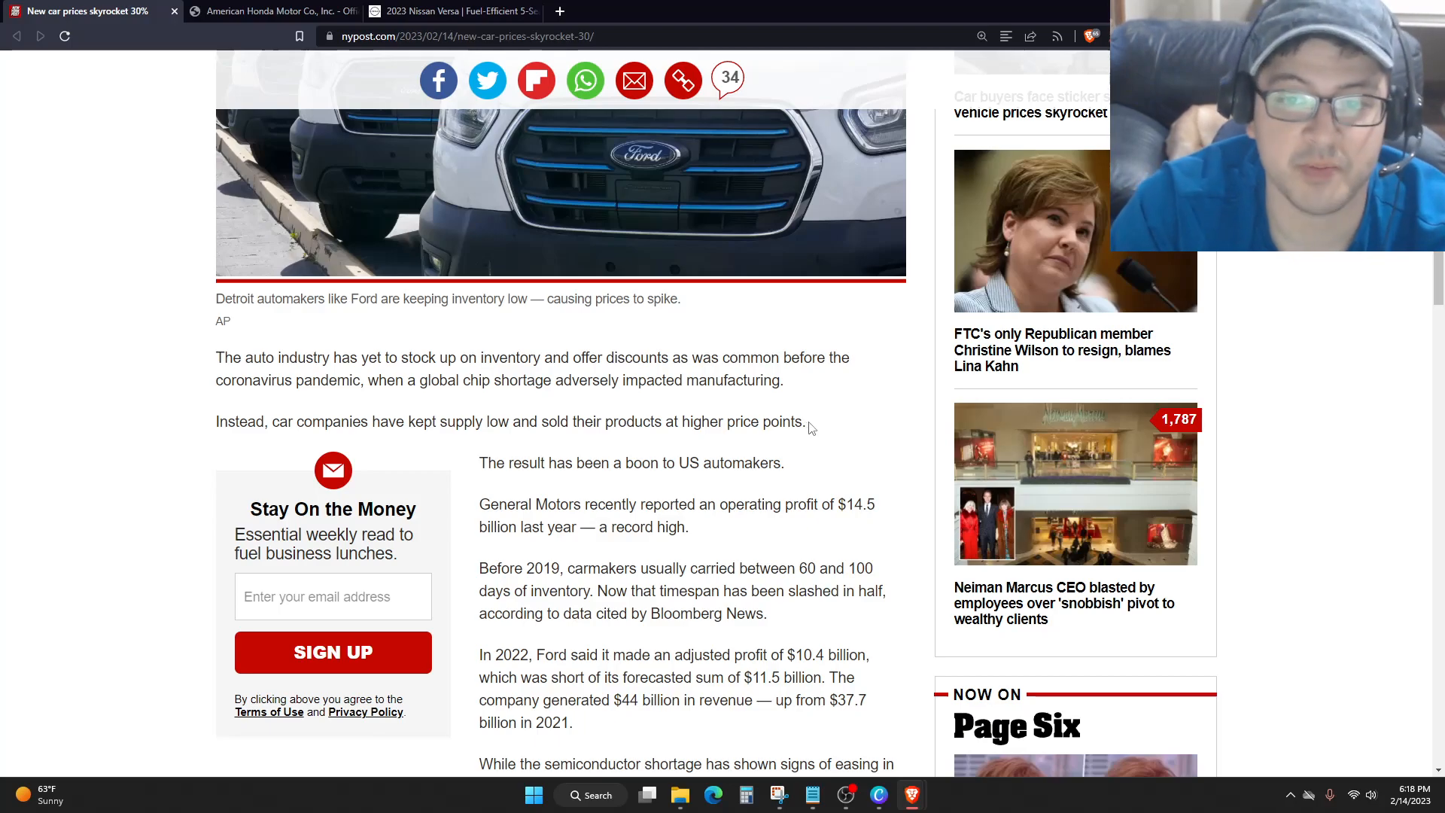
{"action": "left_click_drag", "start_coordinate": [683, 422], "coordinate": [804, 422]}
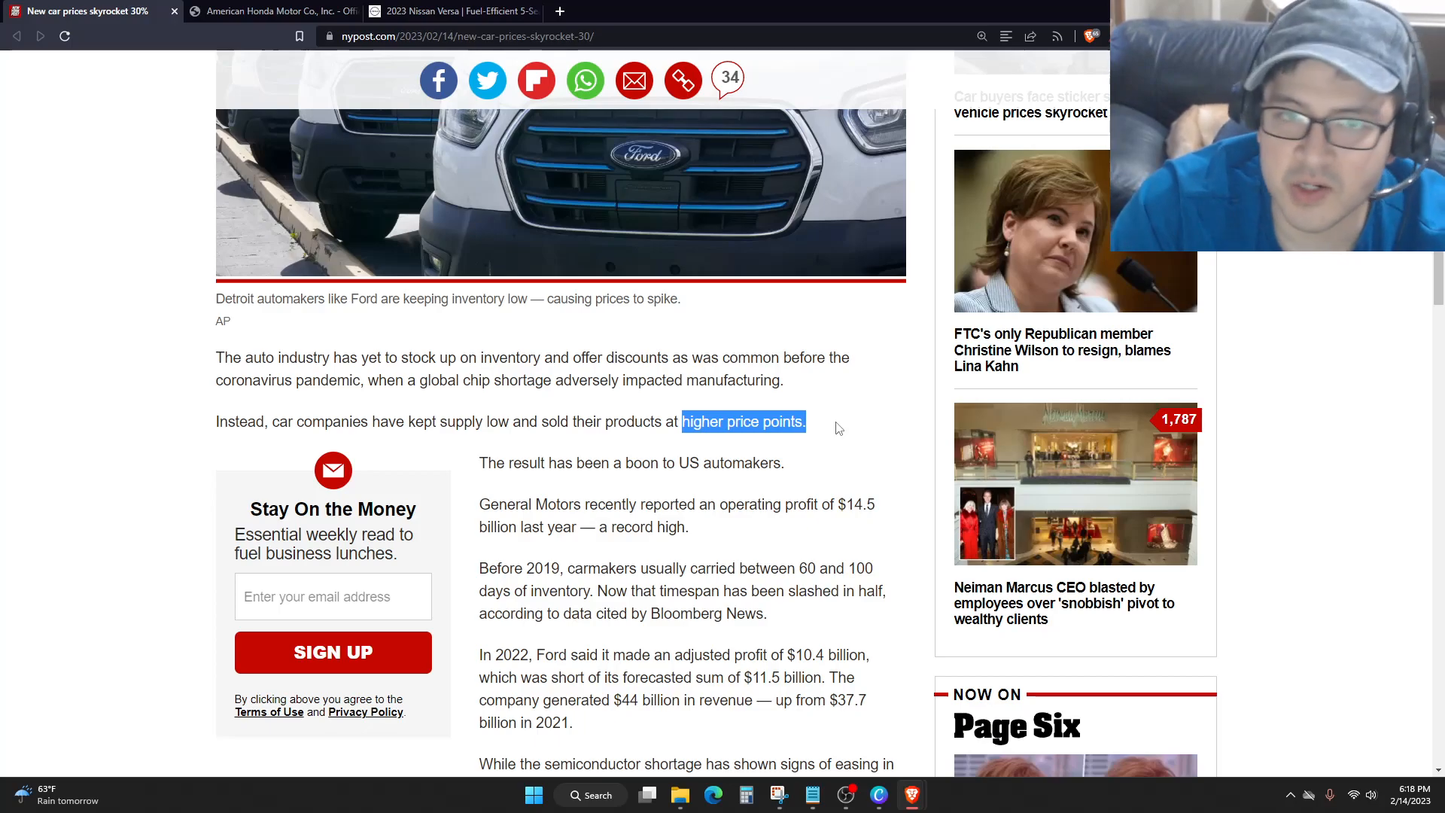
{"action": "mouse_move", "coordinate": [823, 441]}
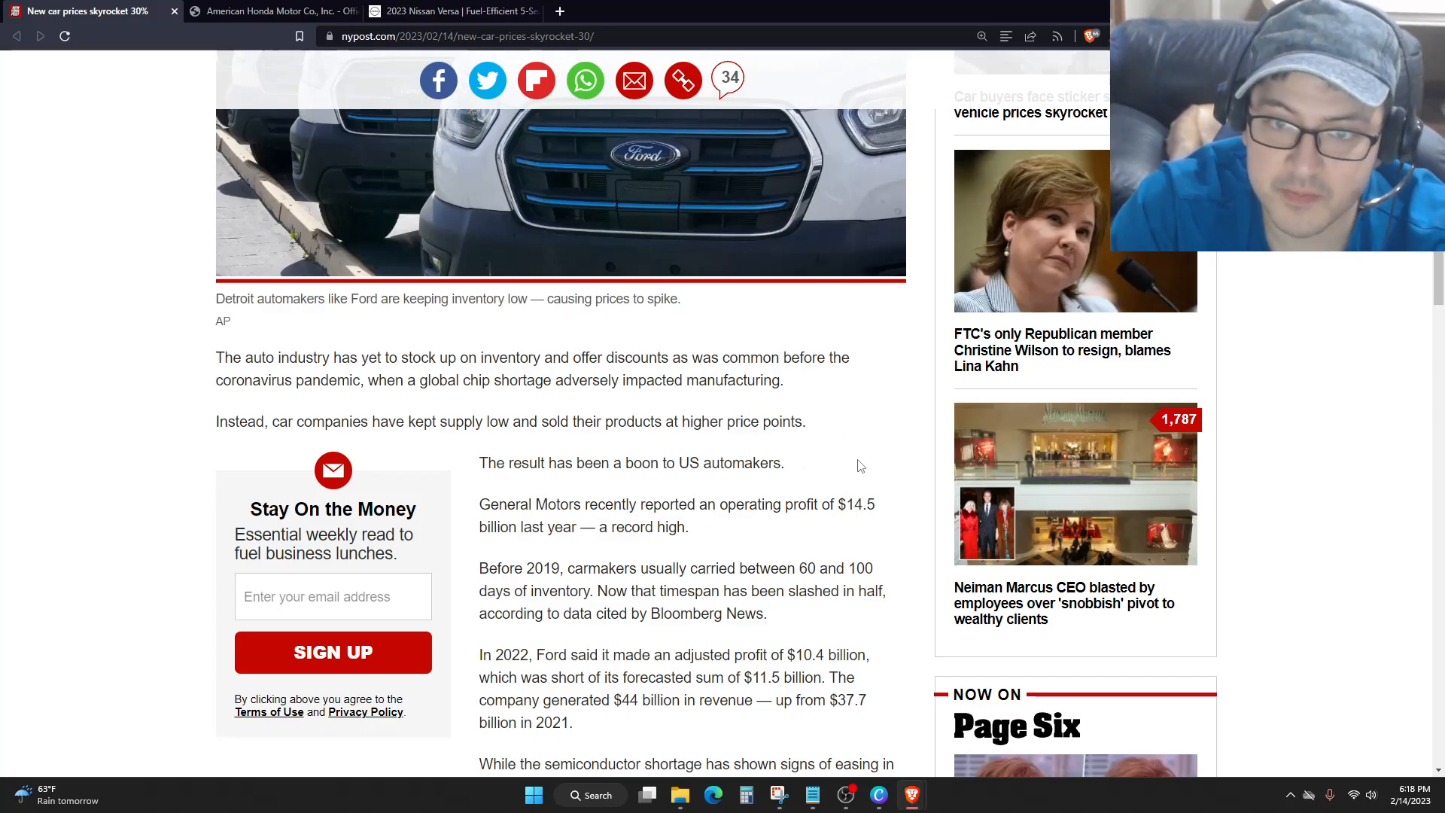
Scroll past the Tesla charging photo to the closing paragraphs on GM and Ford inventory.
{"action": "scroll", "scroll_direction": "down", "scroll_amount": 3}
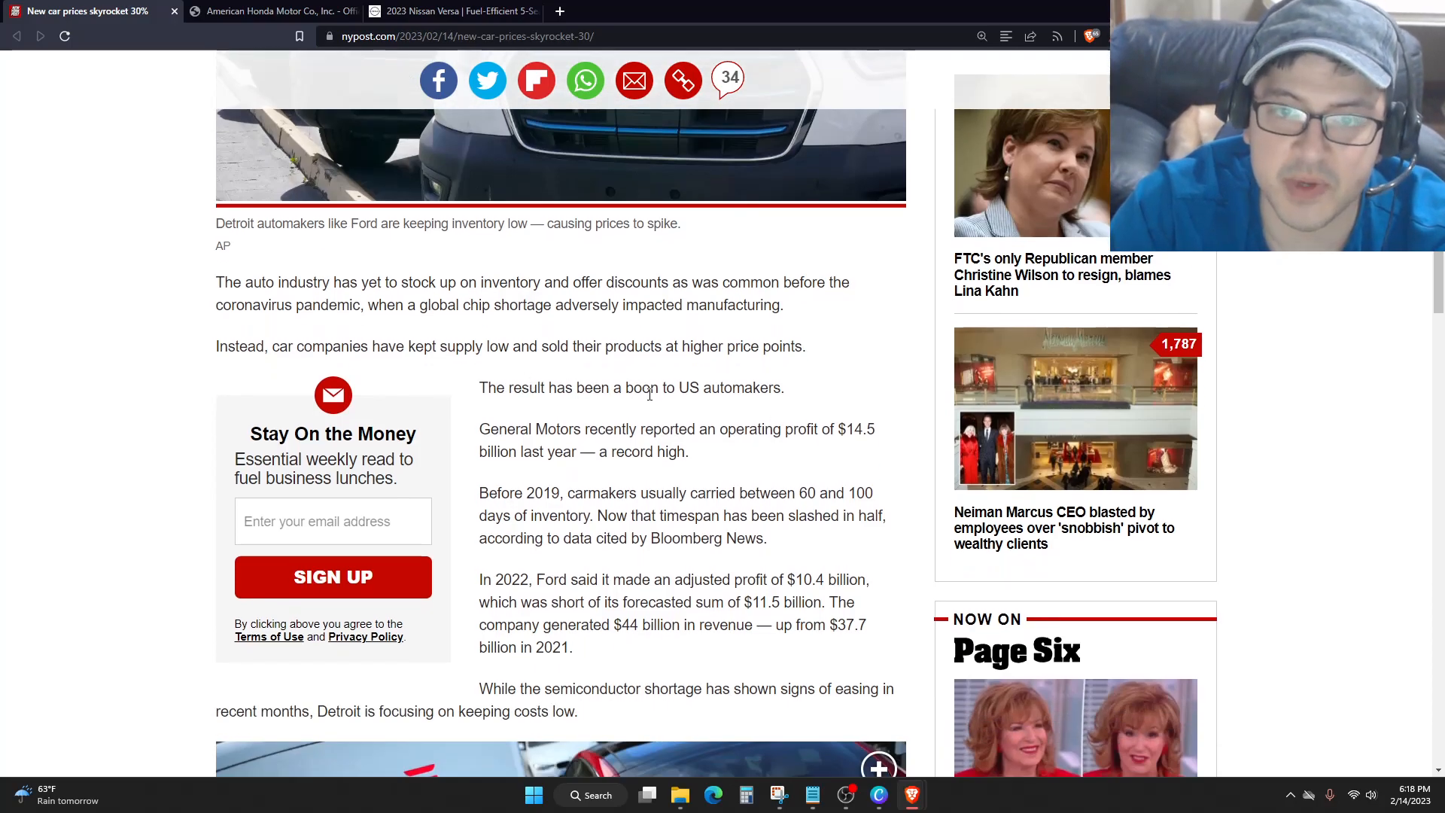
{"action": "mouse_move", "coordinate": [867, 380]}
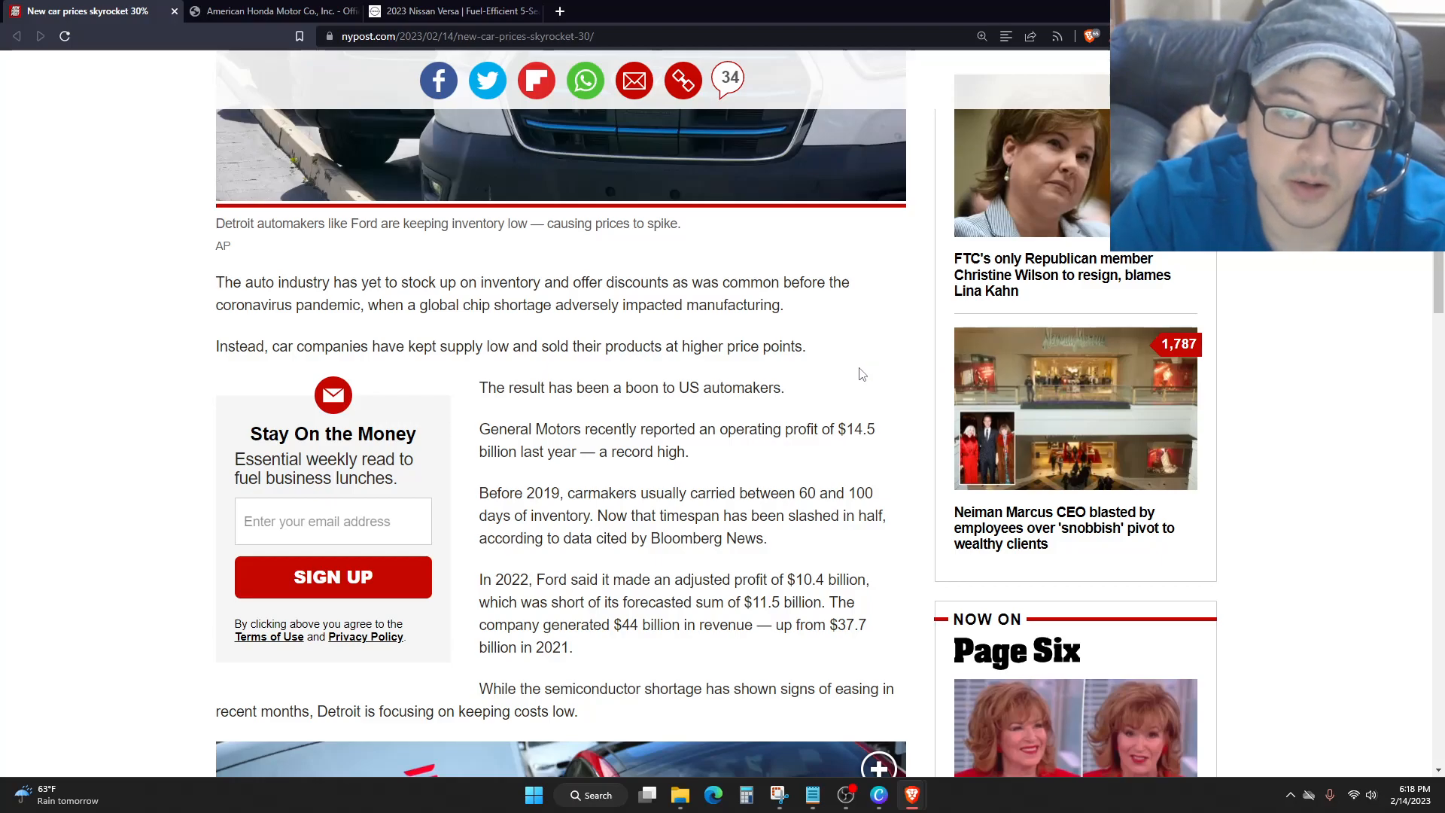
{"action": "scroll", "scroll_direction": "down", "scroll_amount": 3}
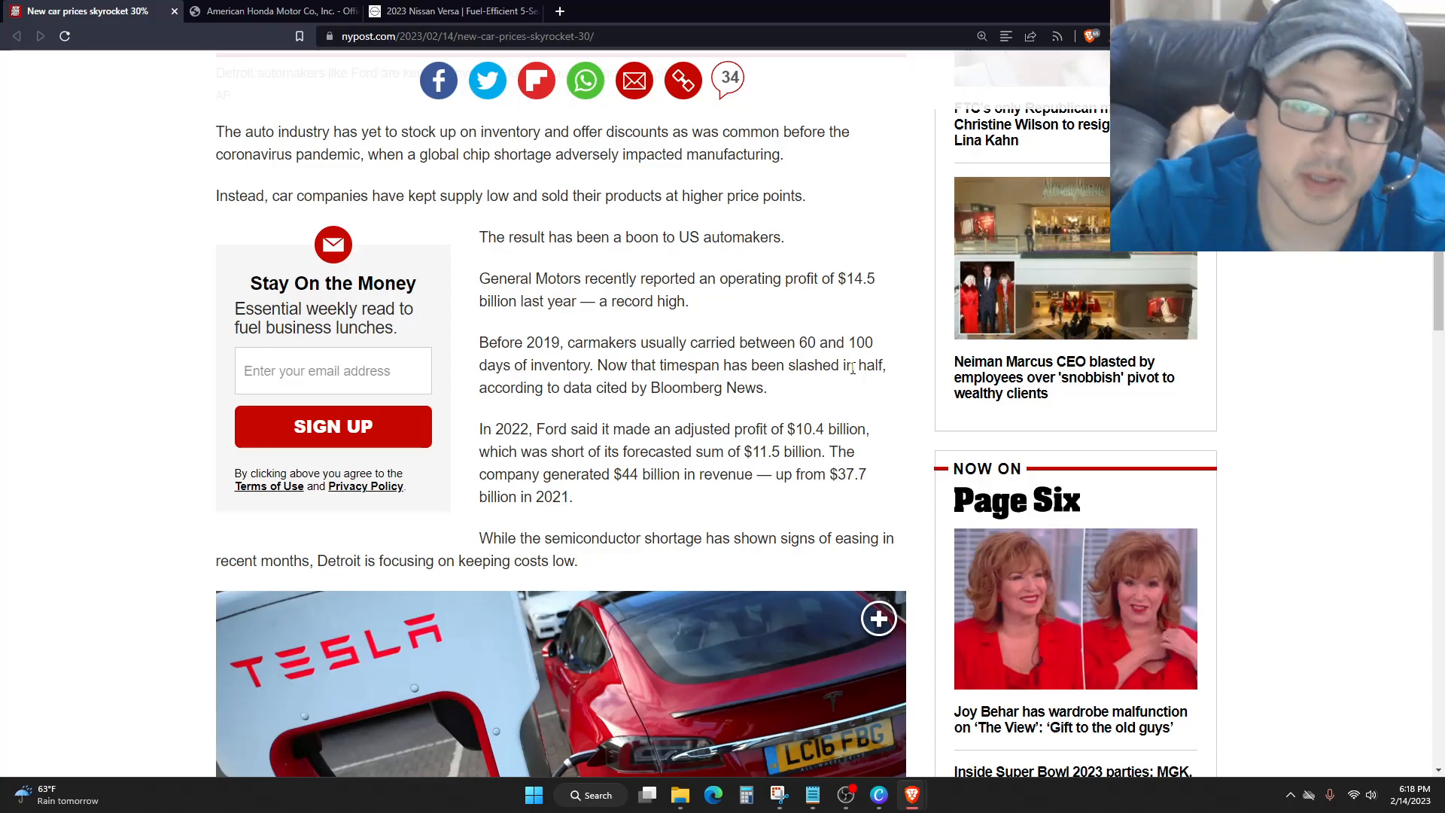
{"action": "mouse_move", "coordinate": [876, 304]}
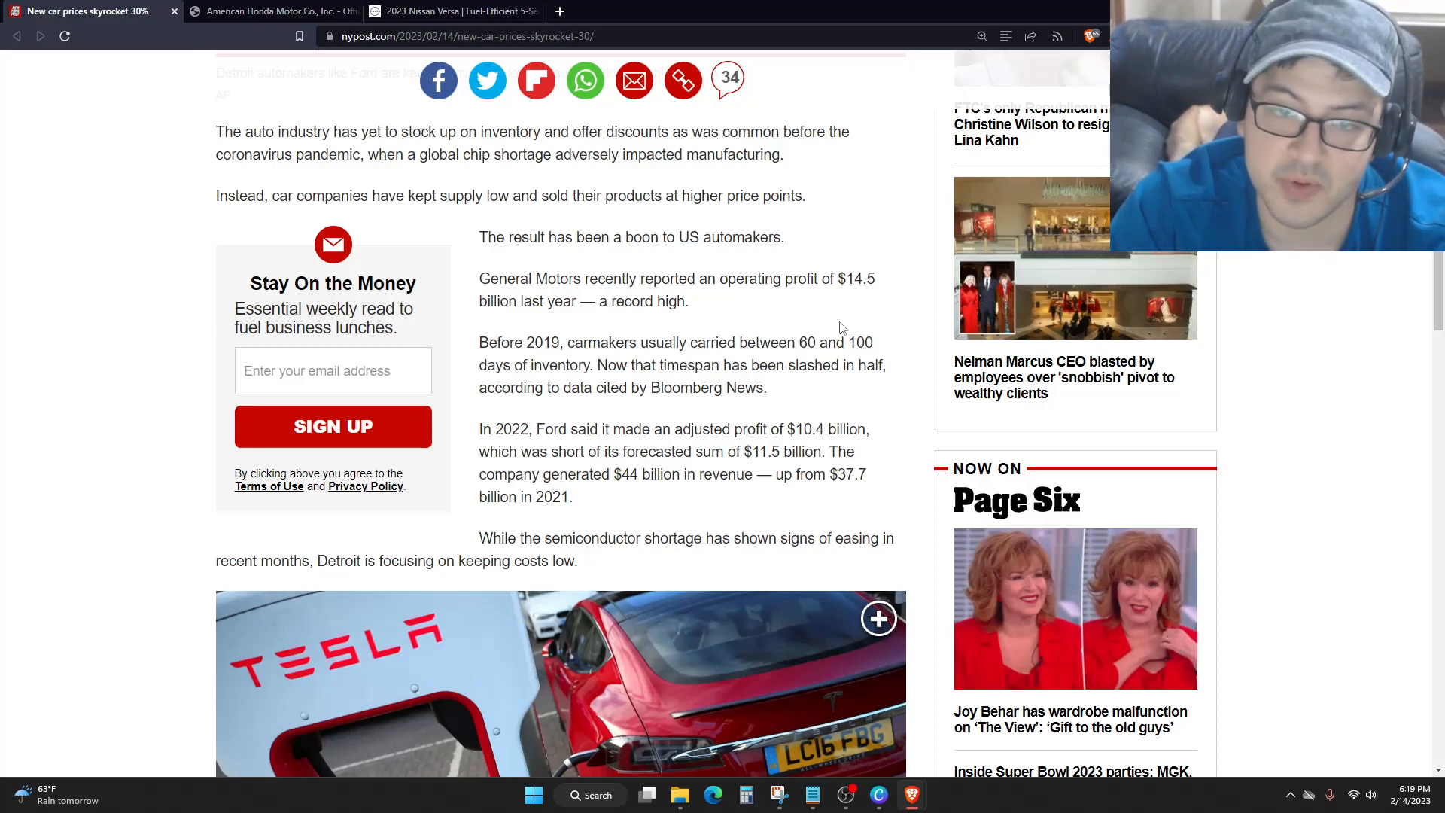
{"action": "scroll", "scroll_direction": "down", "scroll_amount": 3}
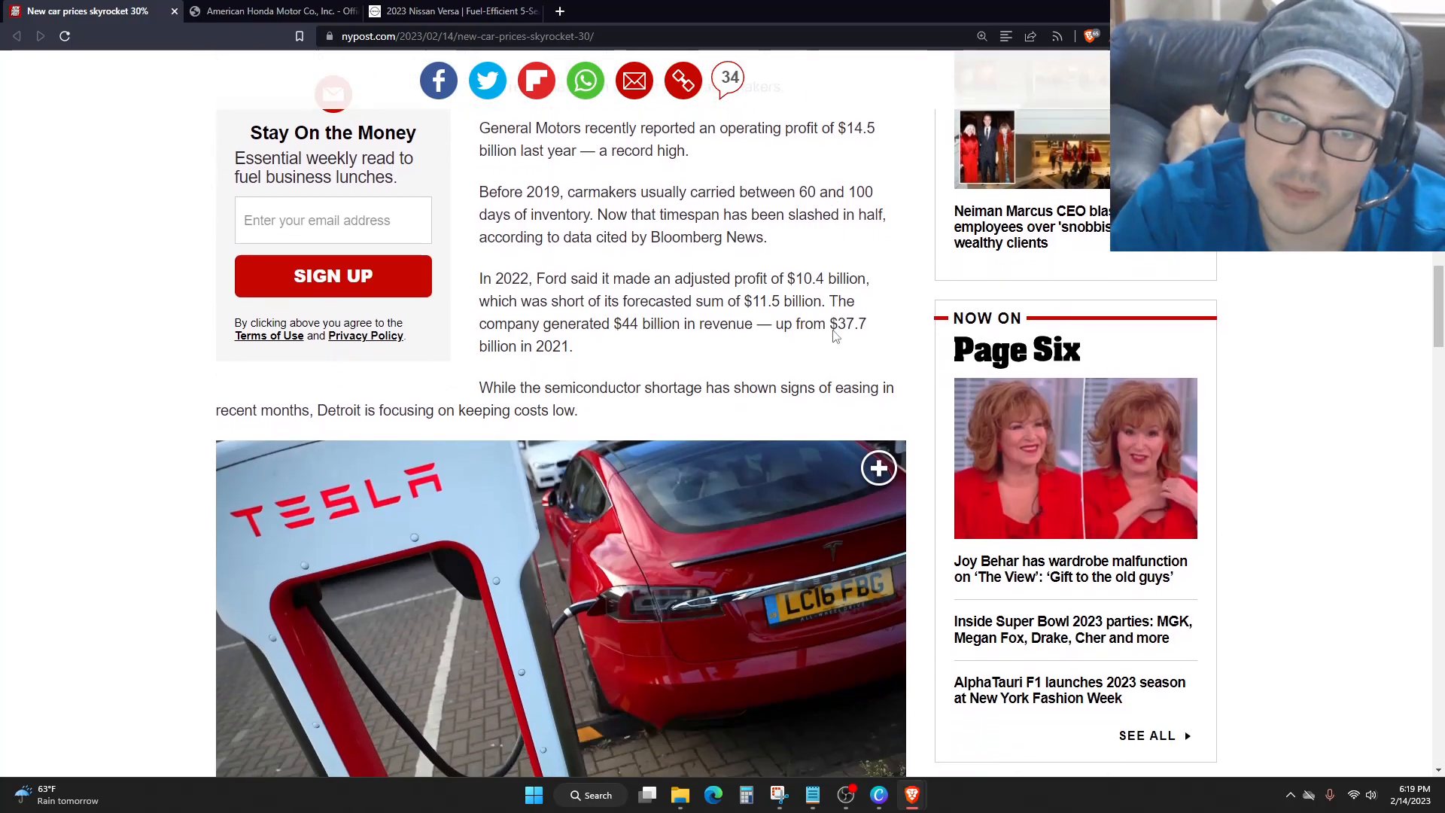
{"action": "scroll", "scroll_direction": "down", "scroll_amount": 3}
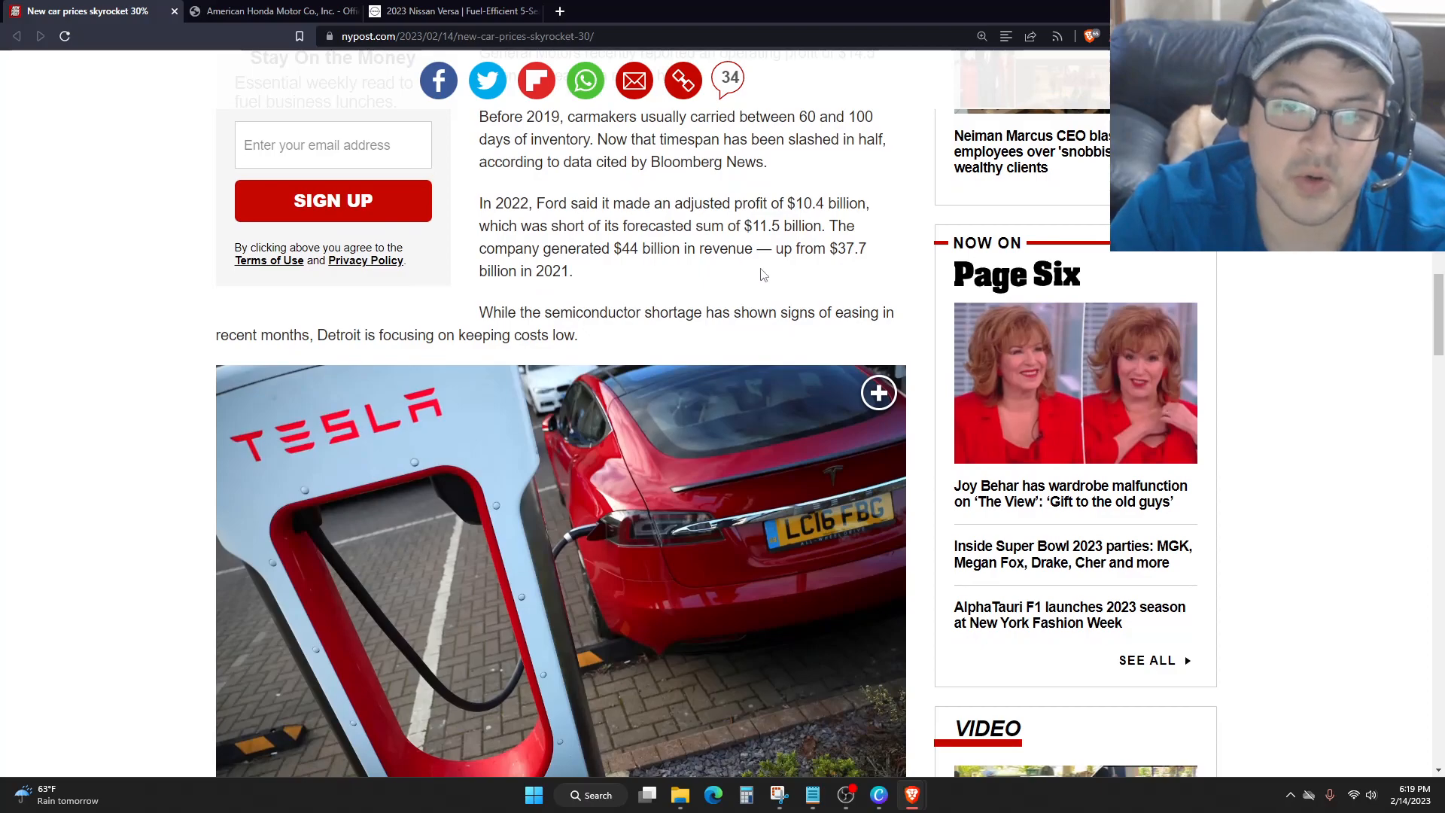
{"action": "mouse_move", "coordinate": [871, 272]}
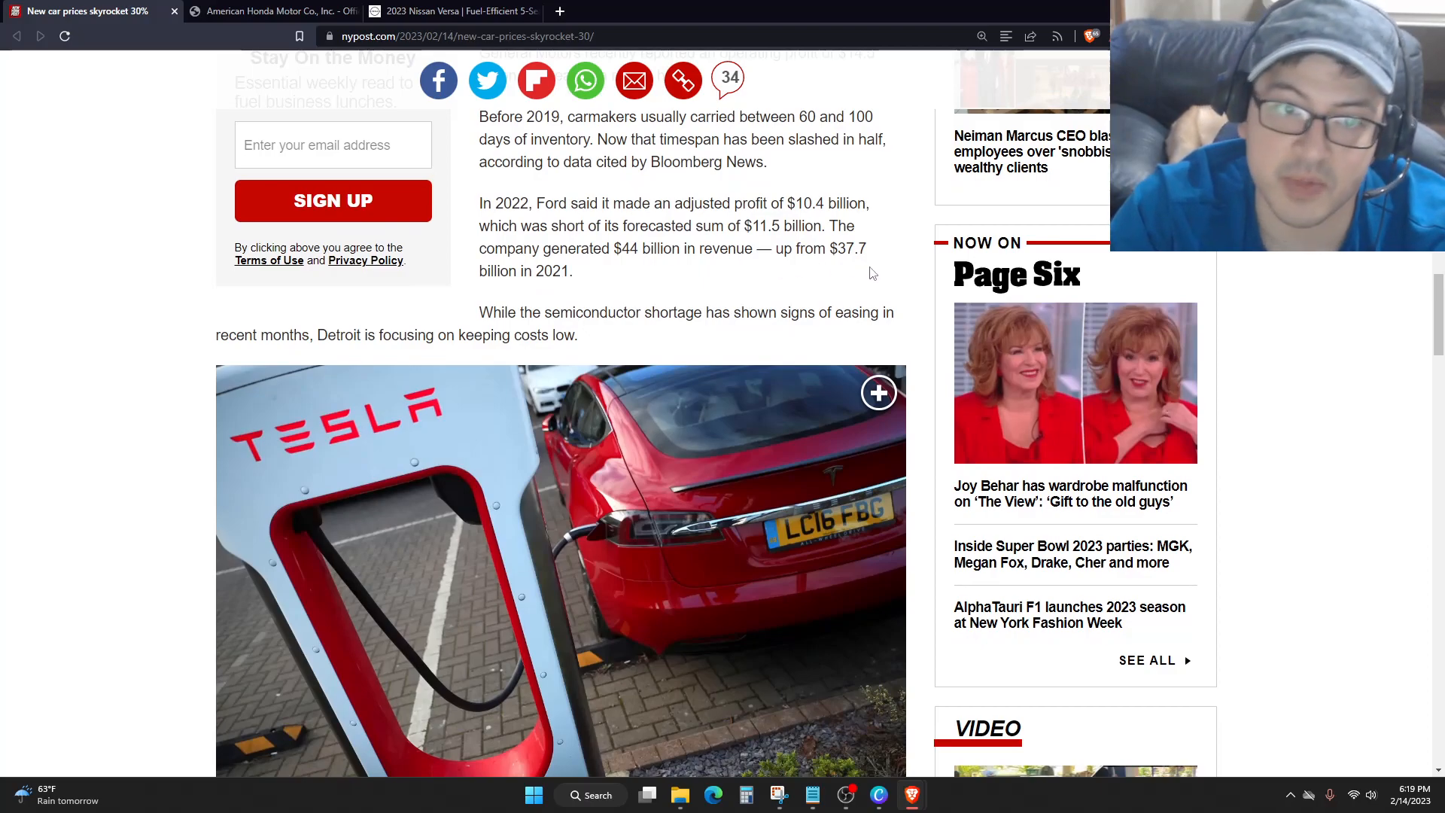
{"action": "scroll", "scroll_direction": "down", "scroll_amount": 3}
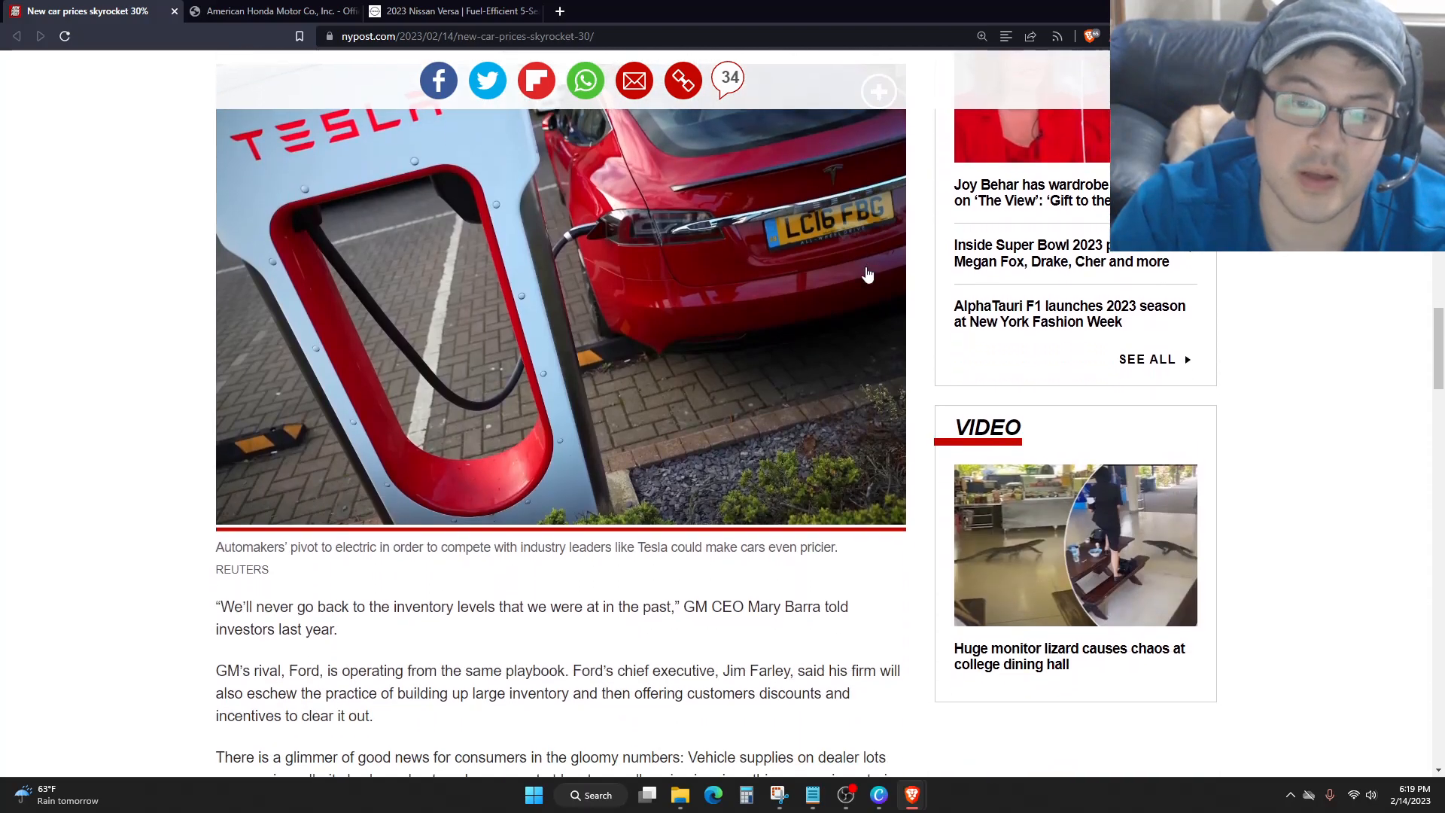
{"action": "scroll", "scroll_direction": "down", "scroll_amount": 3}
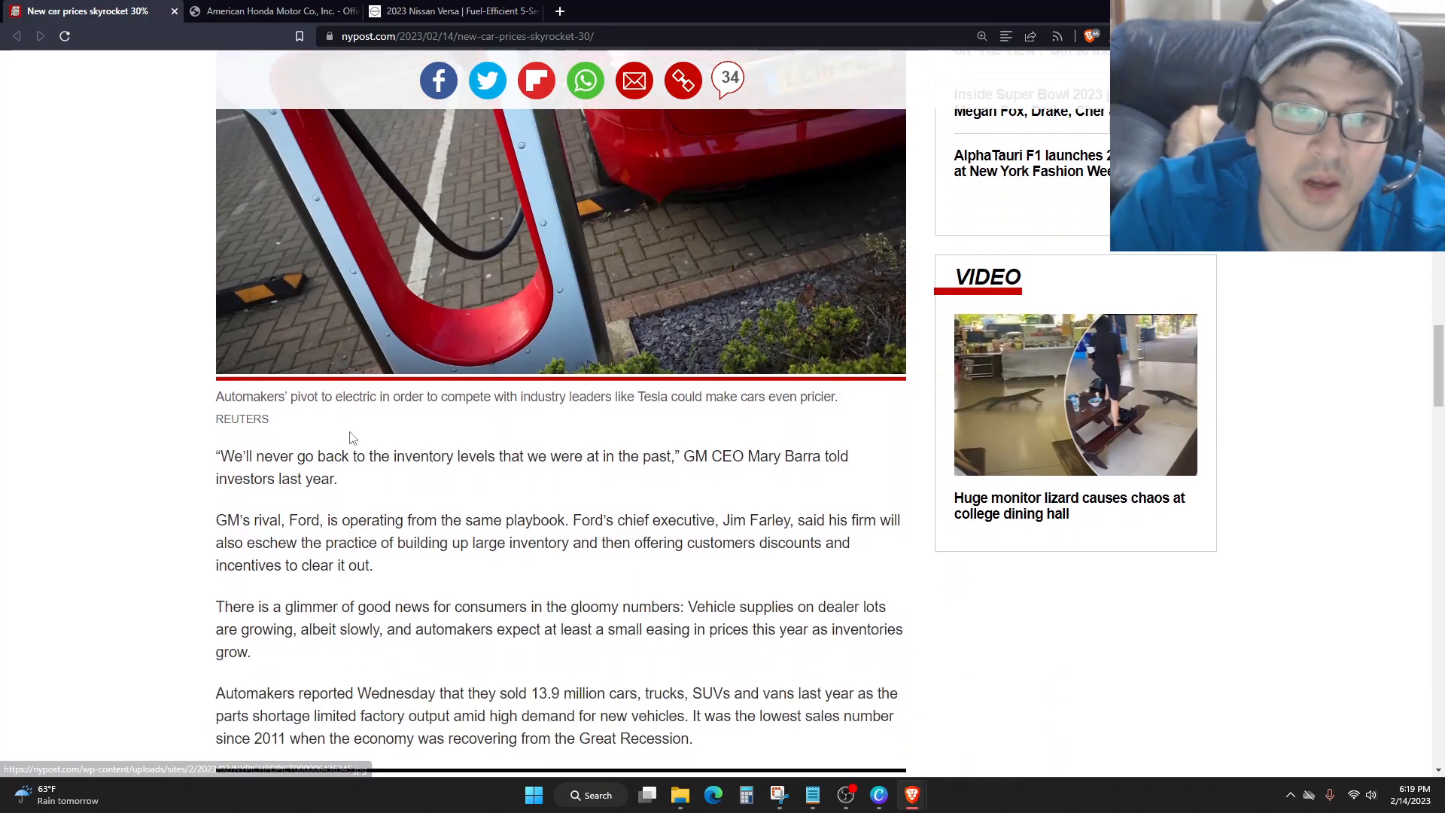
{"action": "mouse_move", "coordinate": [574, 461]}
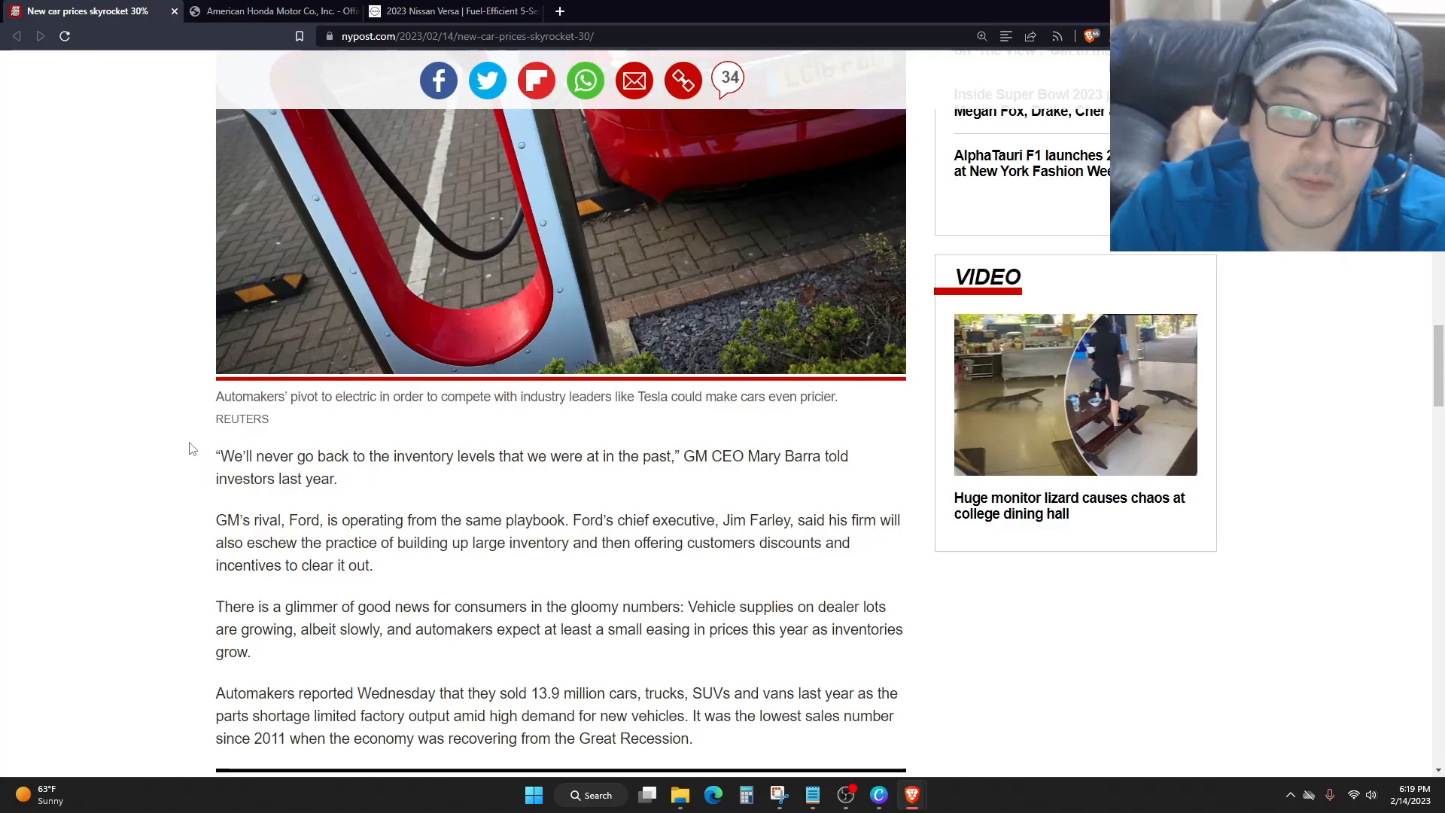
{"action": "scroll", "scroll_direction": "down", "scroll_amount": 3}
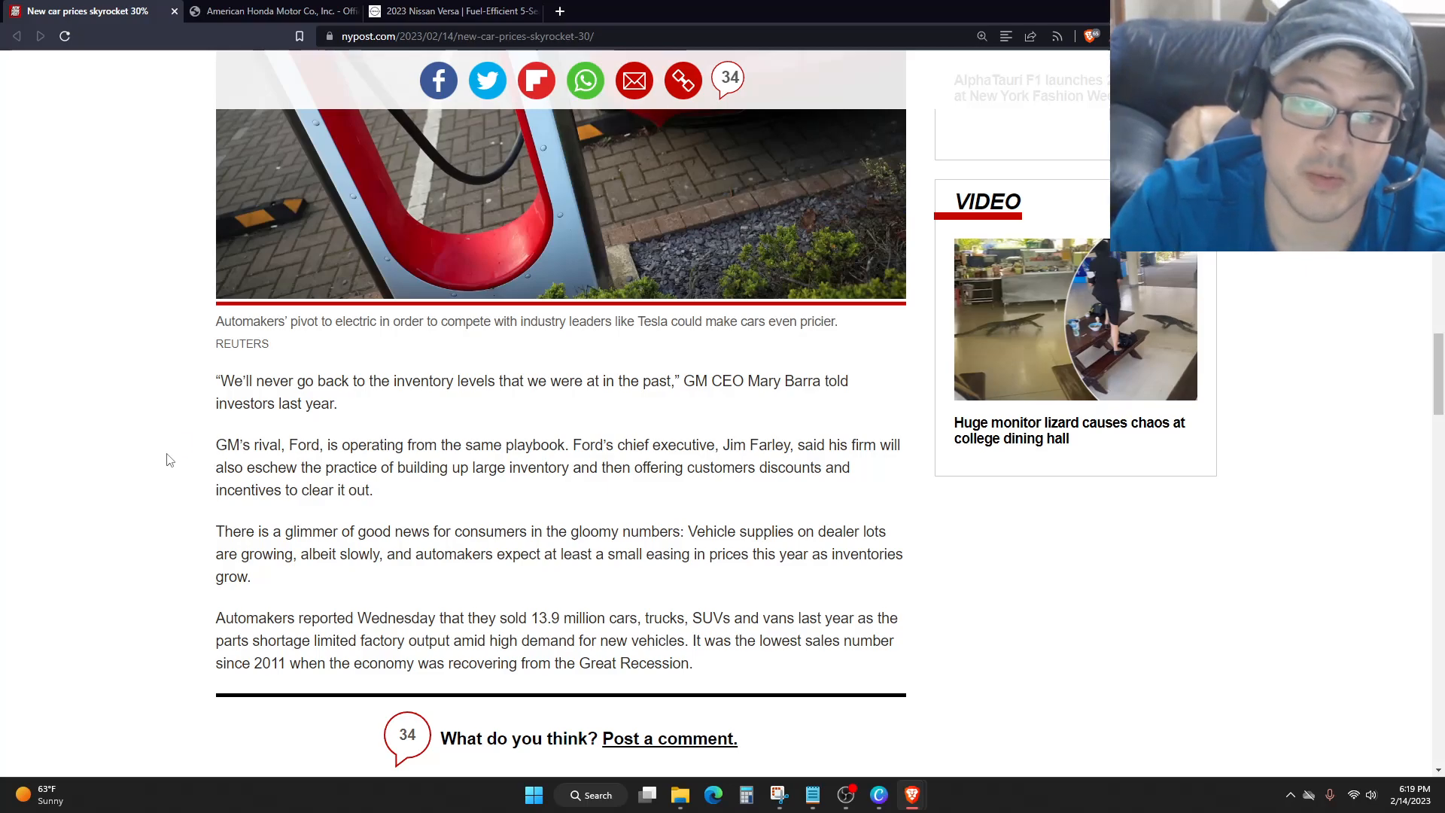
{"action": "mouse_move", "coordinate": [157, 465]}
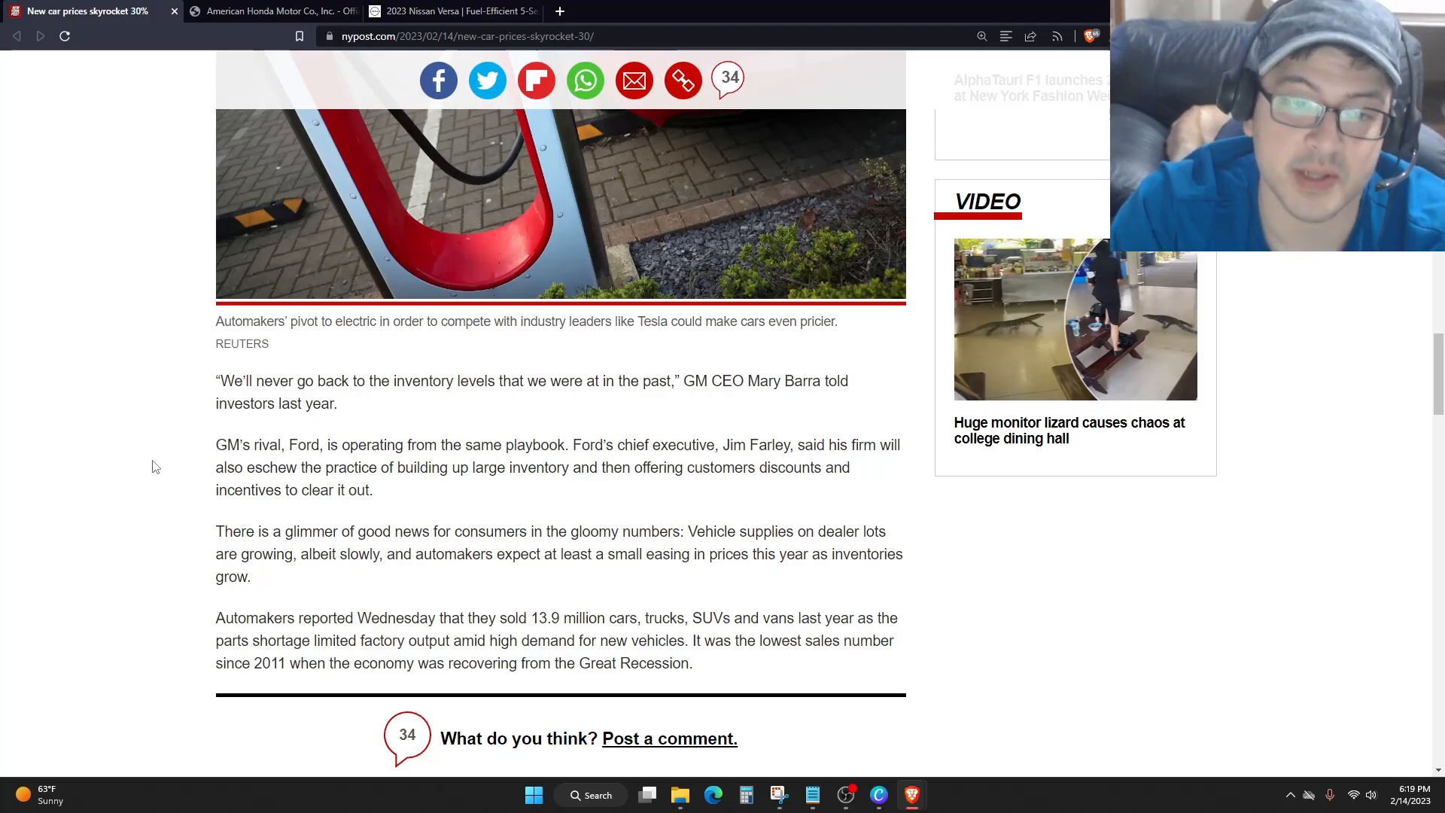
{"action": "mouse_move", "coordinate": [148, 465]}
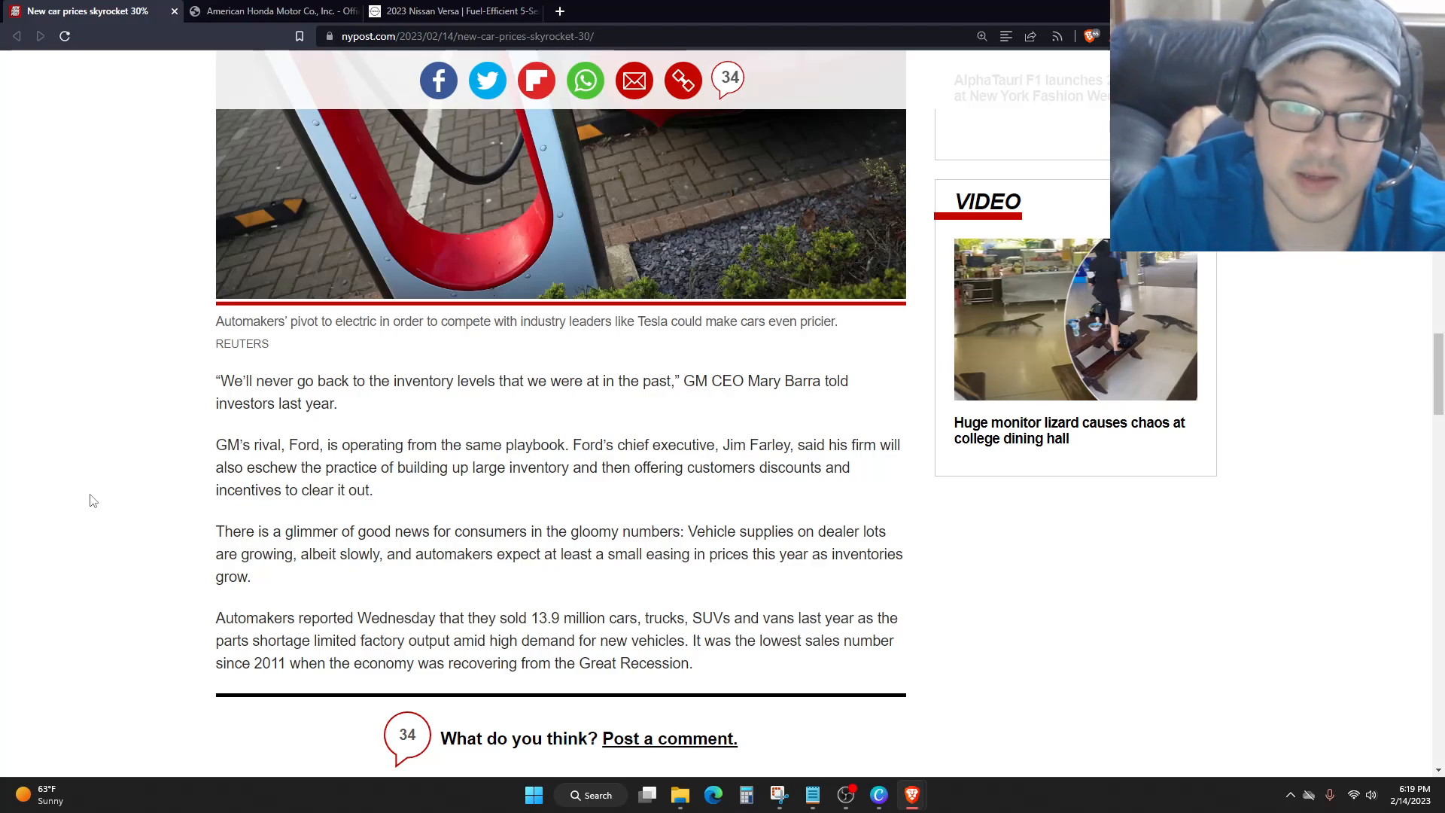
{"action": "mouse_move", "coordinate": [75, 529]}
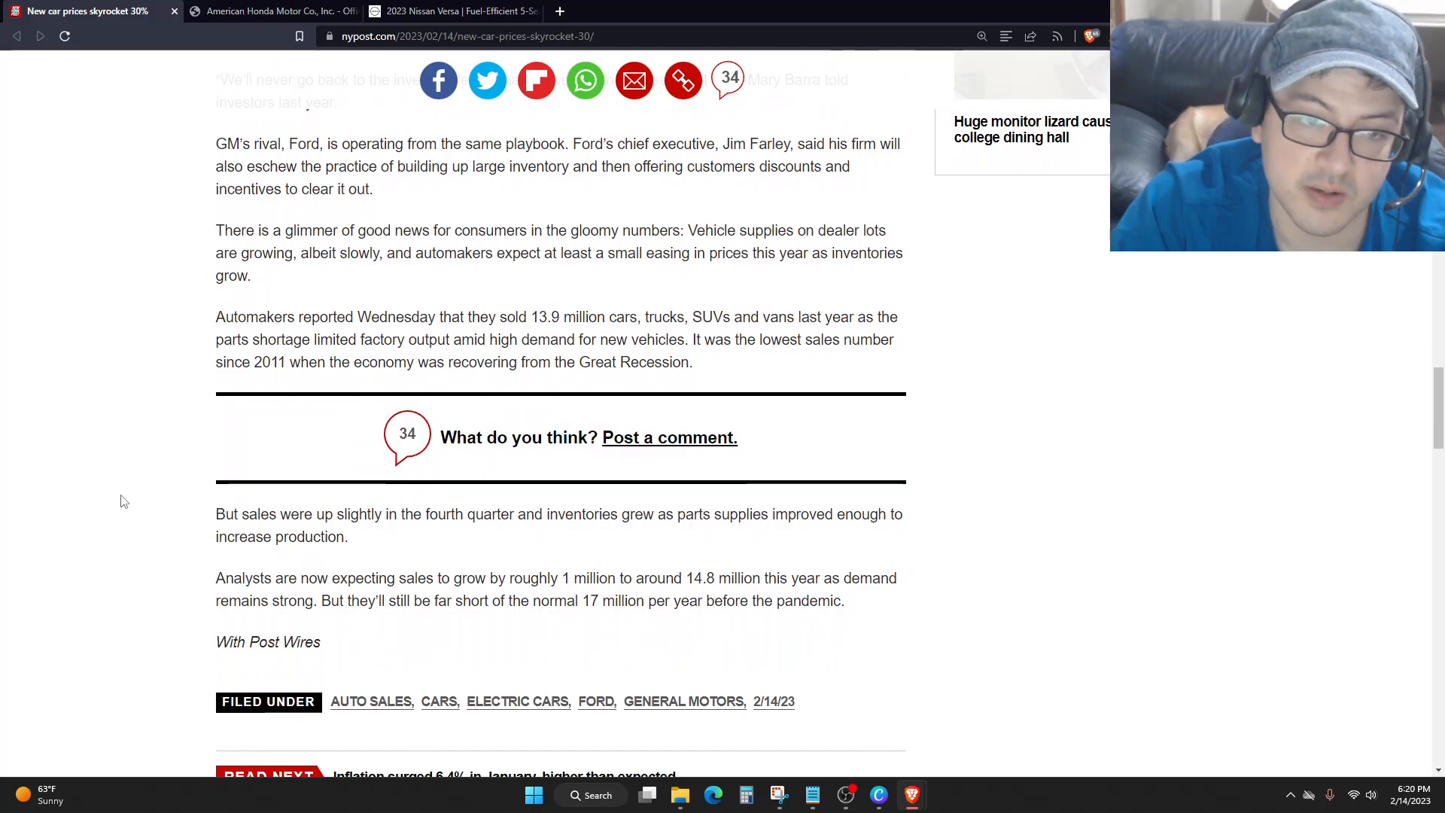
Scroll past the Read Next link to the Conversation section showing 34 comments.
{"action": "scroll", "scroll_direction": "down", "scroll_amount": 3}
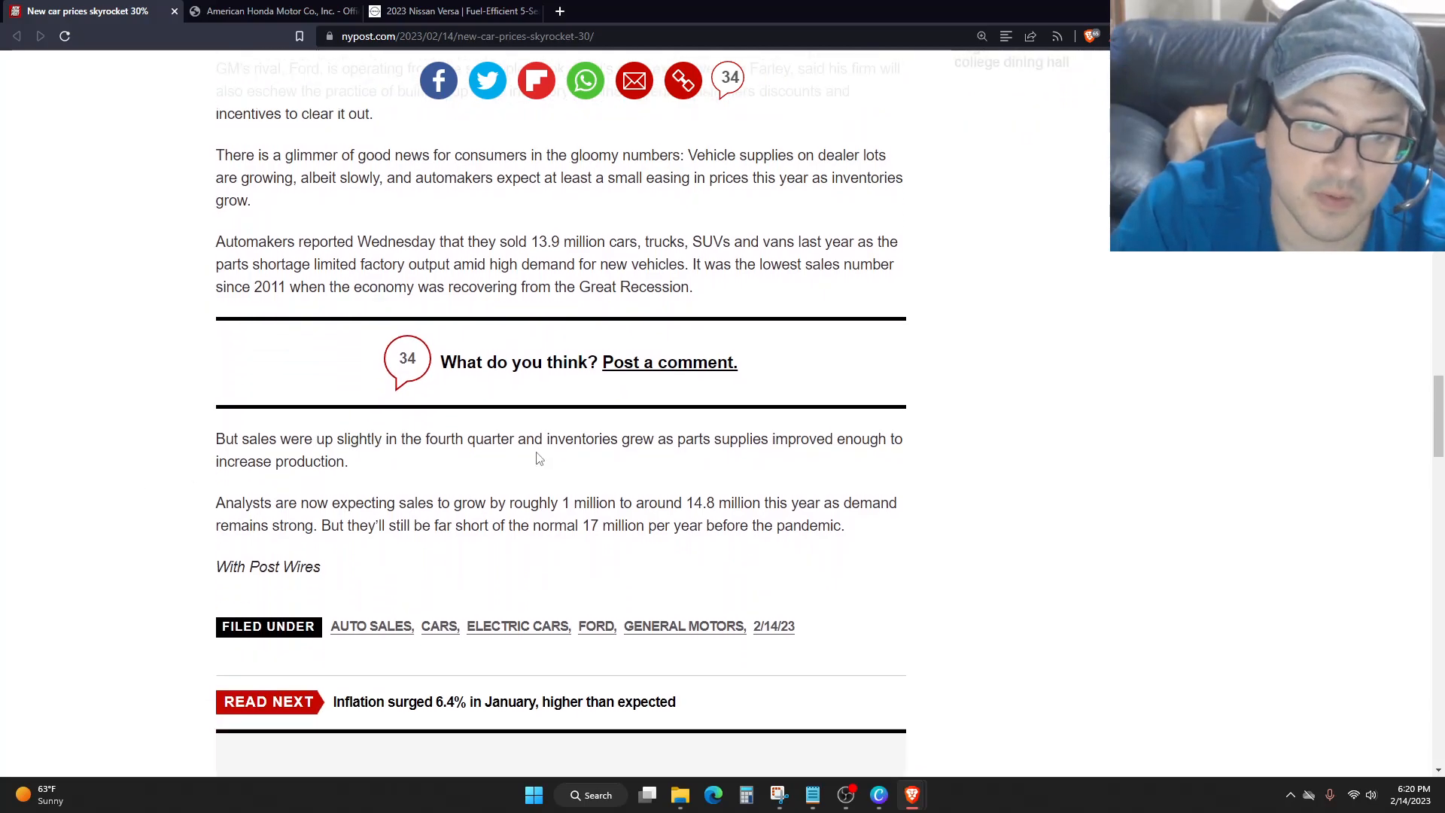
{"action": "mouse_move", "coordinate": [777, 448]}
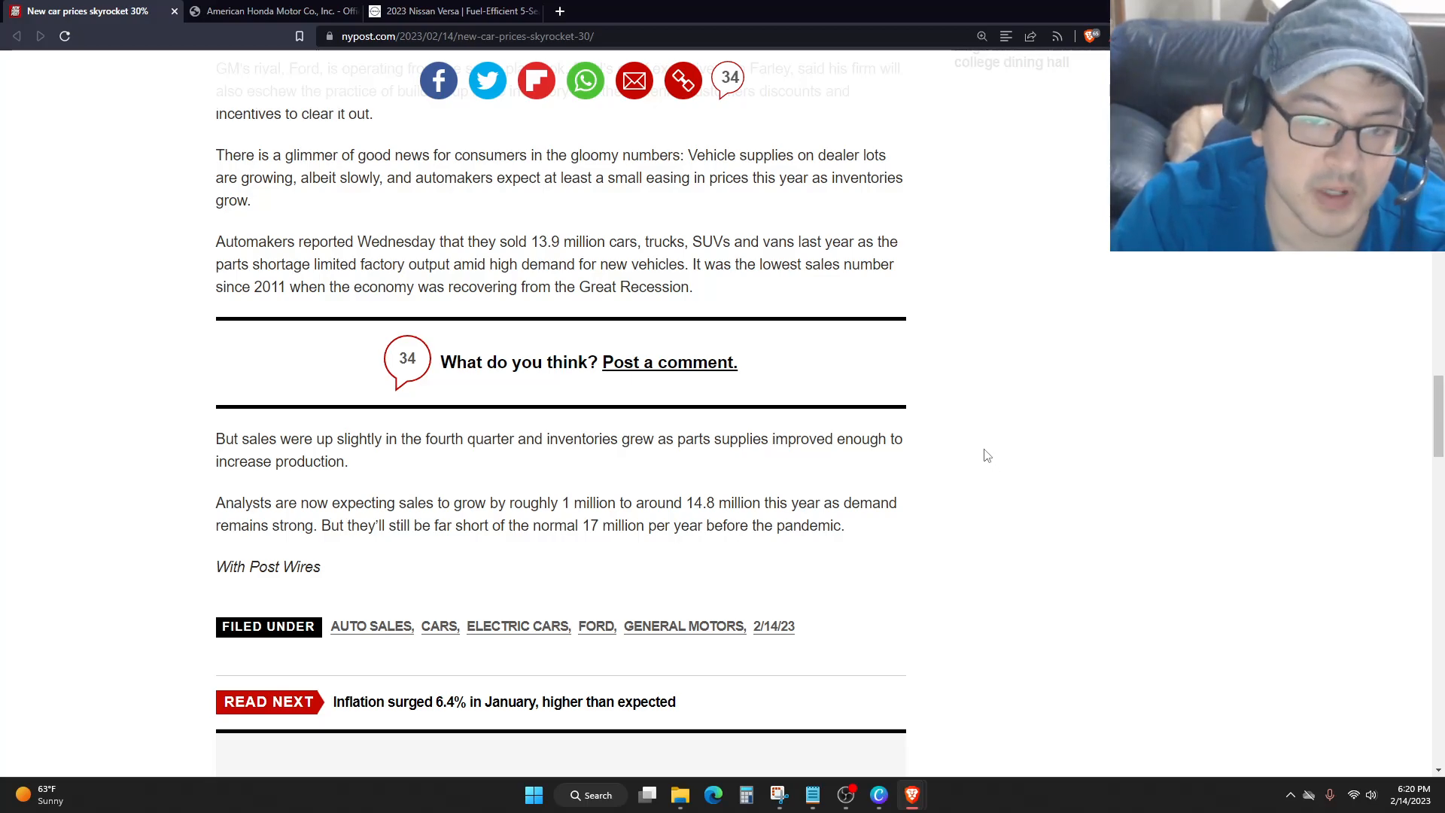
{"action": "scroll", "scroll_direction": "down", "scroll_amount": 3}
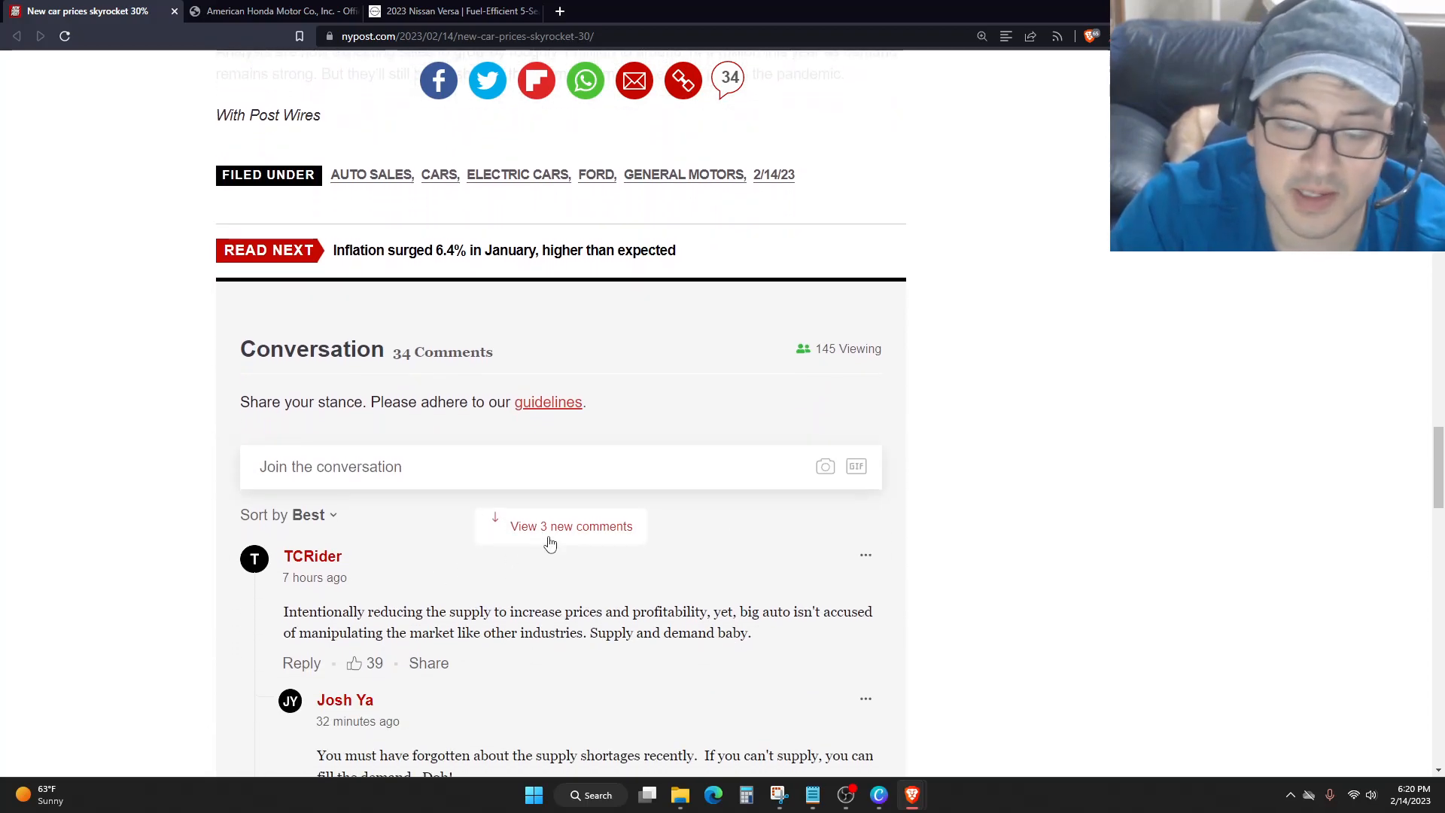
Load the three newest comments and read down the thread to the 'Show More Comments' button.
{"action": "left_click", "coordinate": [573, 527]}
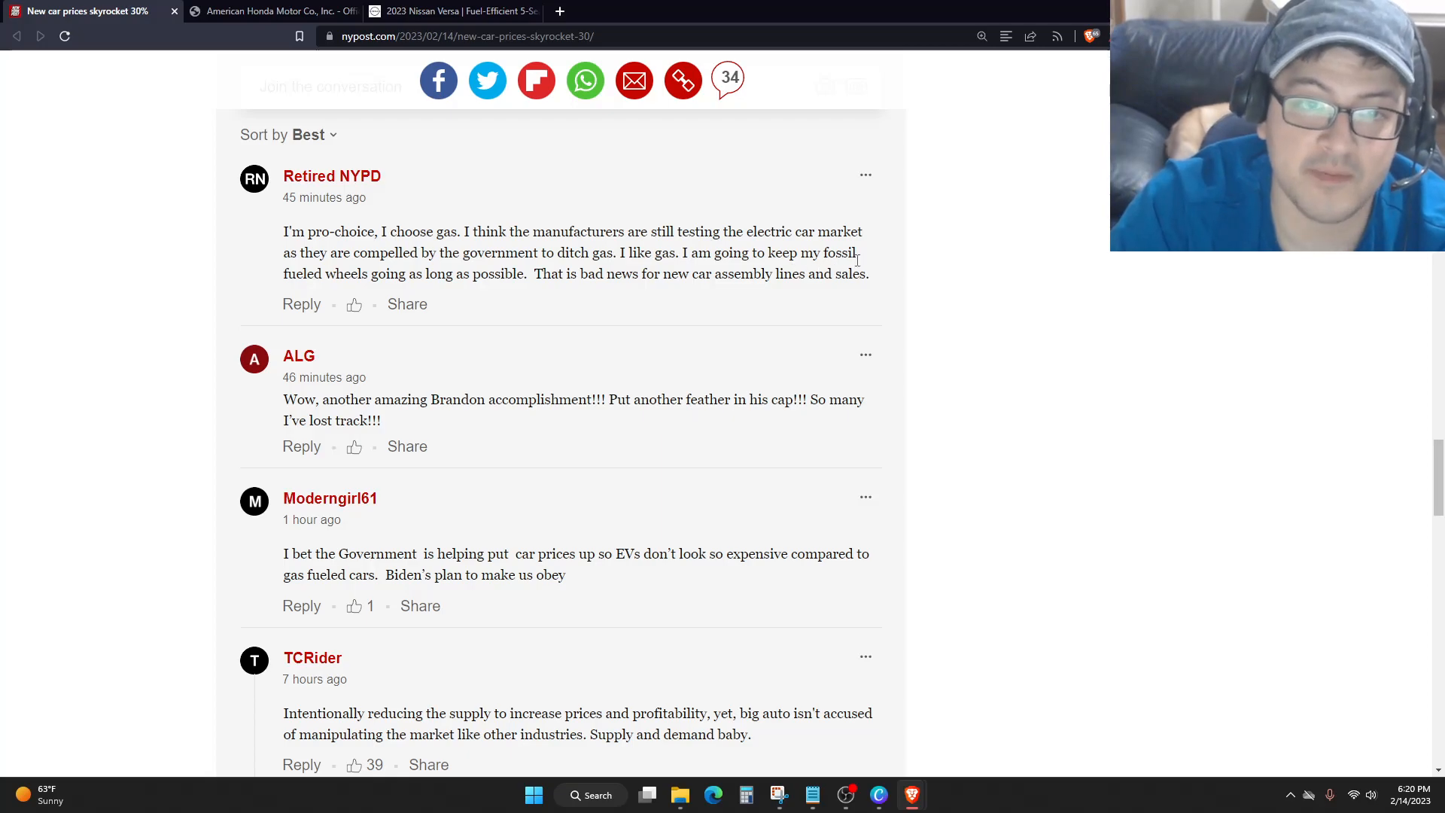
{"action": "mouse_move", "coordinate": [553, 274]}
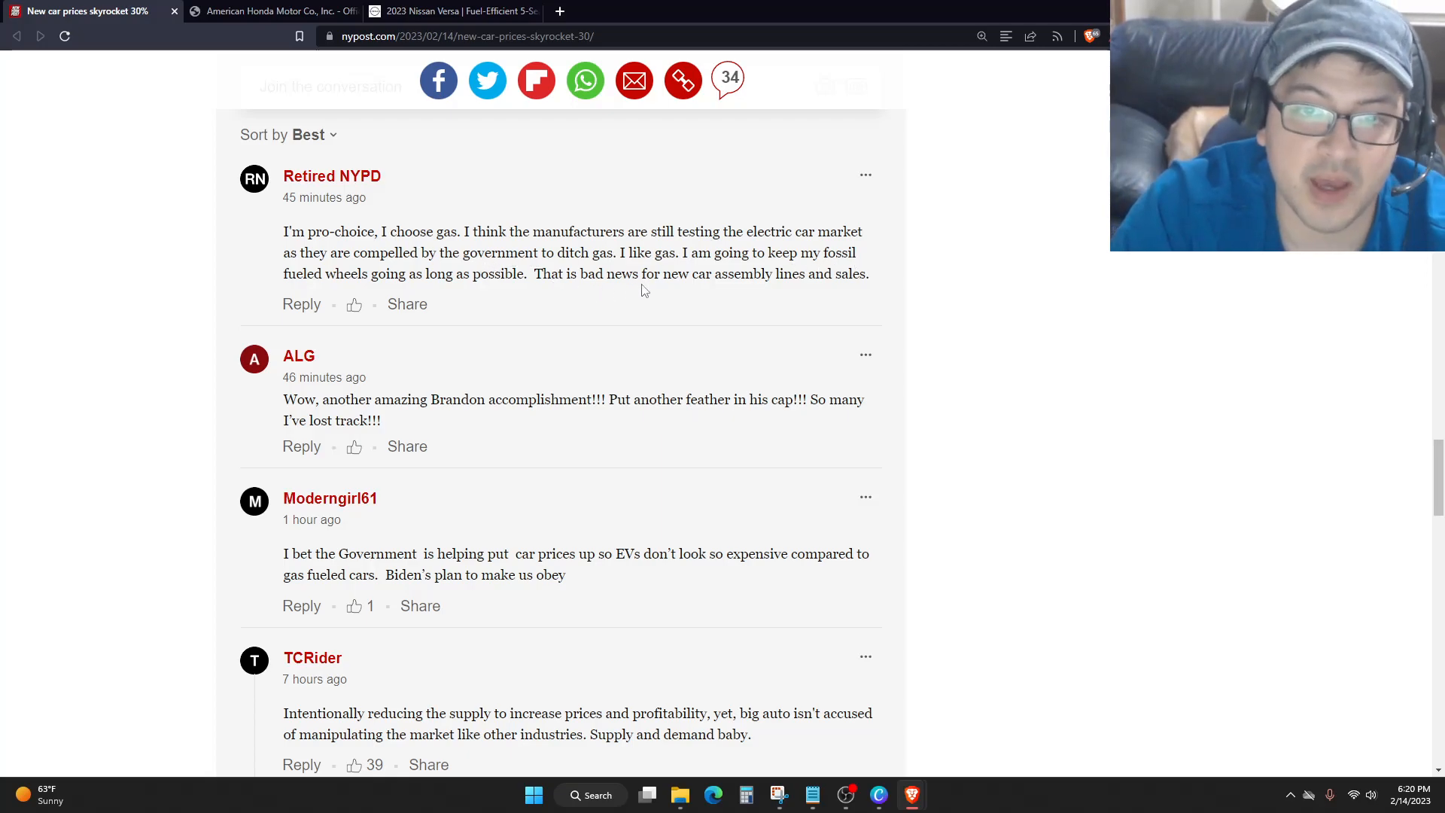
{"action": "mouse_move", "coordinate": [1021, 326]}
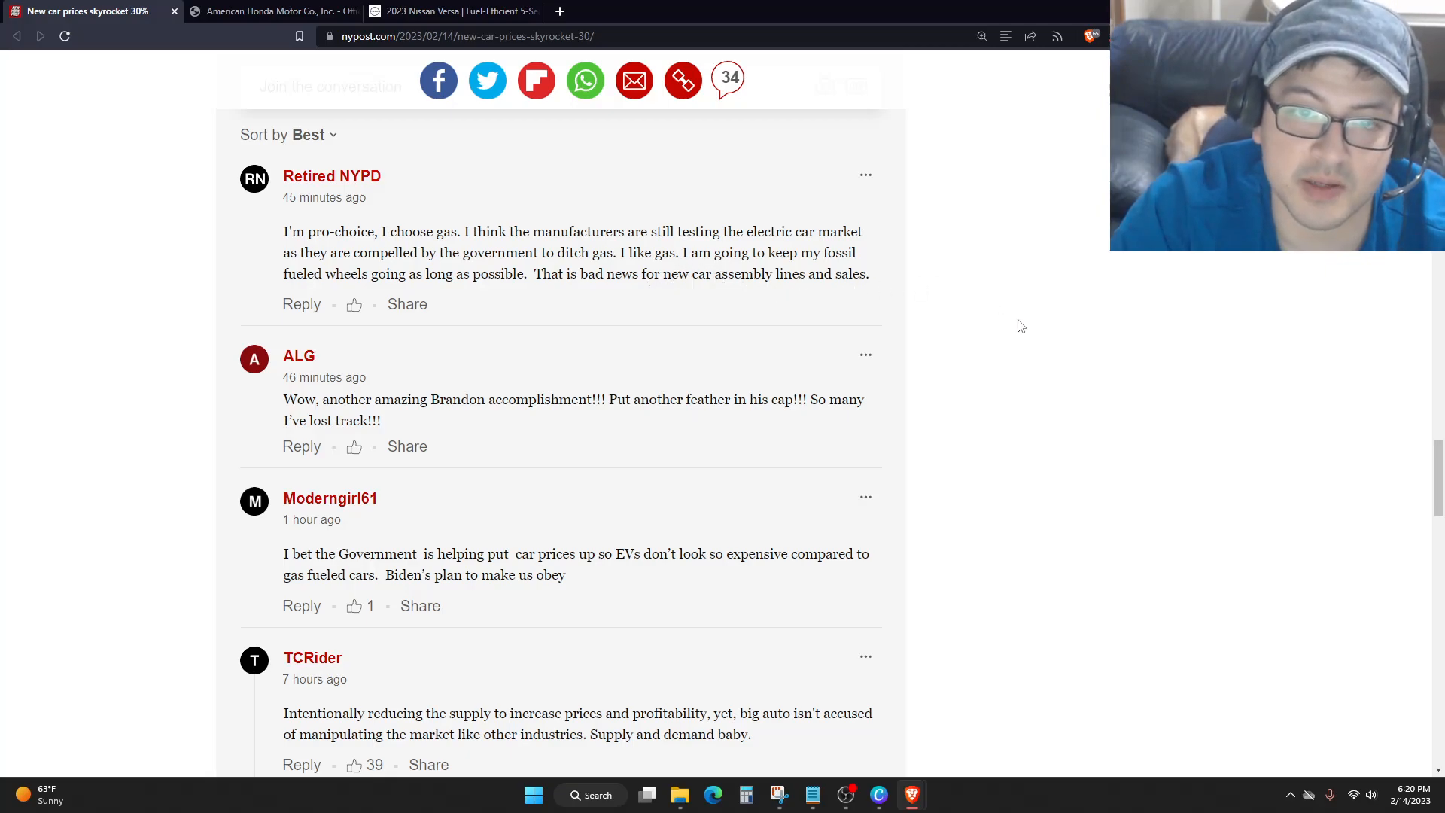
{"action": "scroll", "scroll_direction": "down", "scroll_amount": 3}
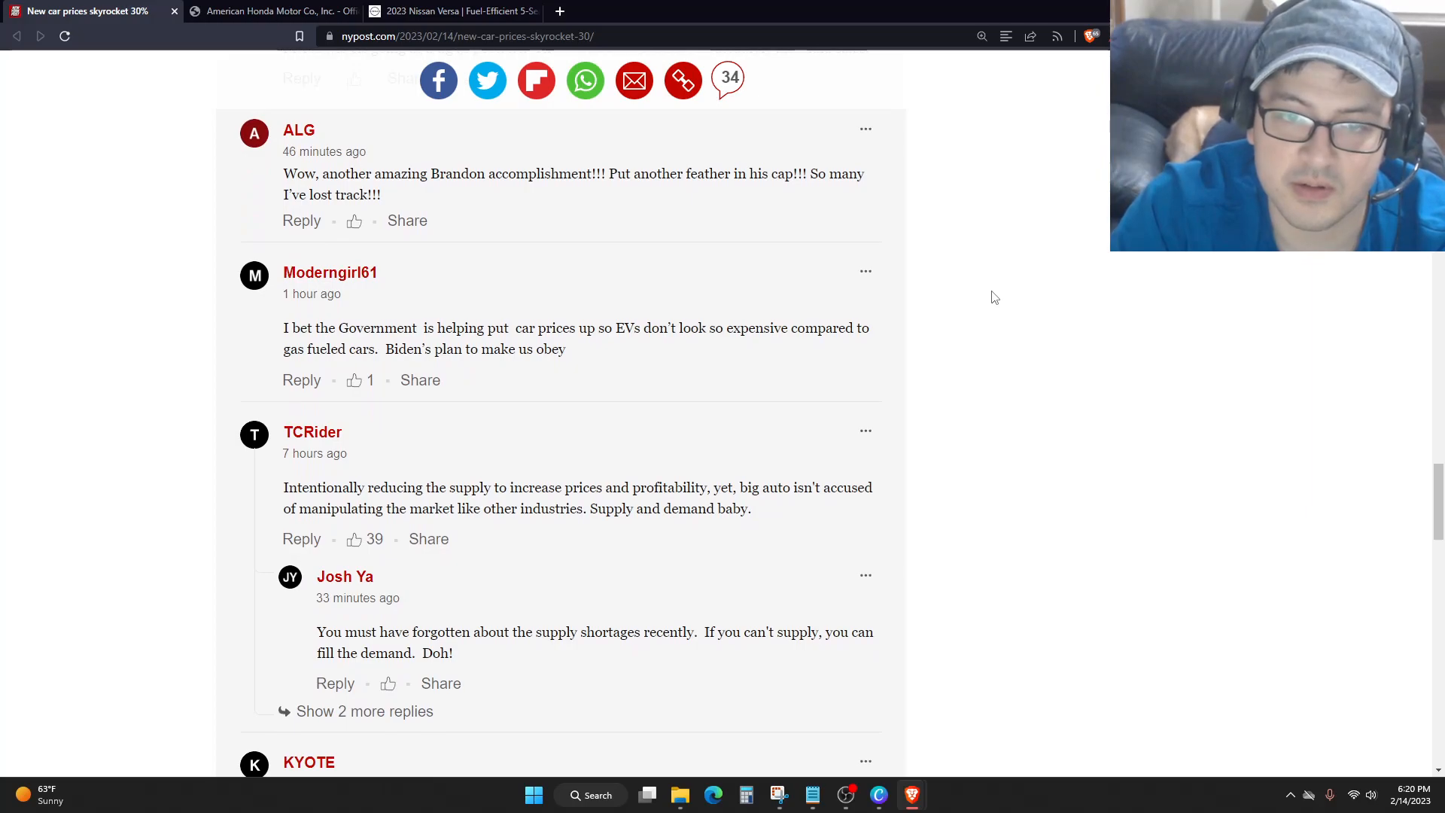
{"action": "scroll", "scroll_direction": "down", "scroll_amount": 3}
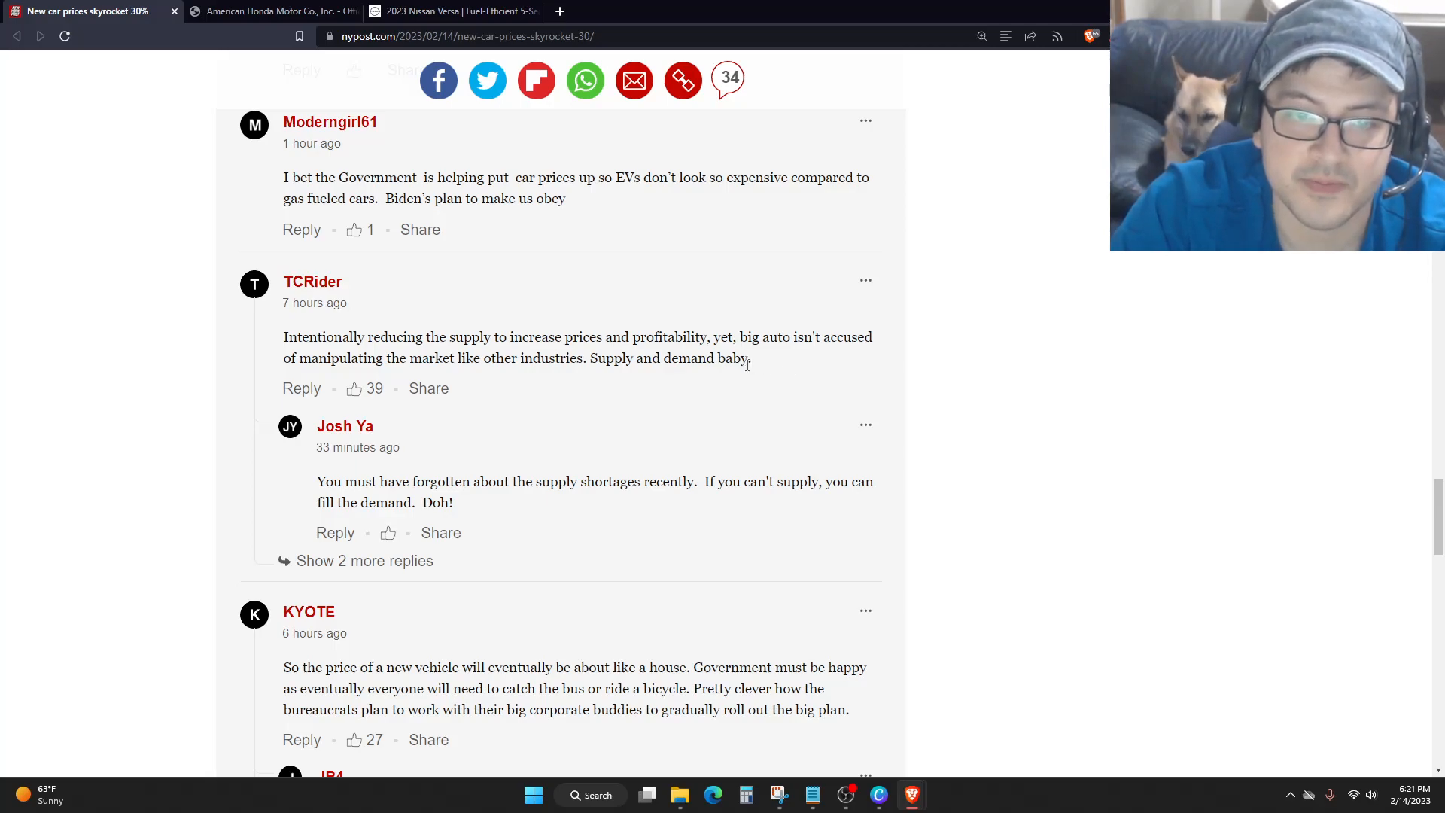
{"action": "scroll", "scroll_direction": "down", "scroll_amount": 3}
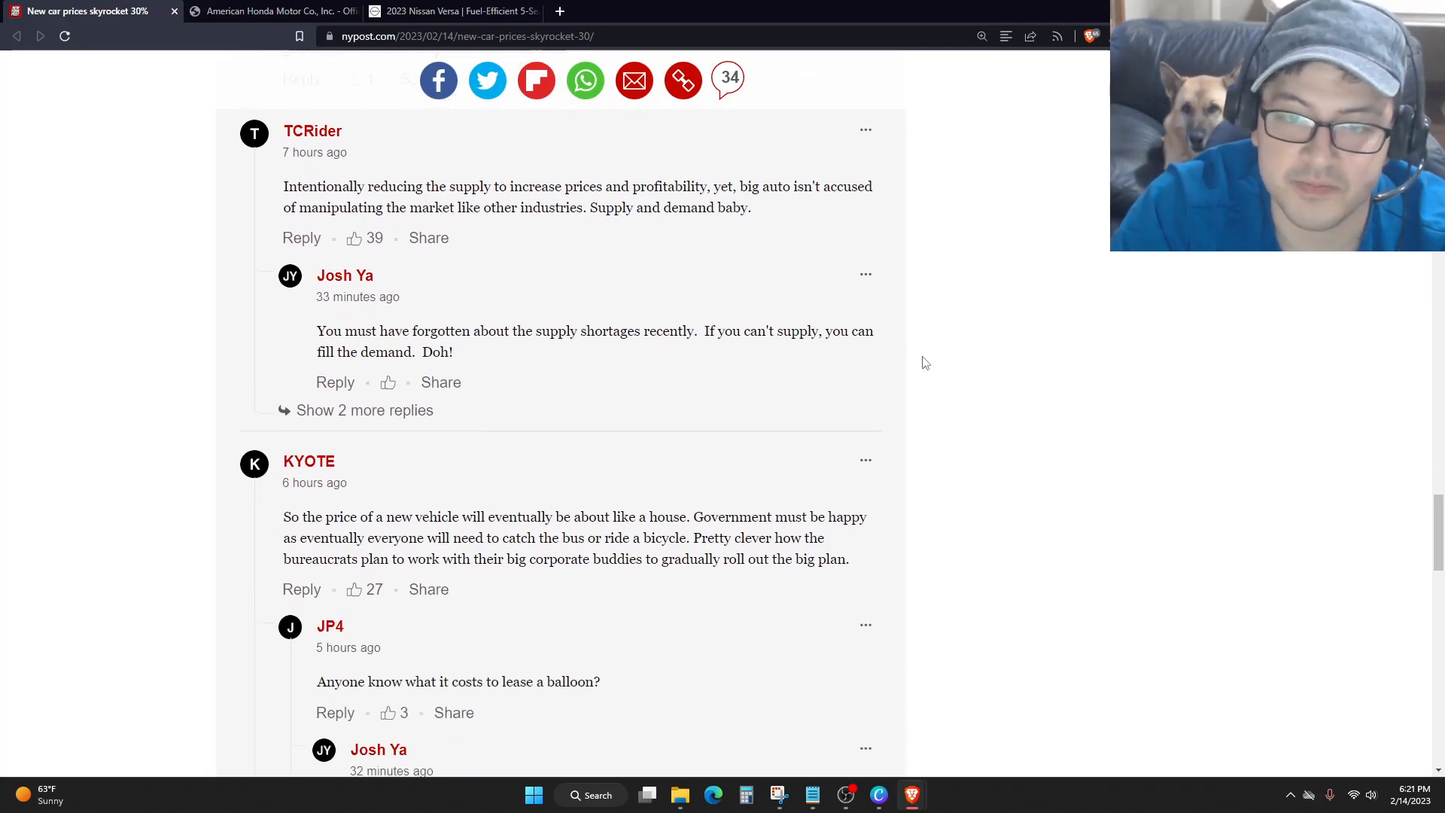
{"action": "scroll", "scroll_direction": "down", "scroll_amount": 3}
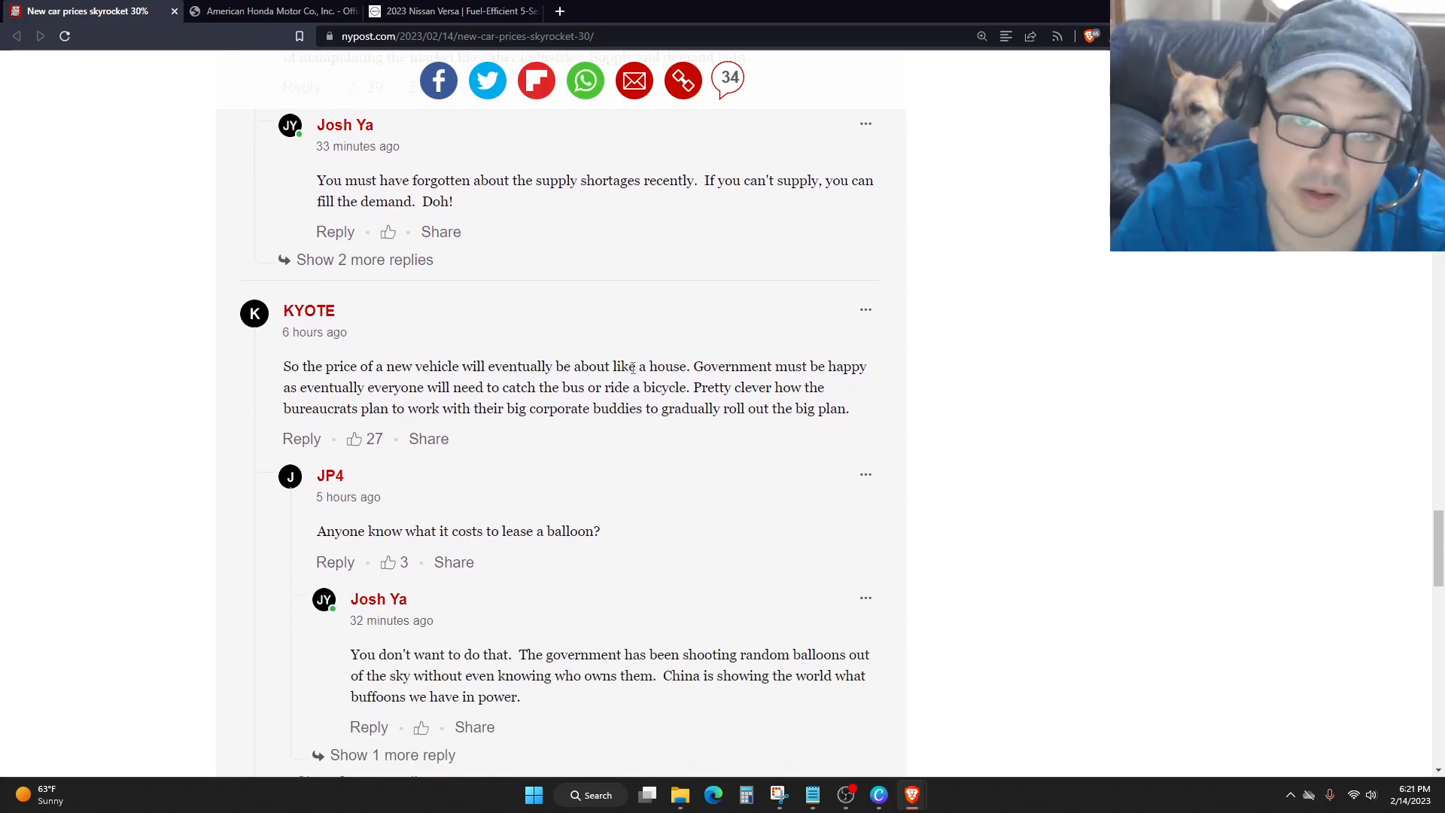
{"action": "mouse_move", "coordinate": [1058, 365]}
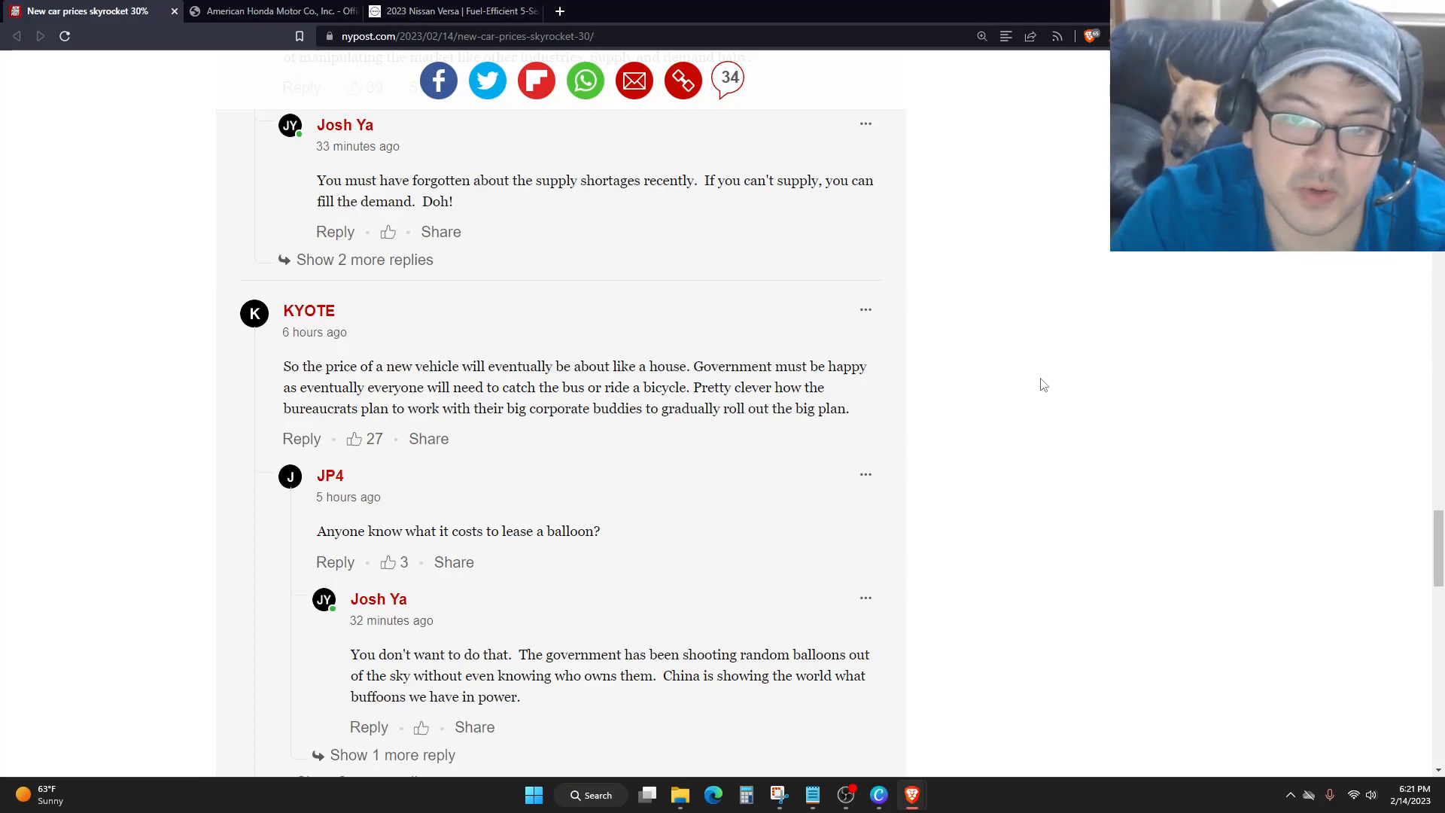
{"action": "scroll", "scroll_direction": "down", "scroll_amount": 3}
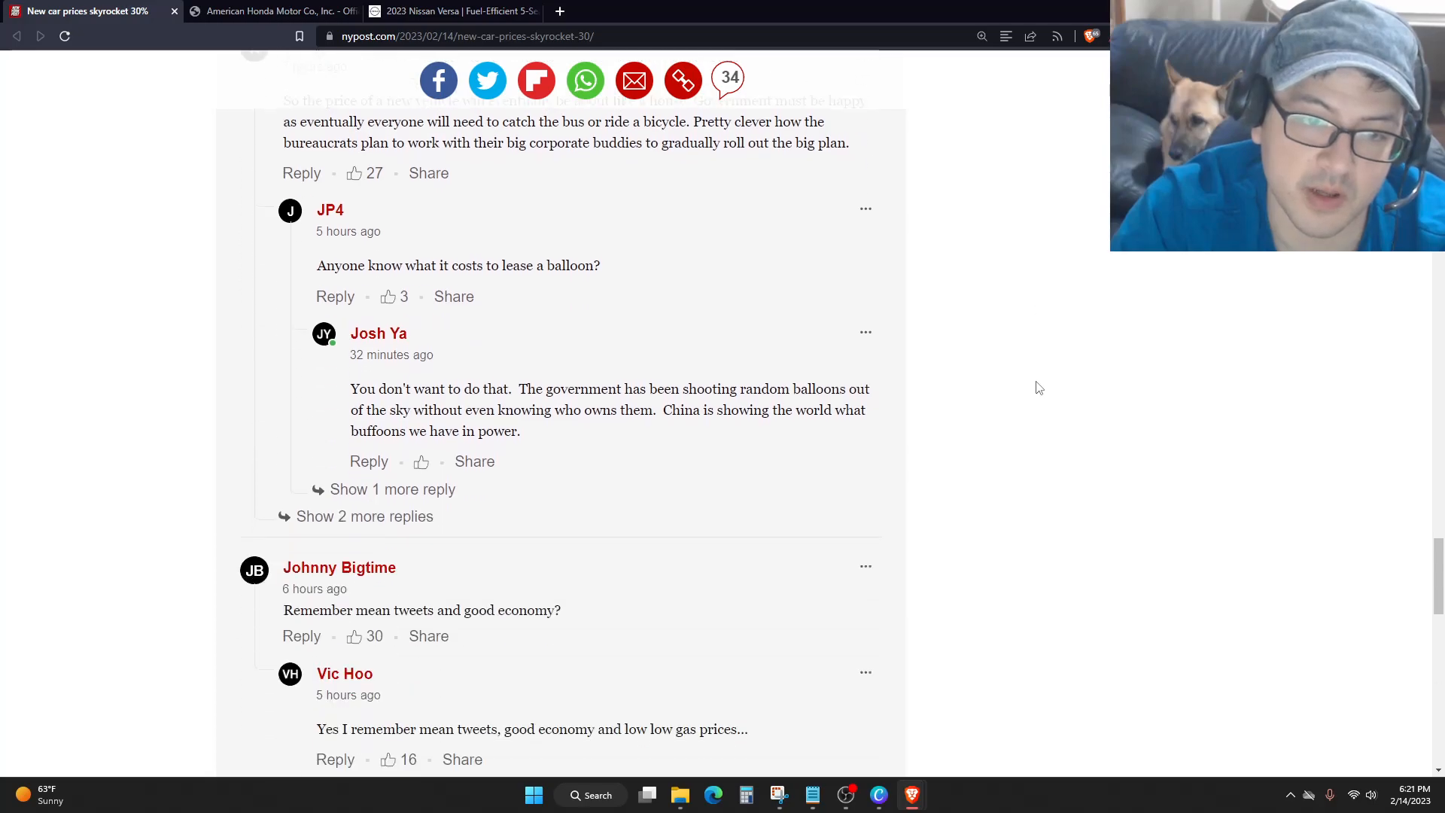
{"action": "scroll", "scroll_direction": "down", "scroll_amount": 3}
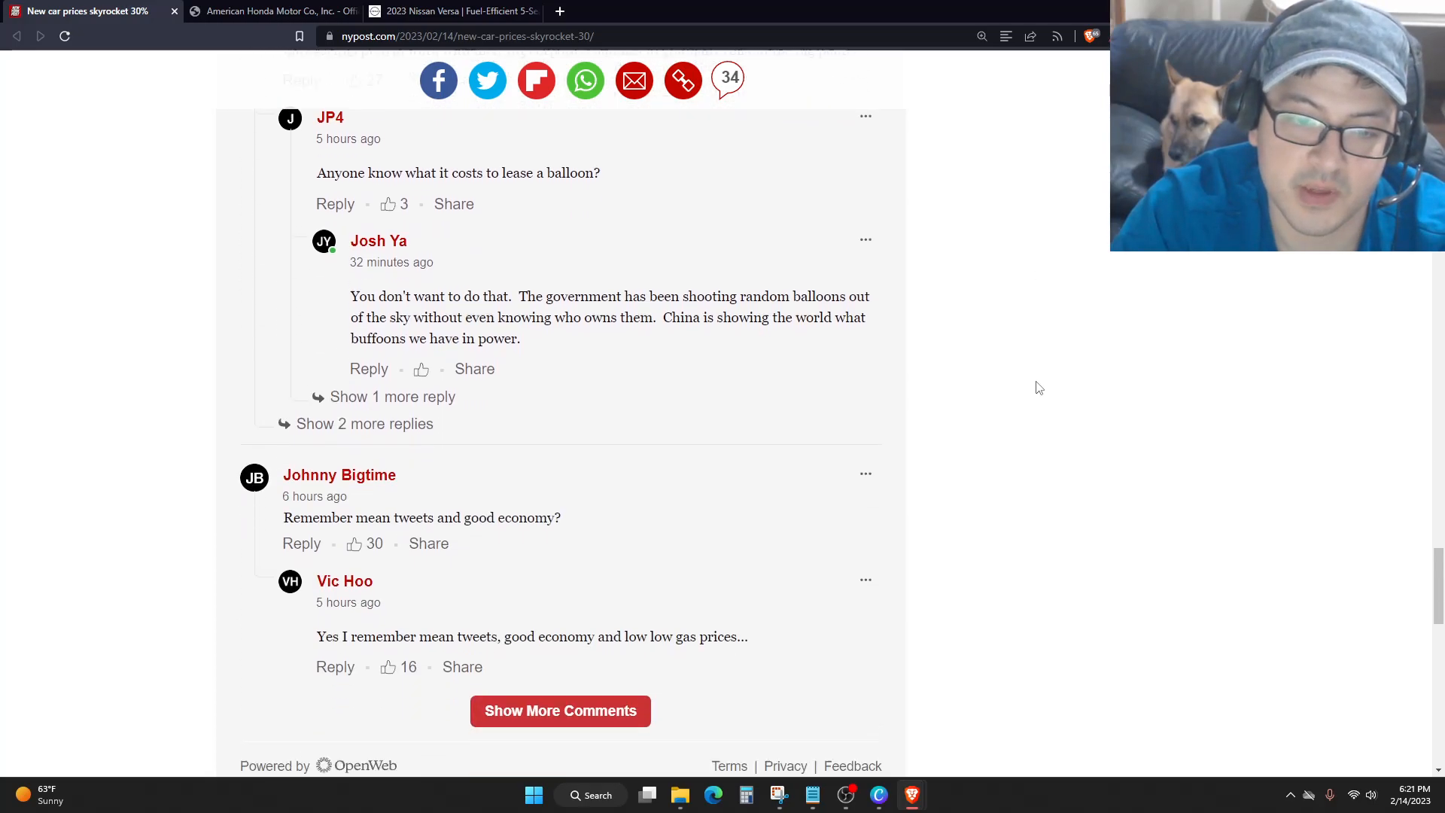